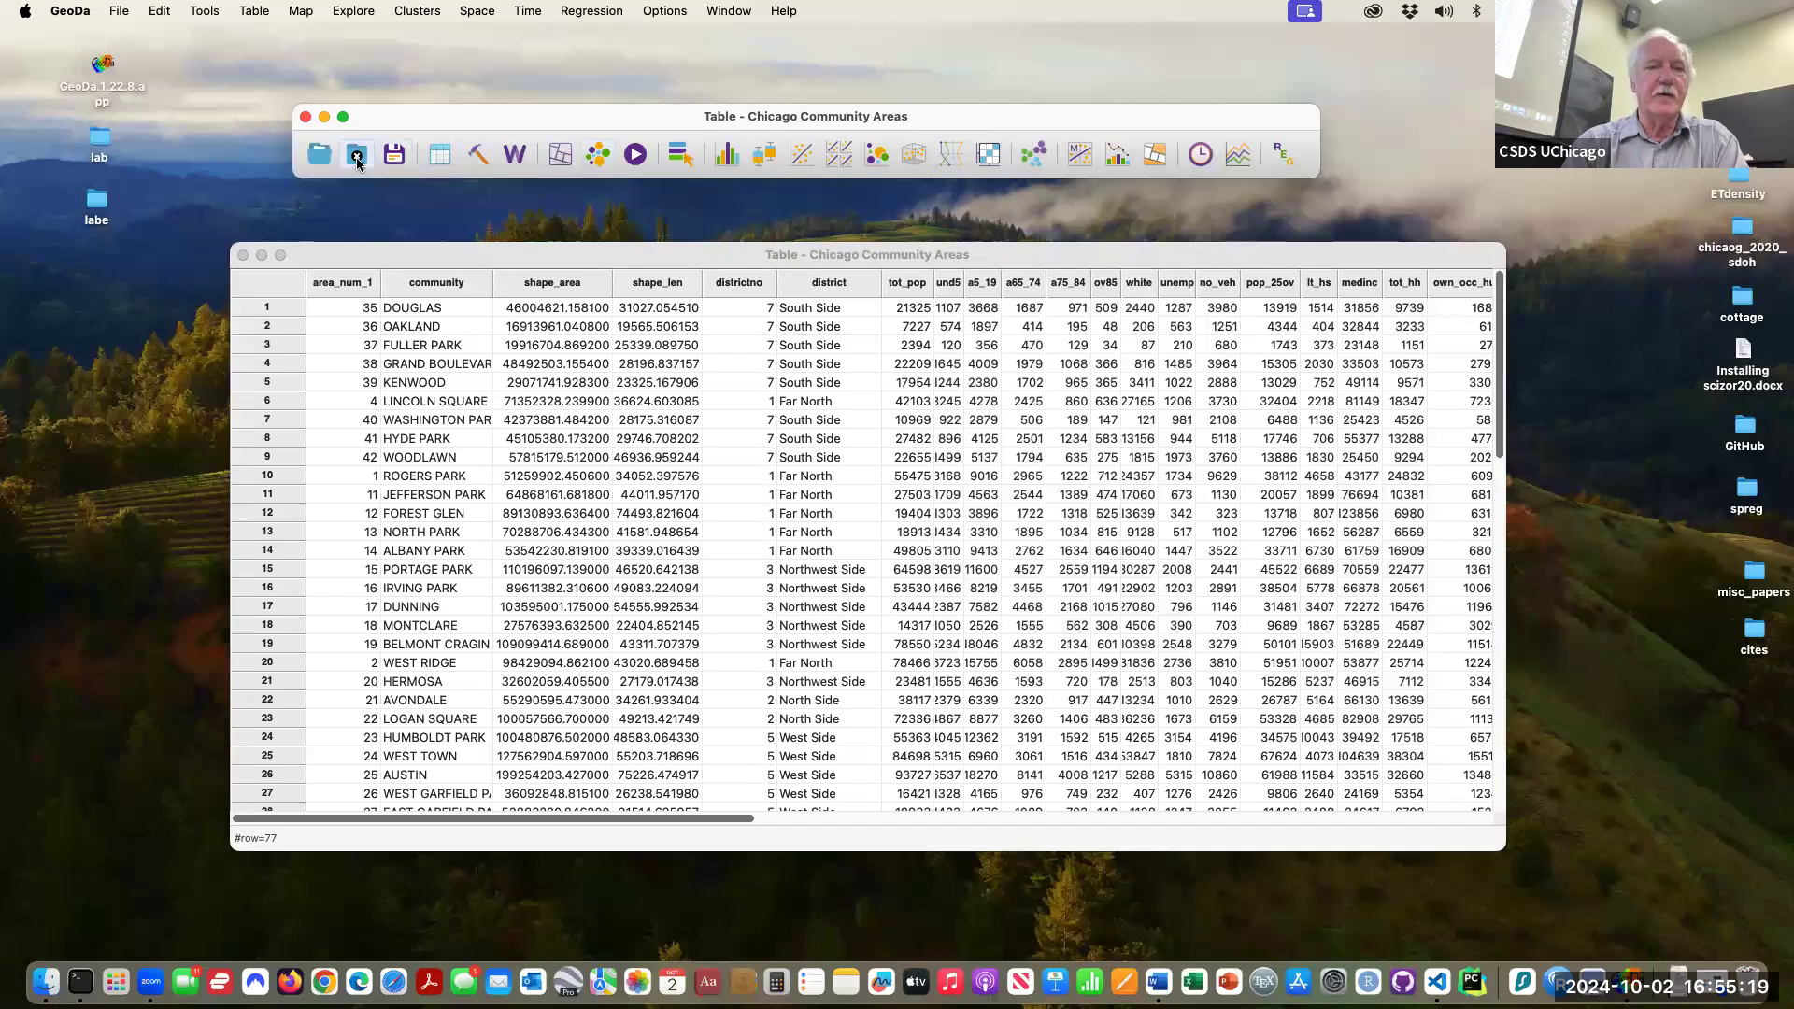
# - Close the Chicago Community Areas data, leaving the Connect to Data Source dialog on Recent
pyautogui.click(355, 153)
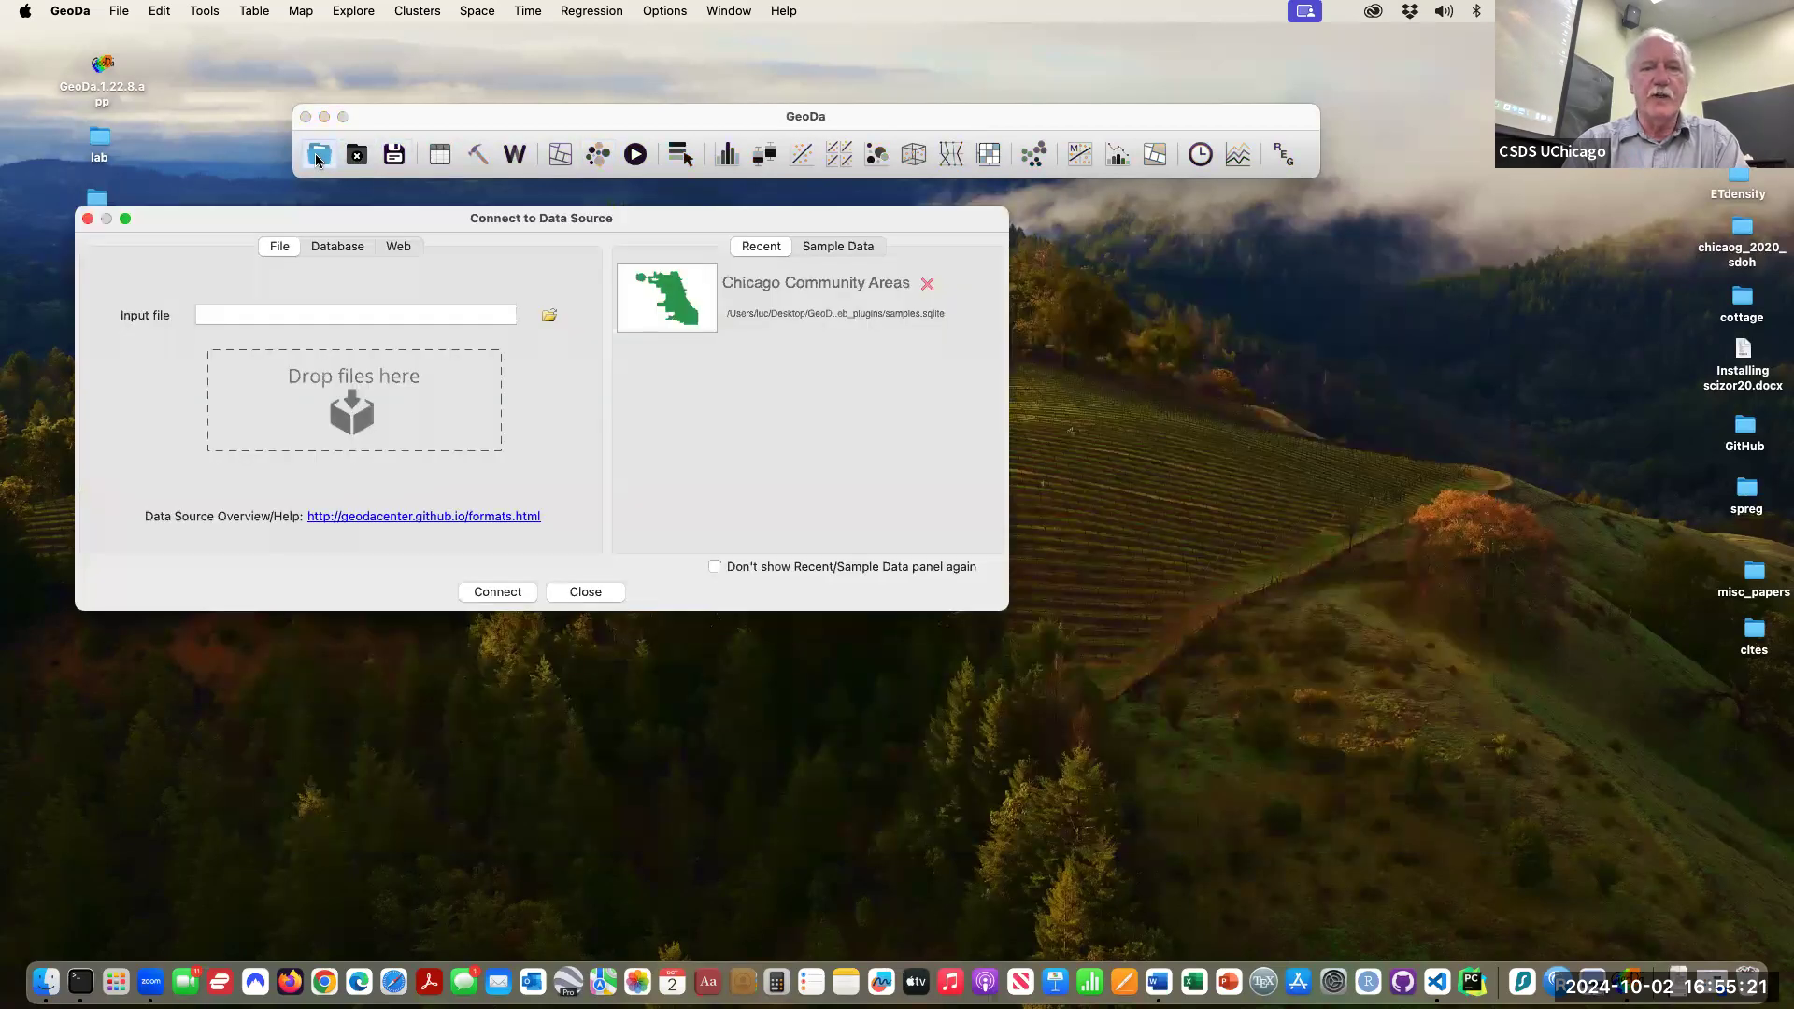
pyautogui.moveTo(706, 344)
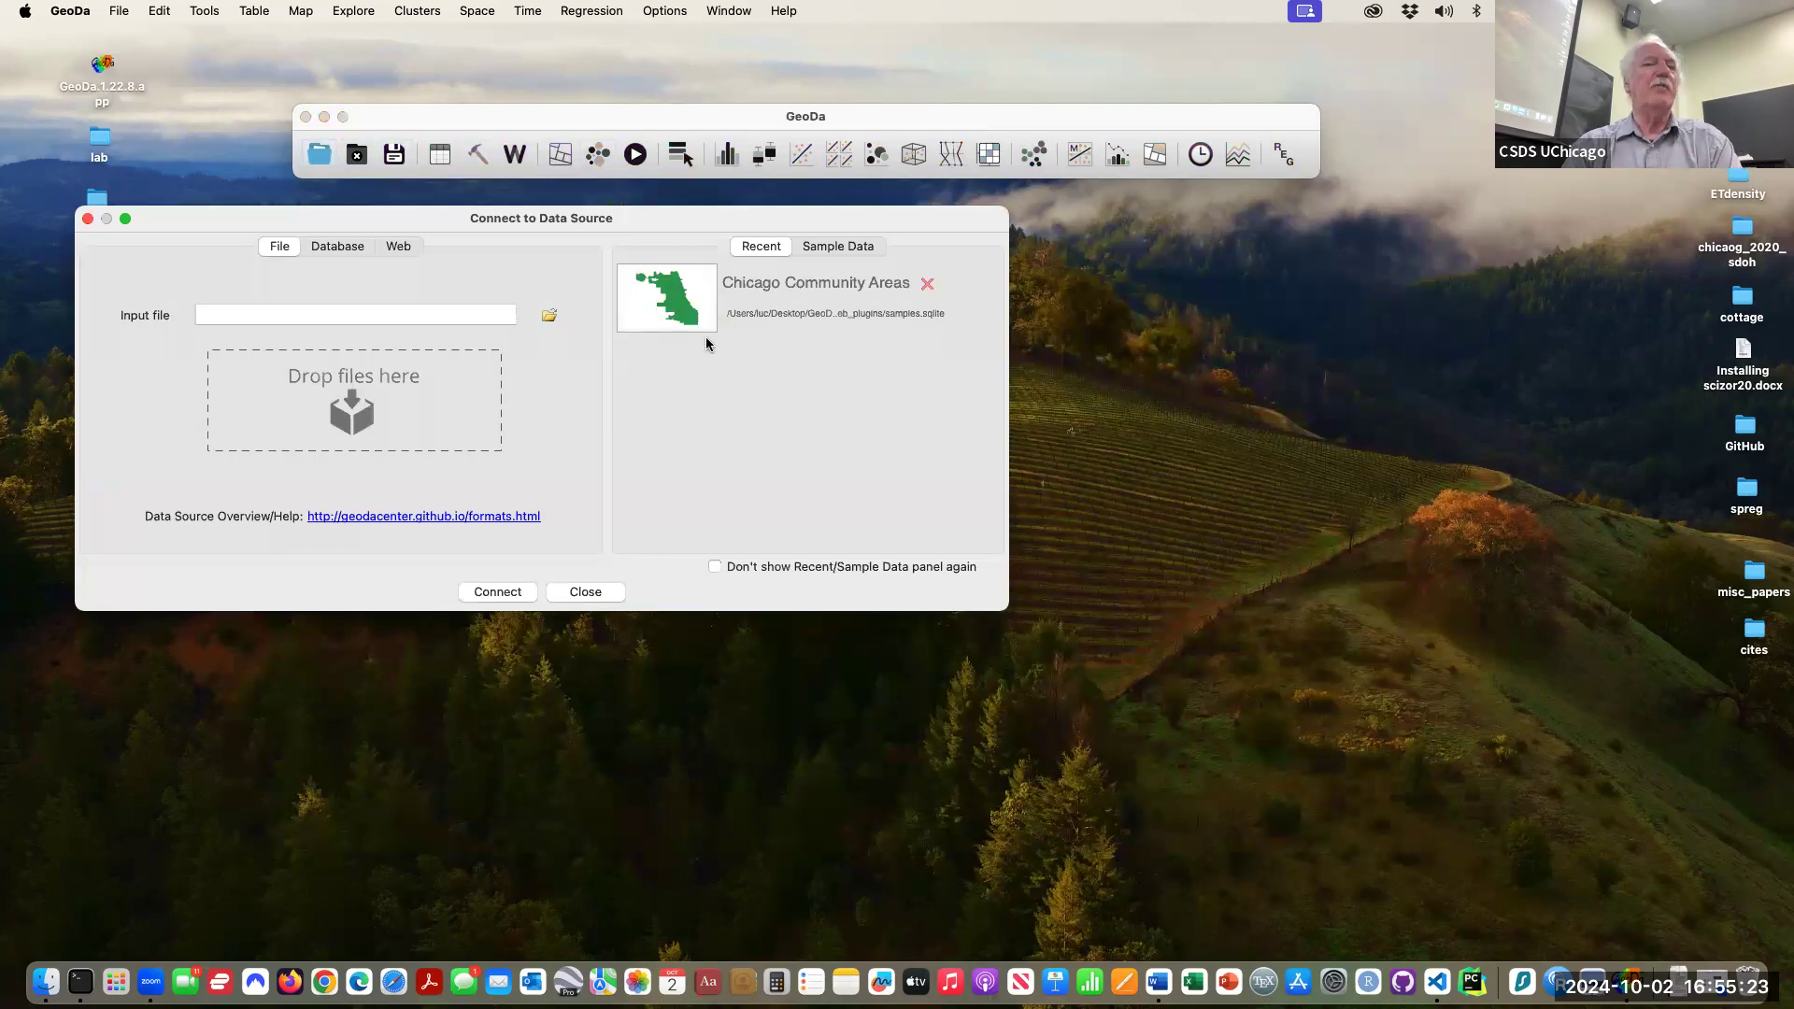
pyautogui.moveTo(736, 299)
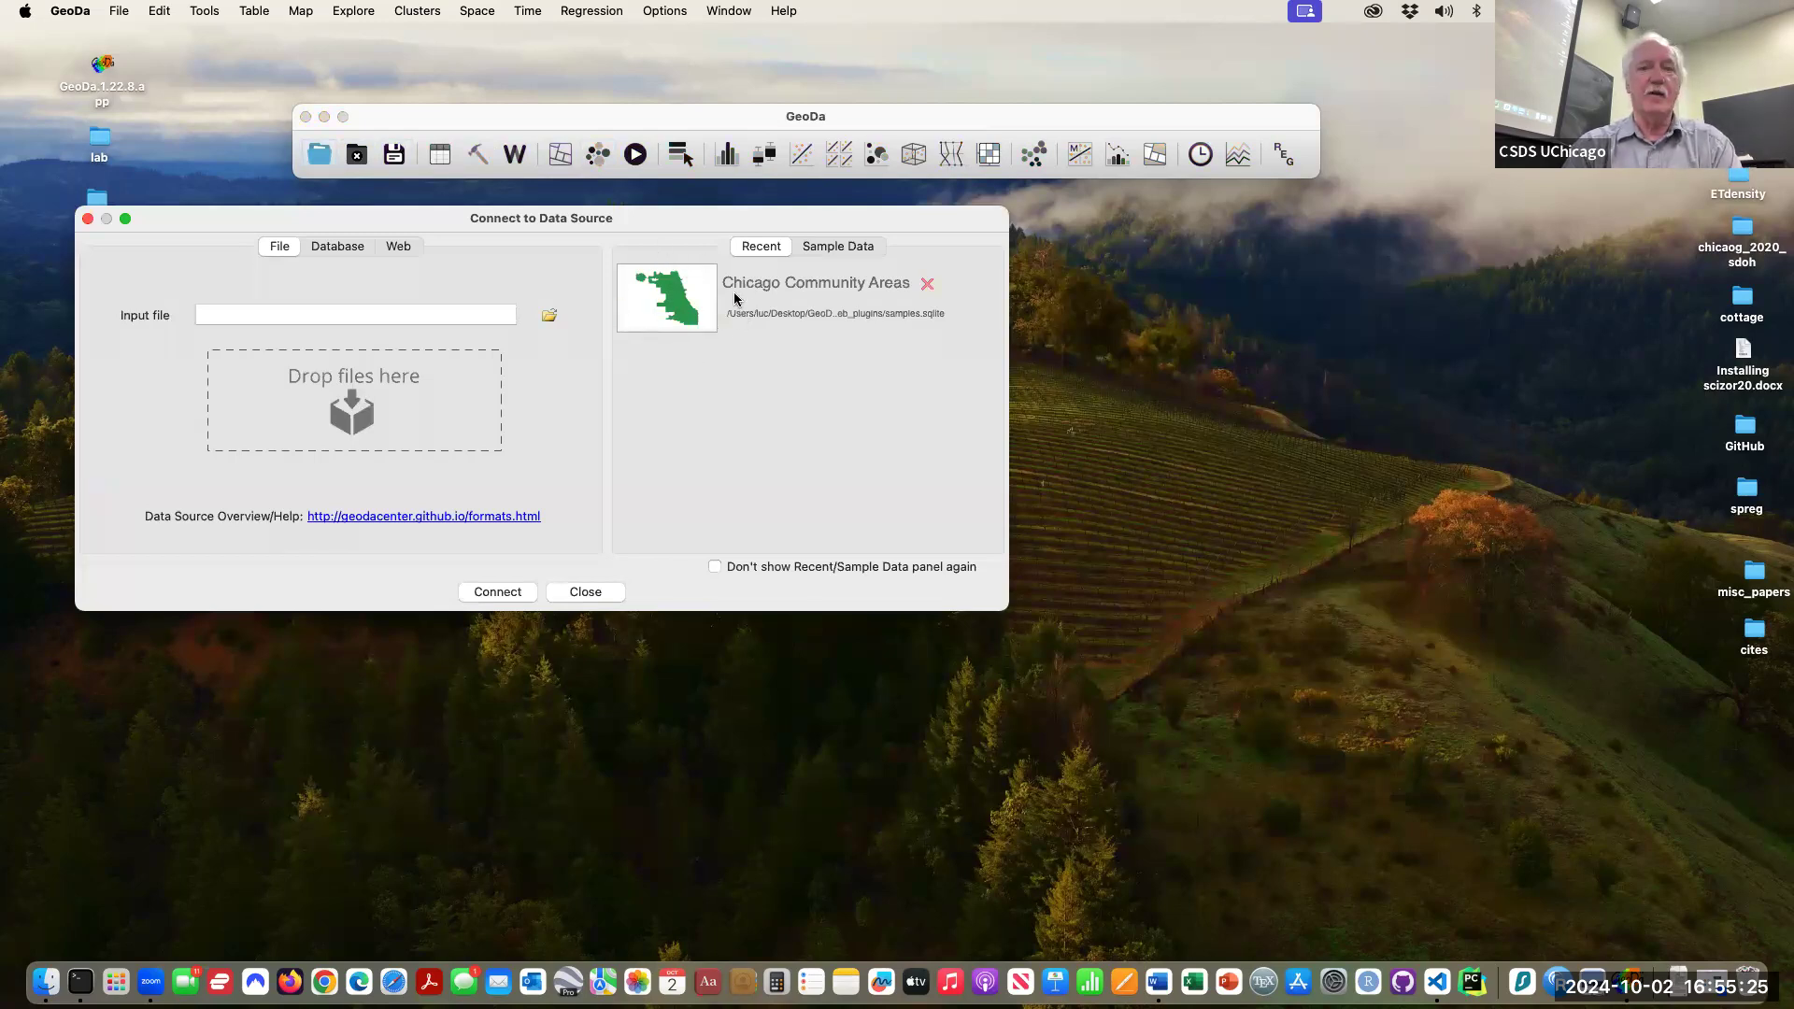
pyautogui.moveTo(757, 393)
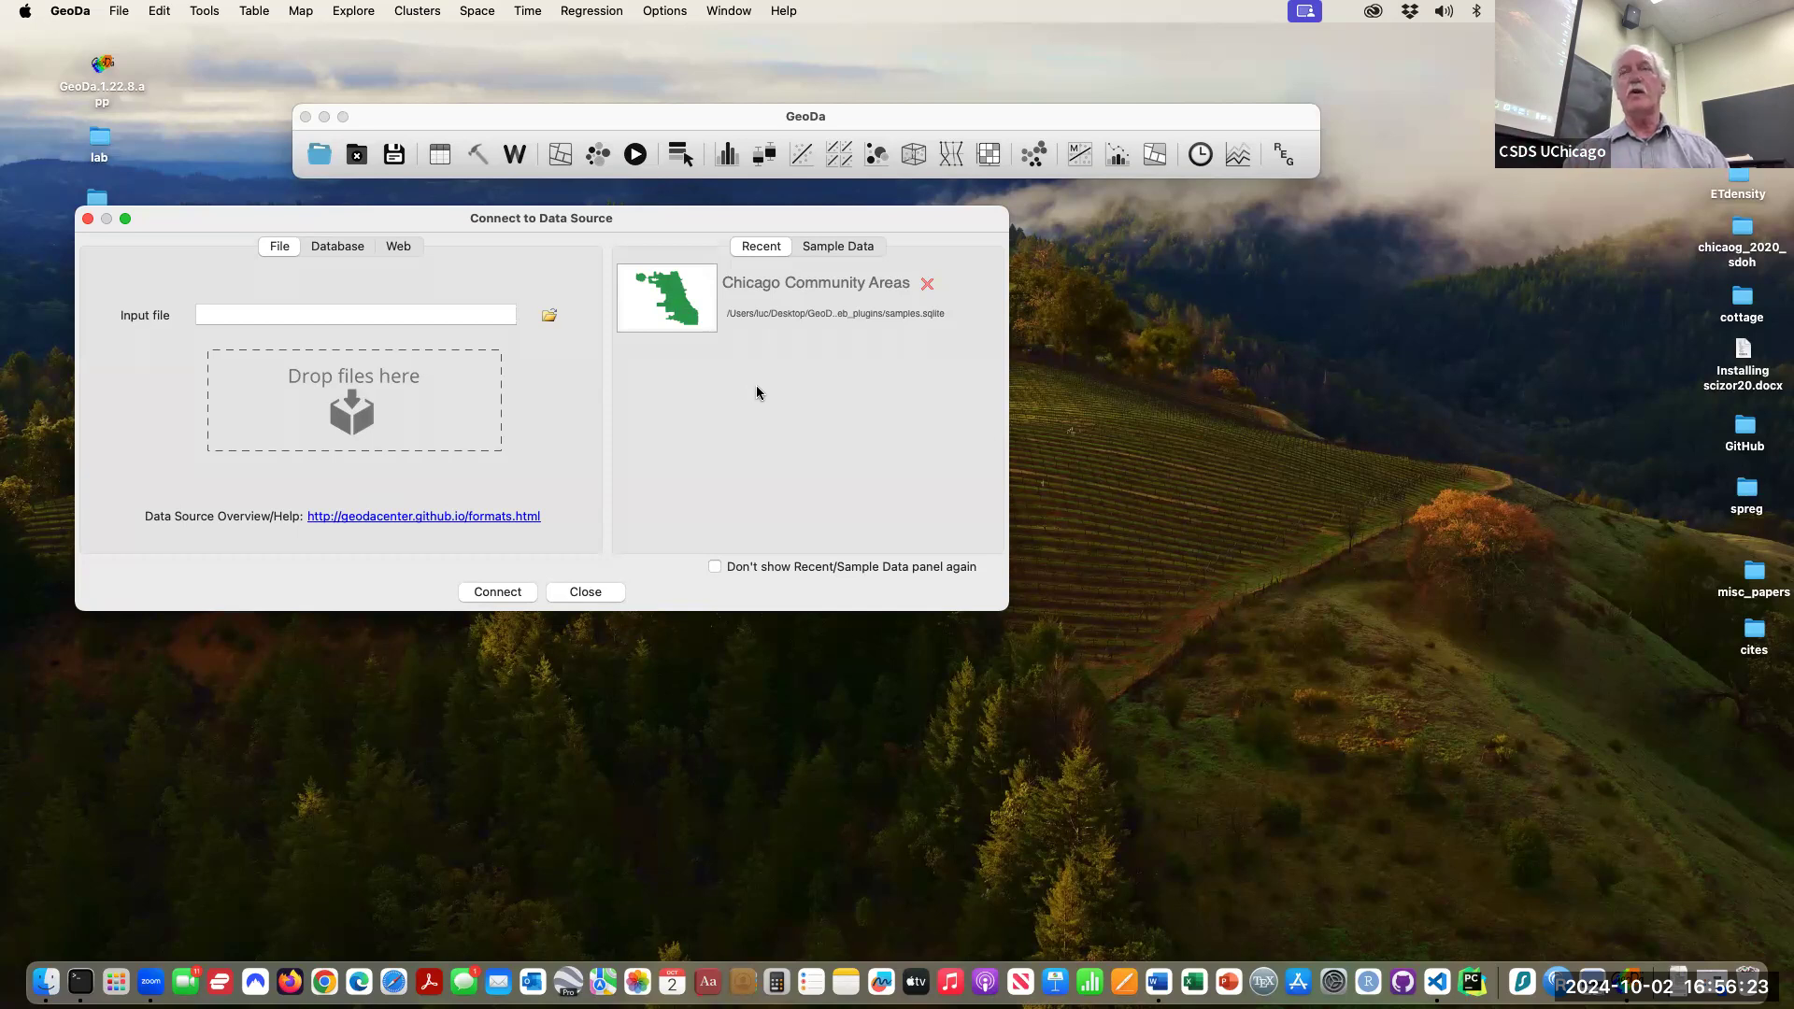
pyautogui.moveTo(680, 373)
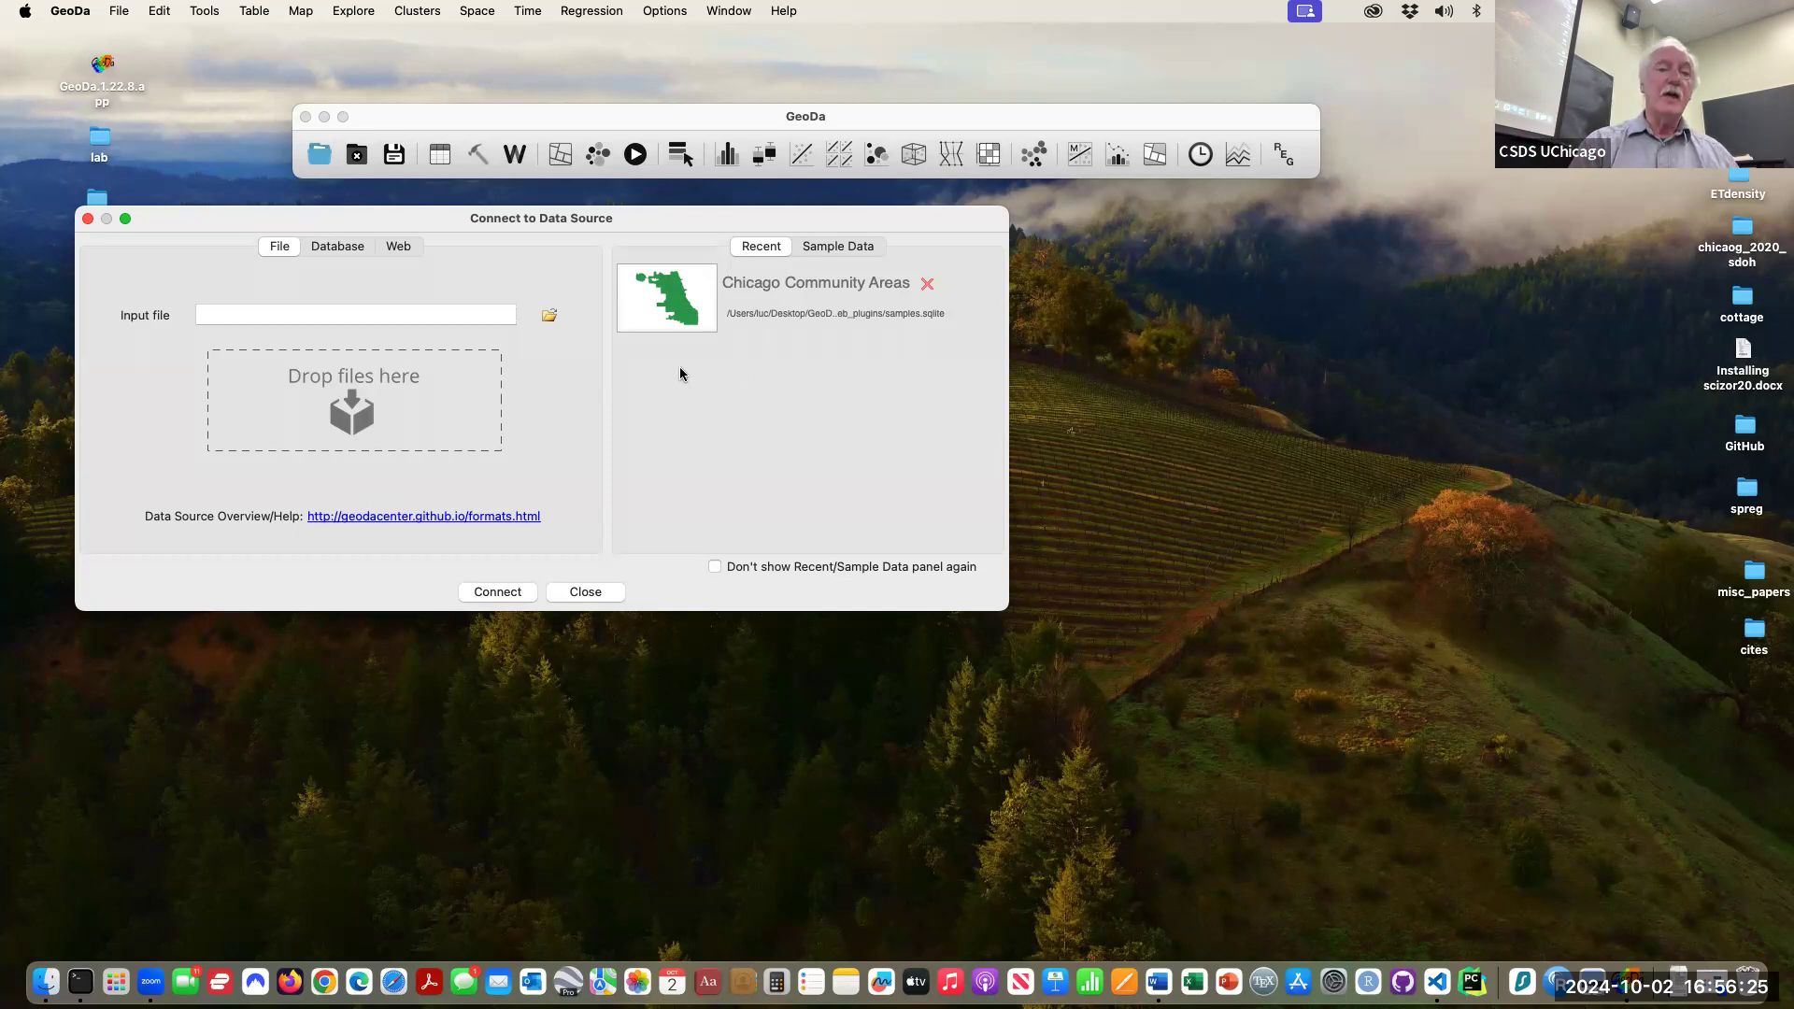
pyautogui.moveTo(661, 387)
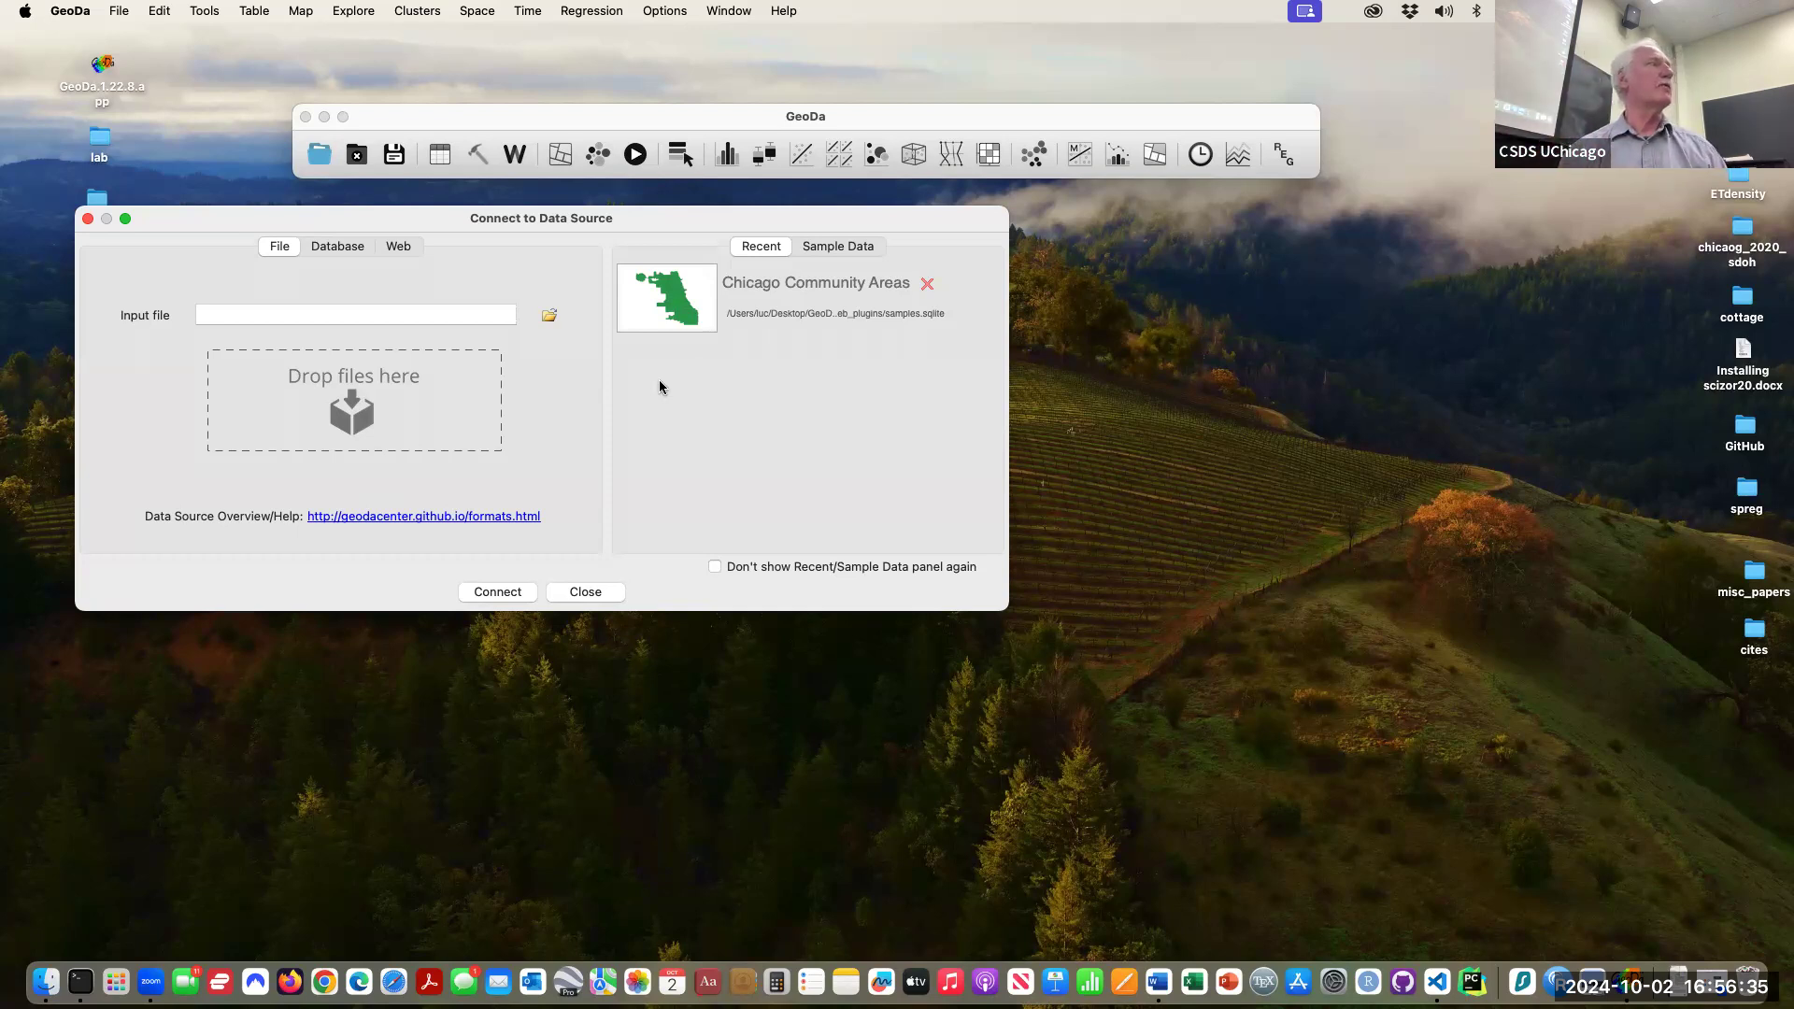
pyautogui.moveTo(852, 267)
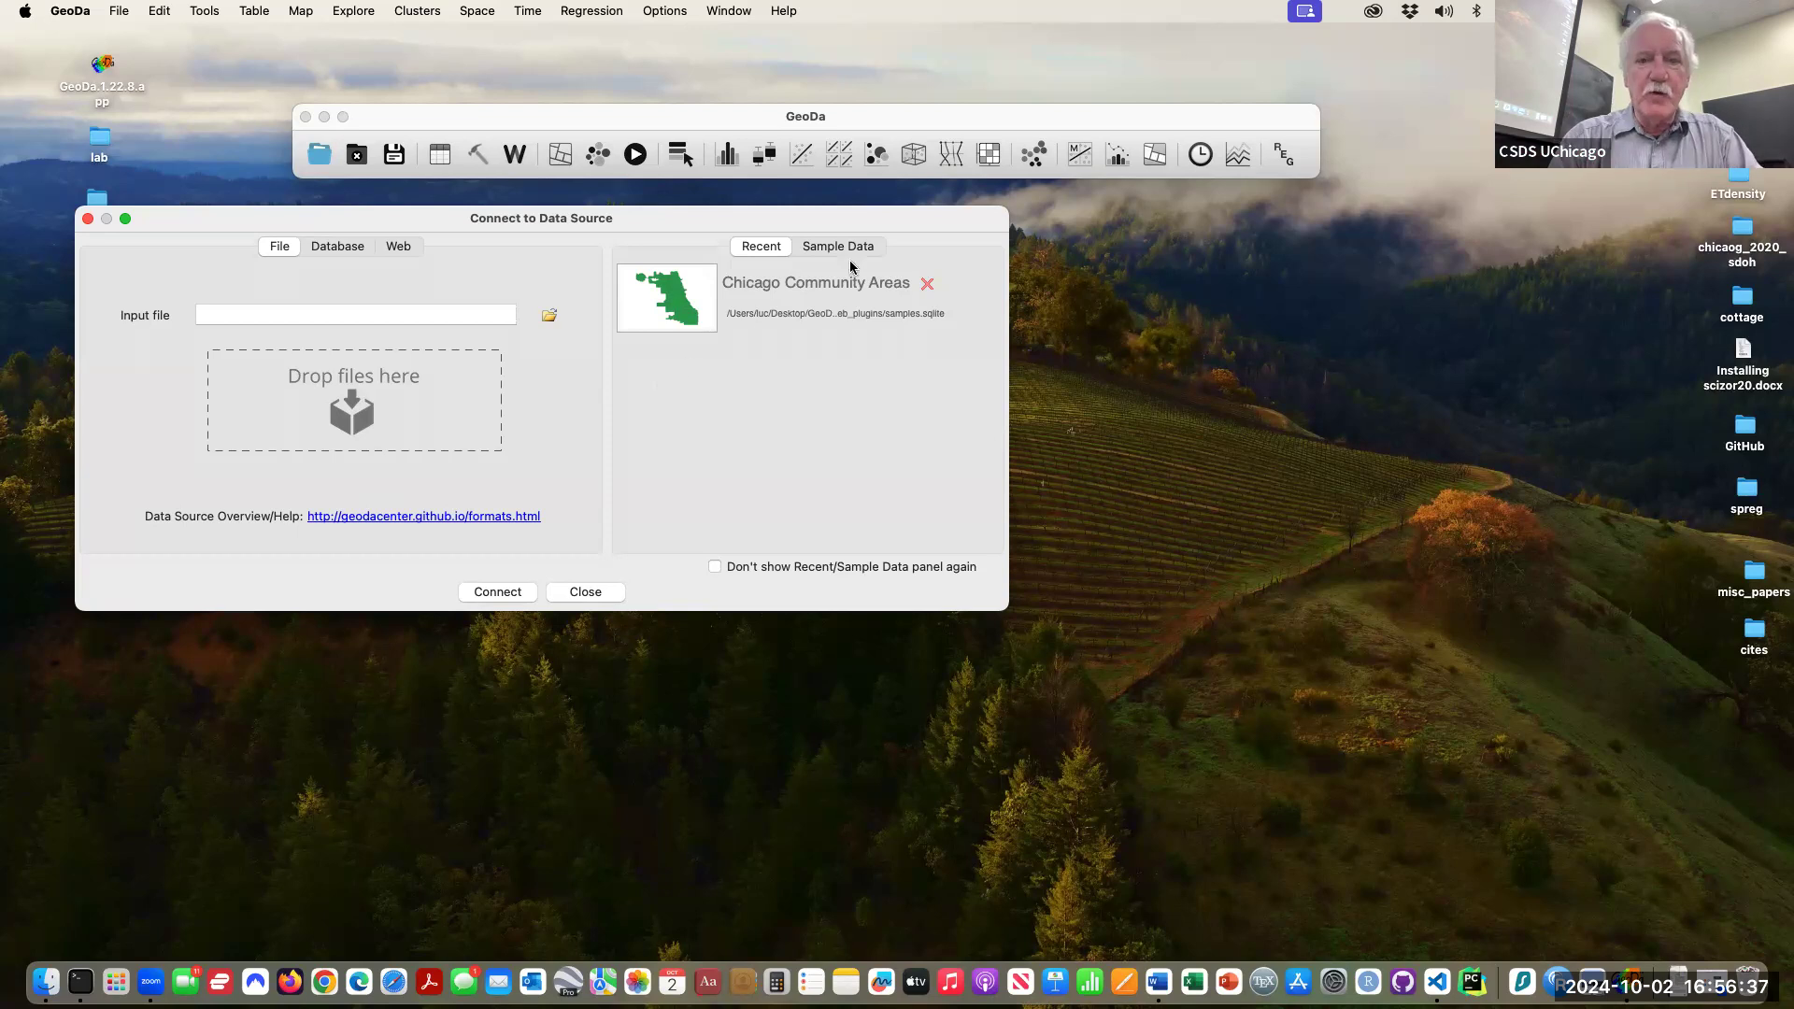
# - Load the Chicago Community Areas sample as a map and show its attribute table scrolled right
pyautogui.click(837, 247)
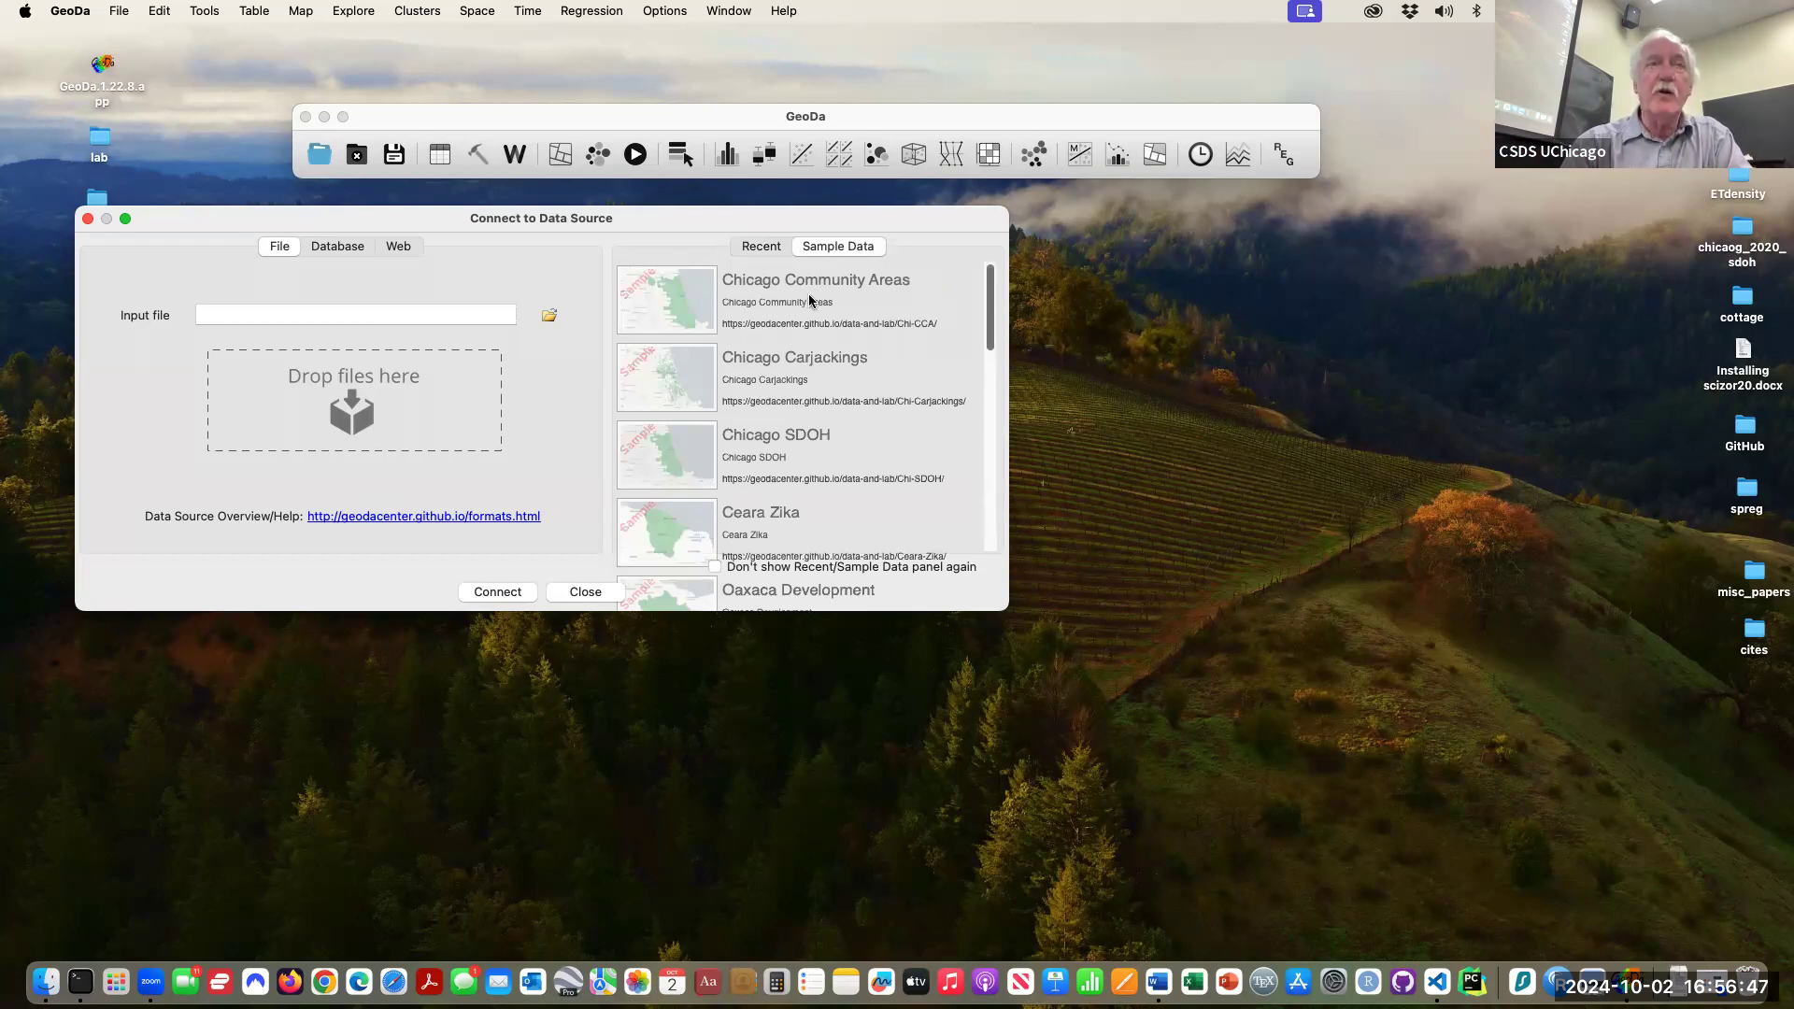
pyautogui.moveTo(701, 299)
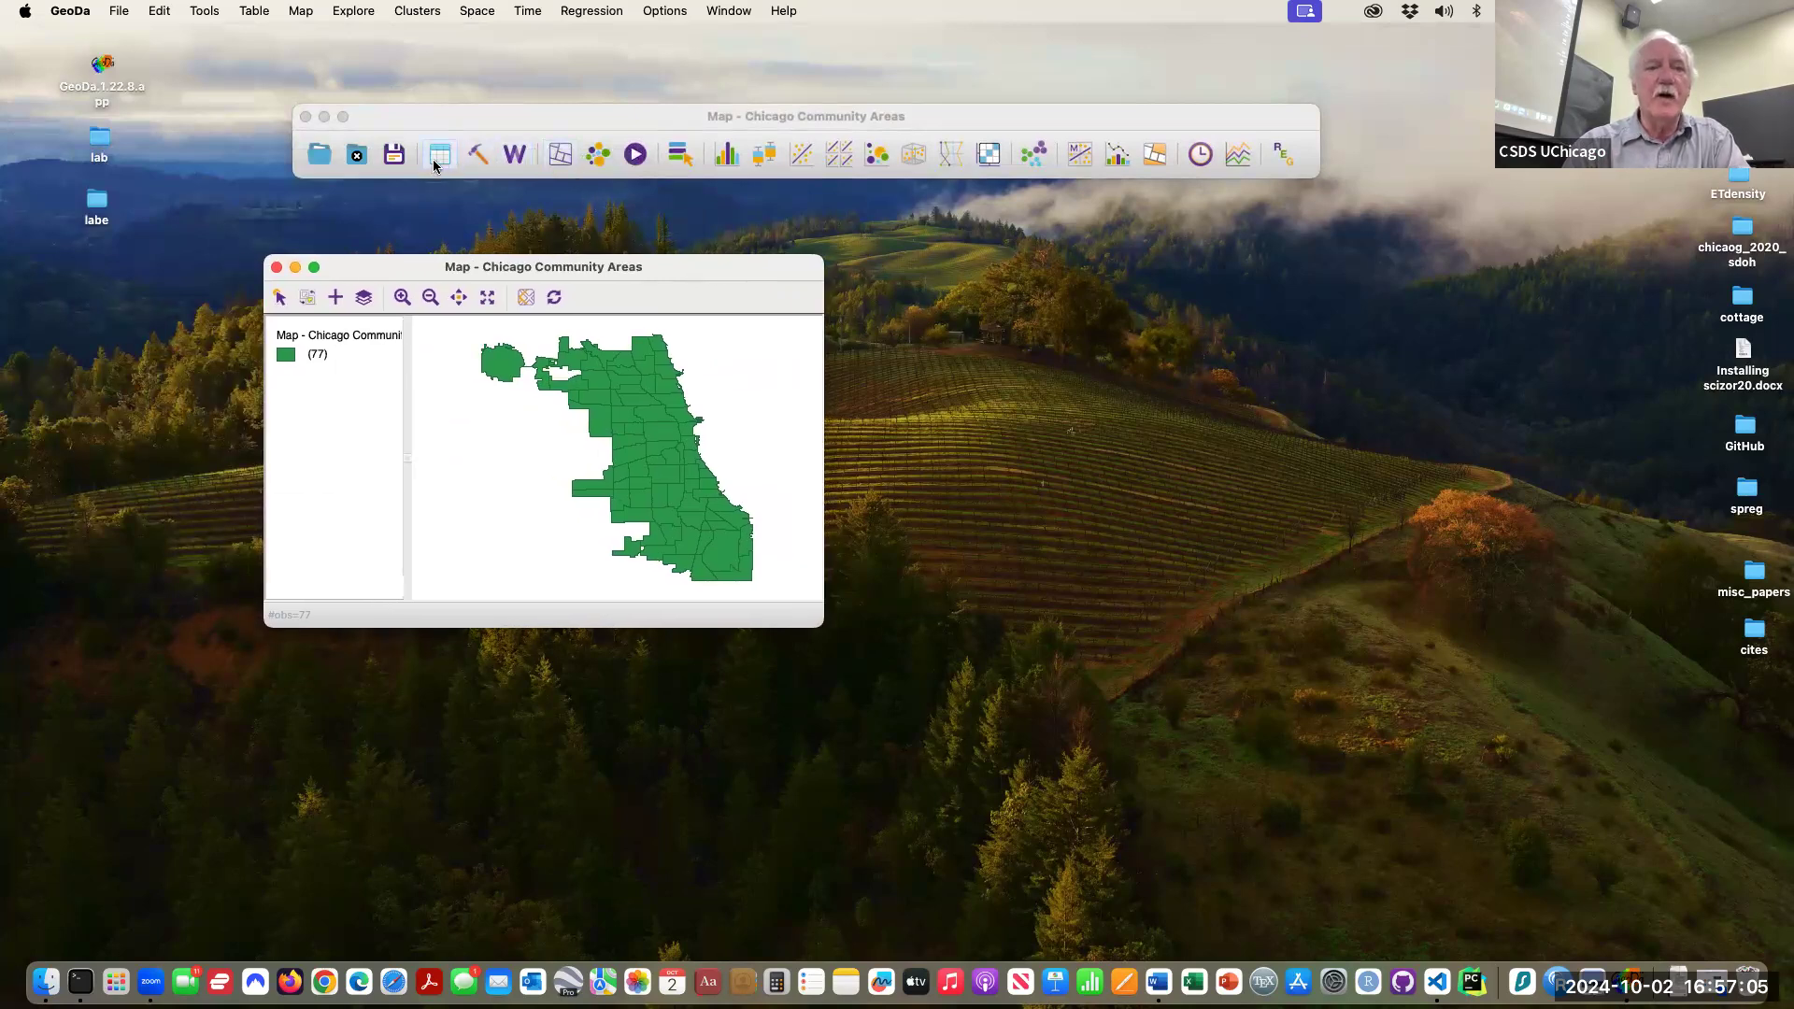
pyautogui.click(439, 153)
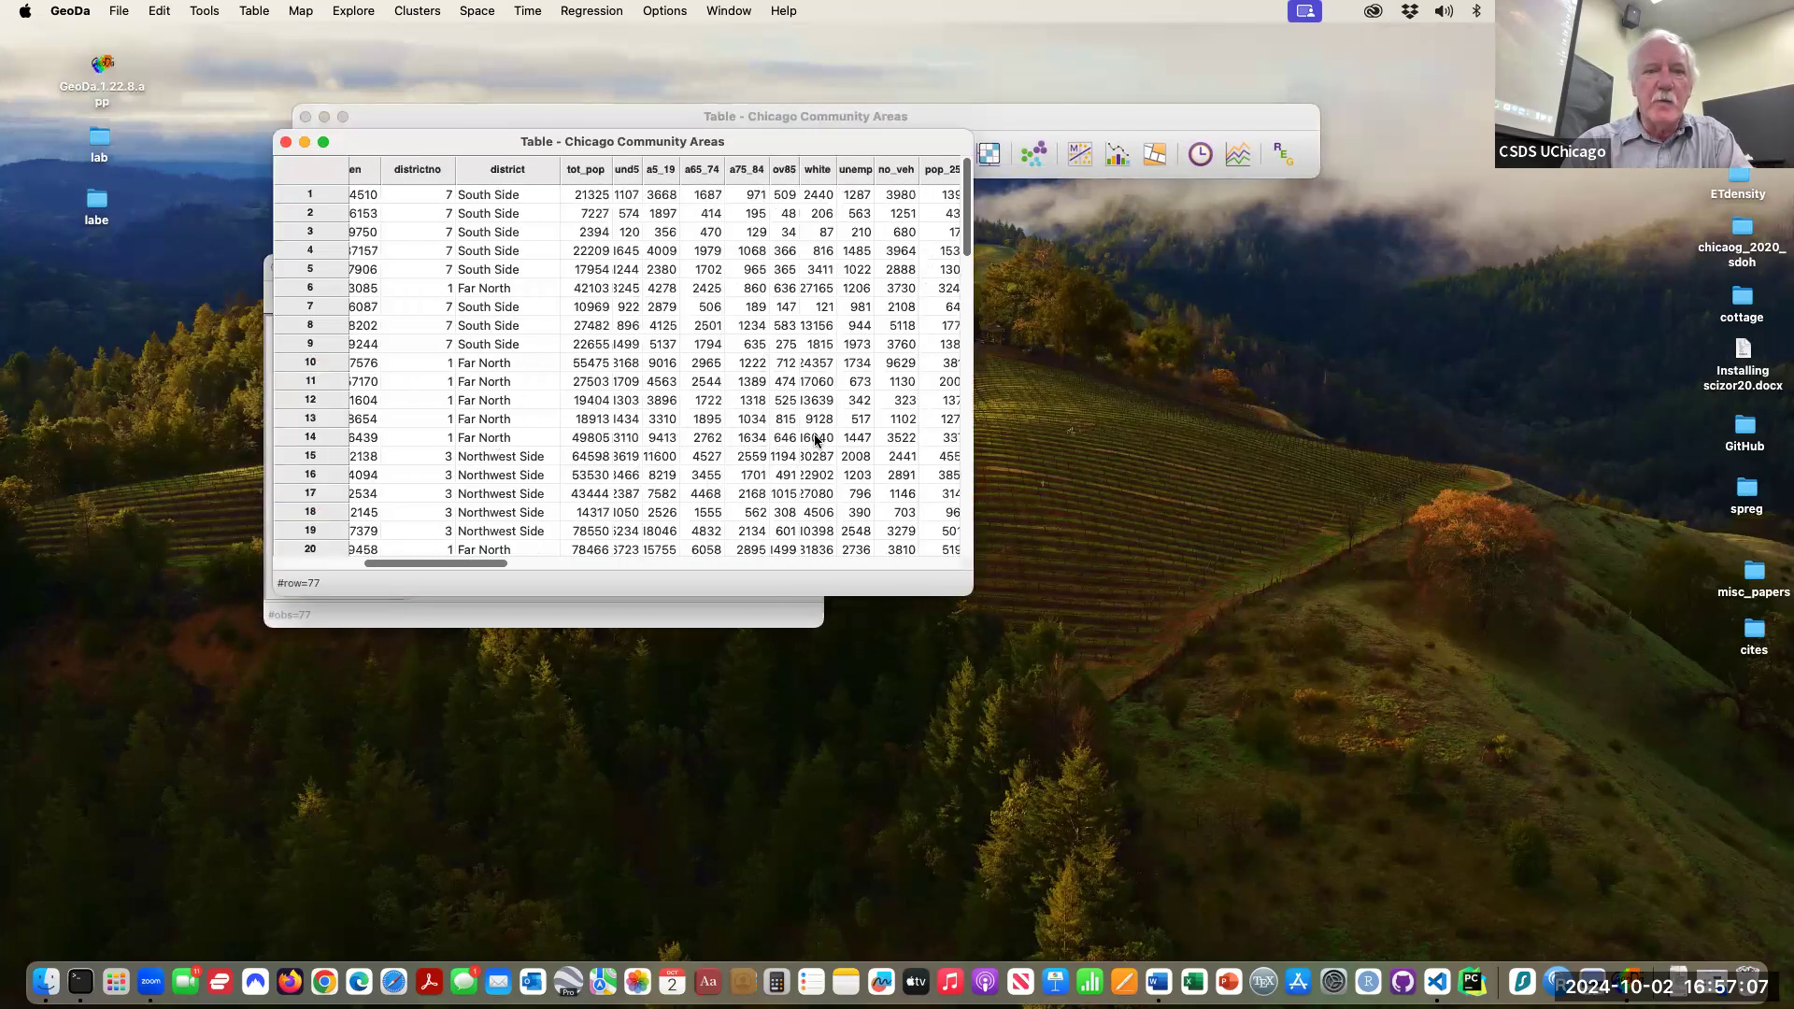
pyautogui.hscroll(3)
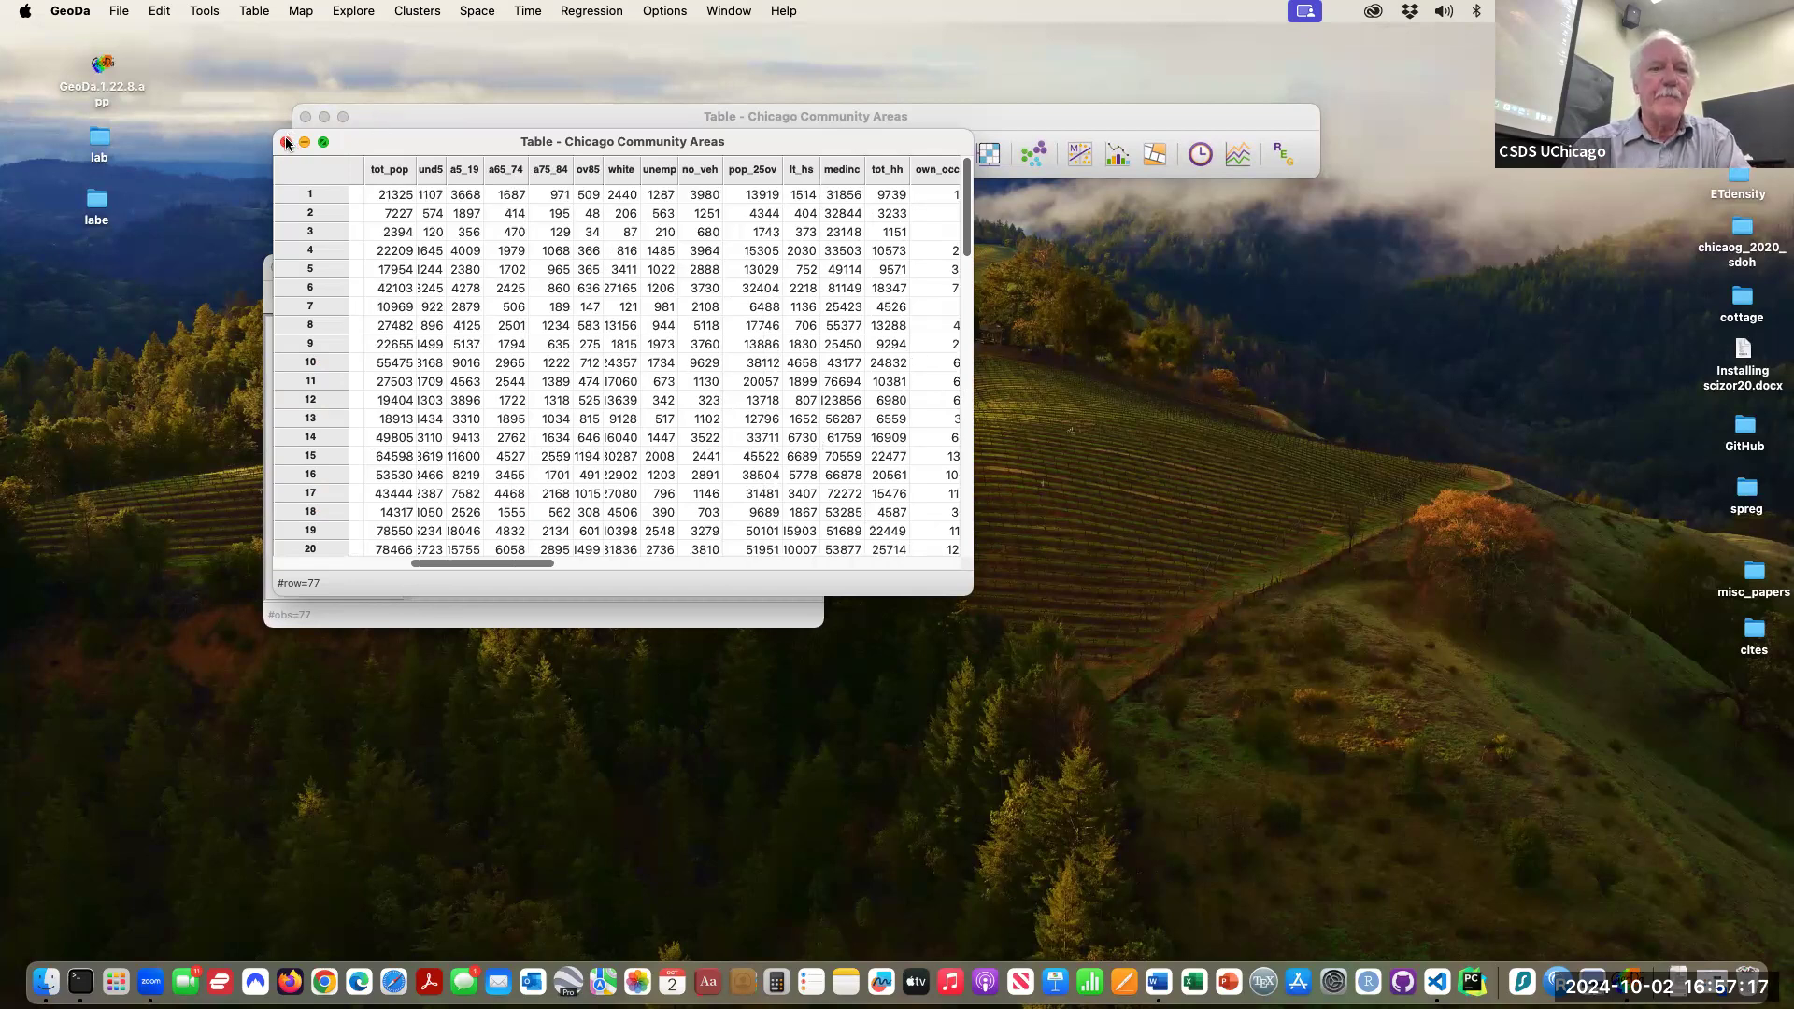
# - Replace the project with the Chicago Carjackings sample of 1412 points and close its table
pyautogui.click(286, 142)
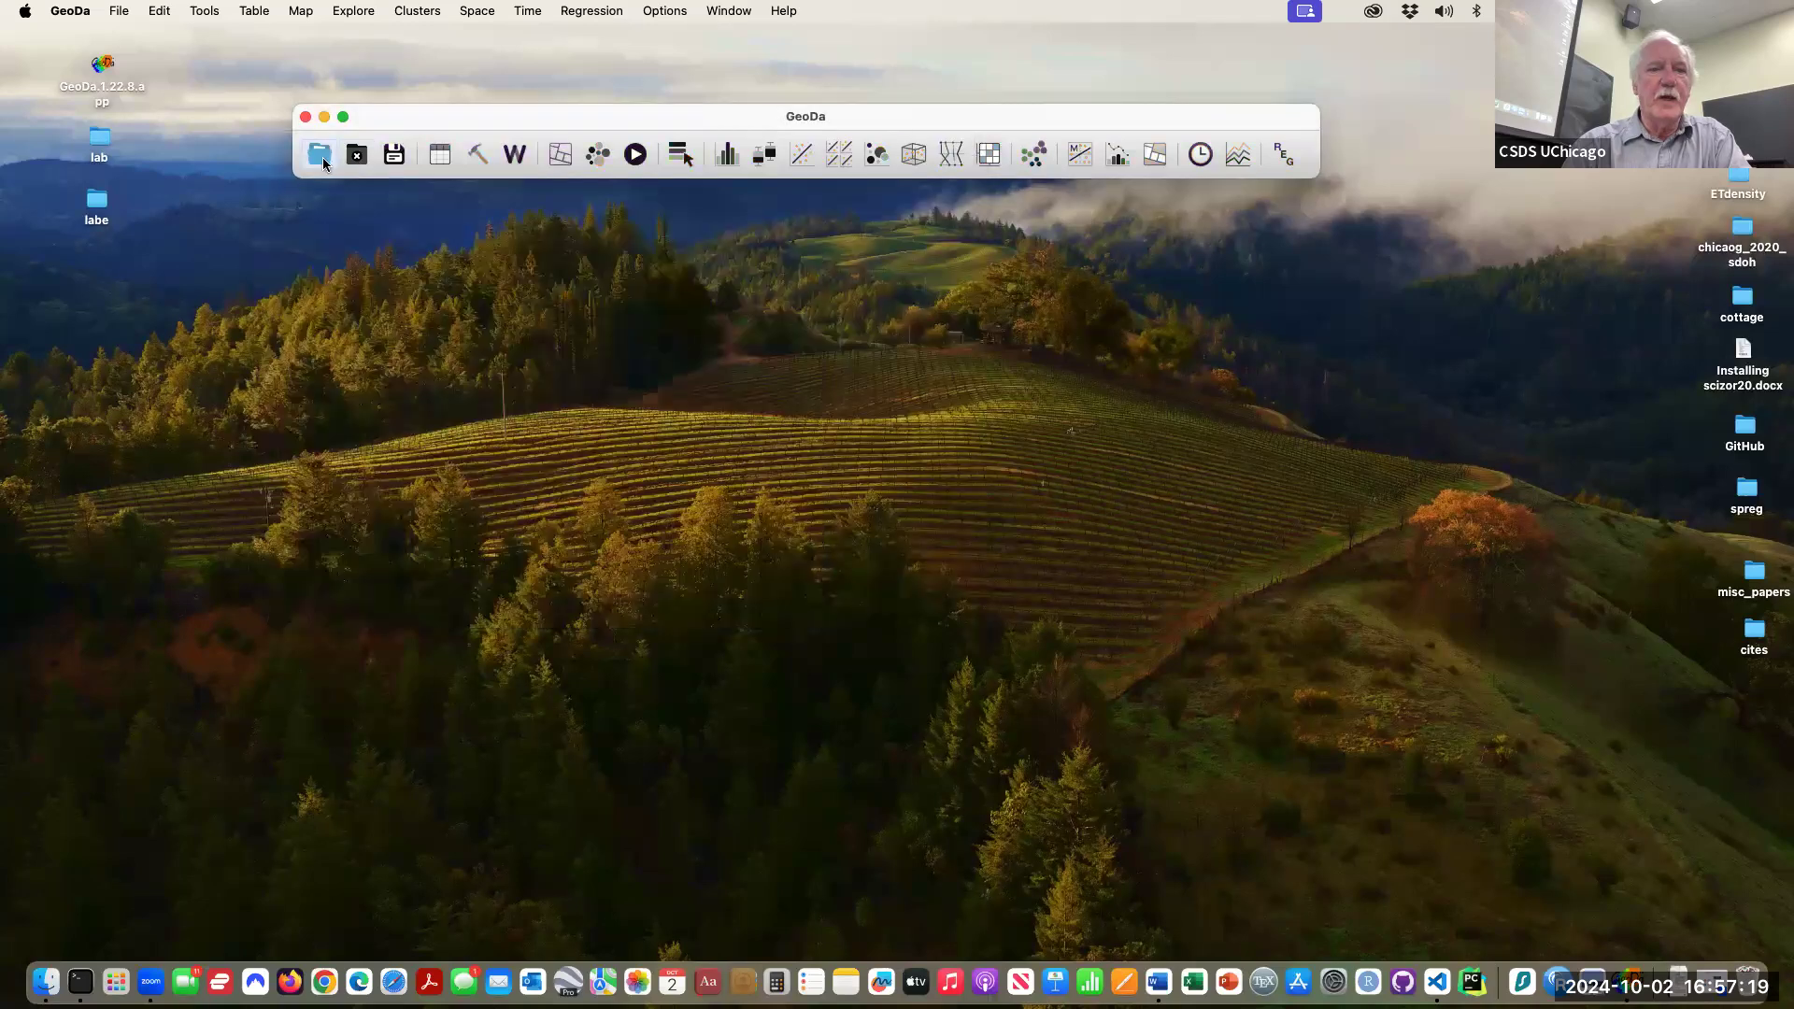
pyautogui.click(318, 153)
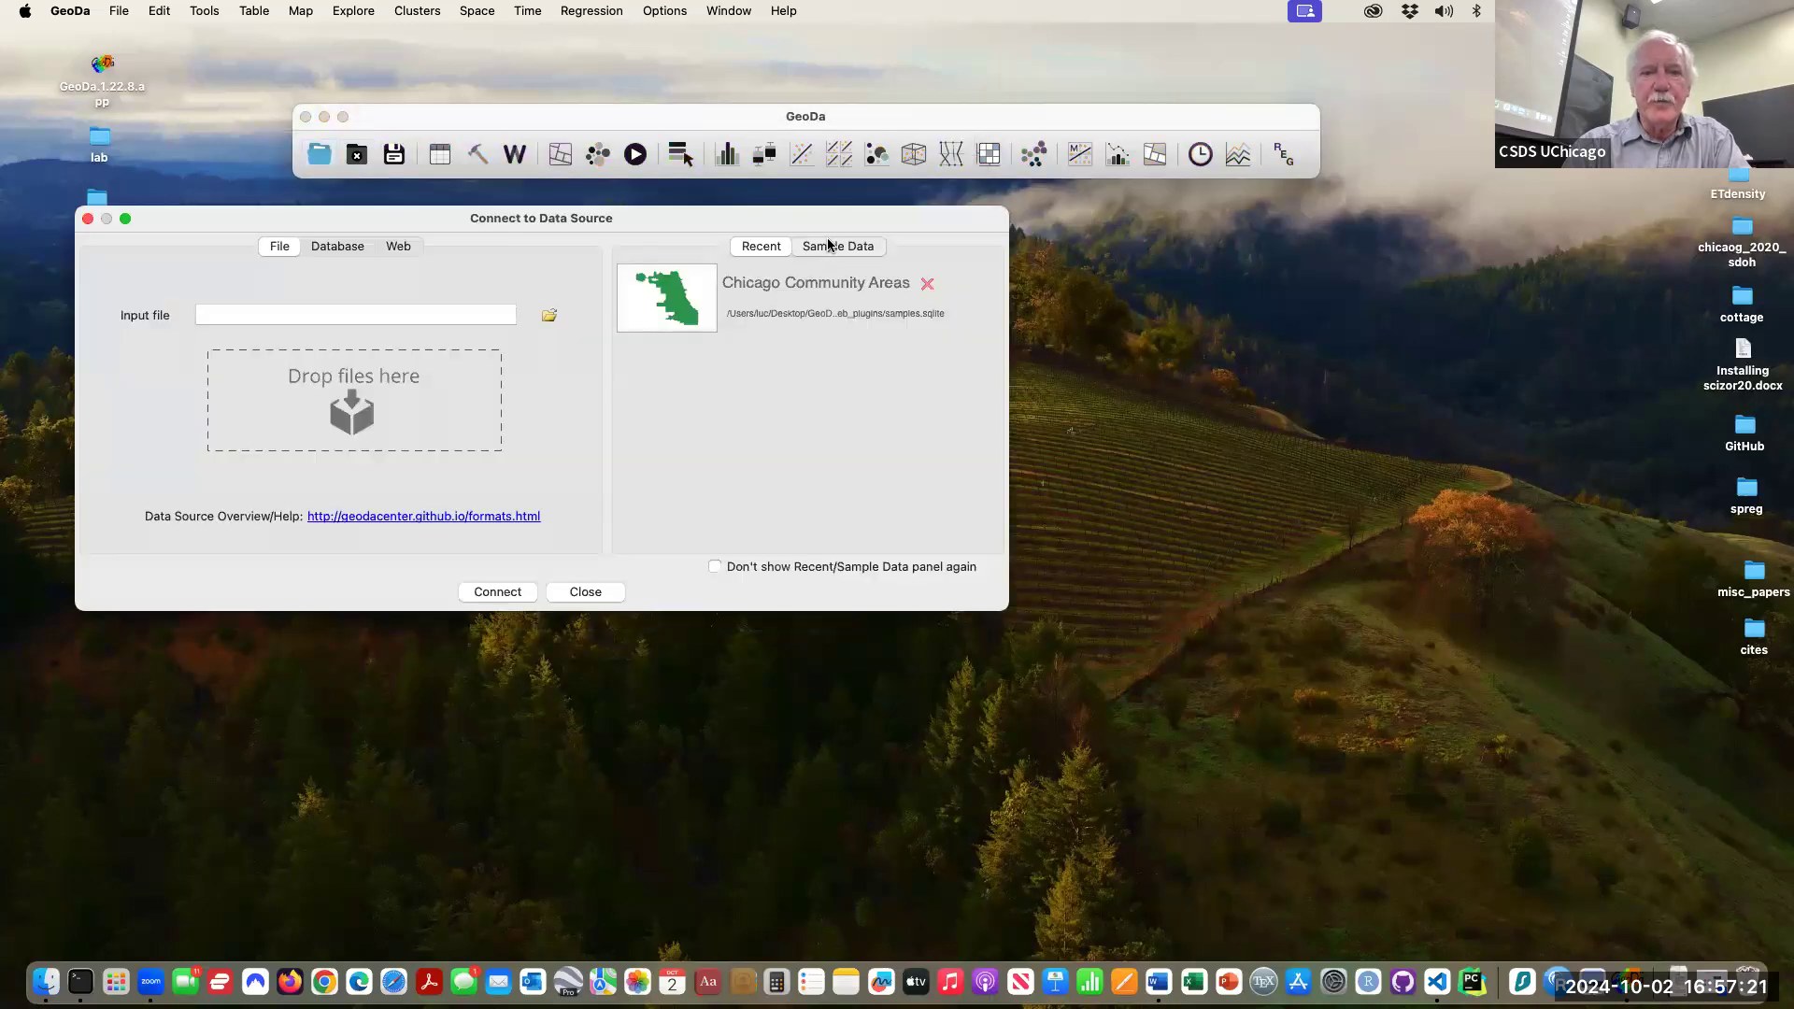
pyautogui.click(837, 246)
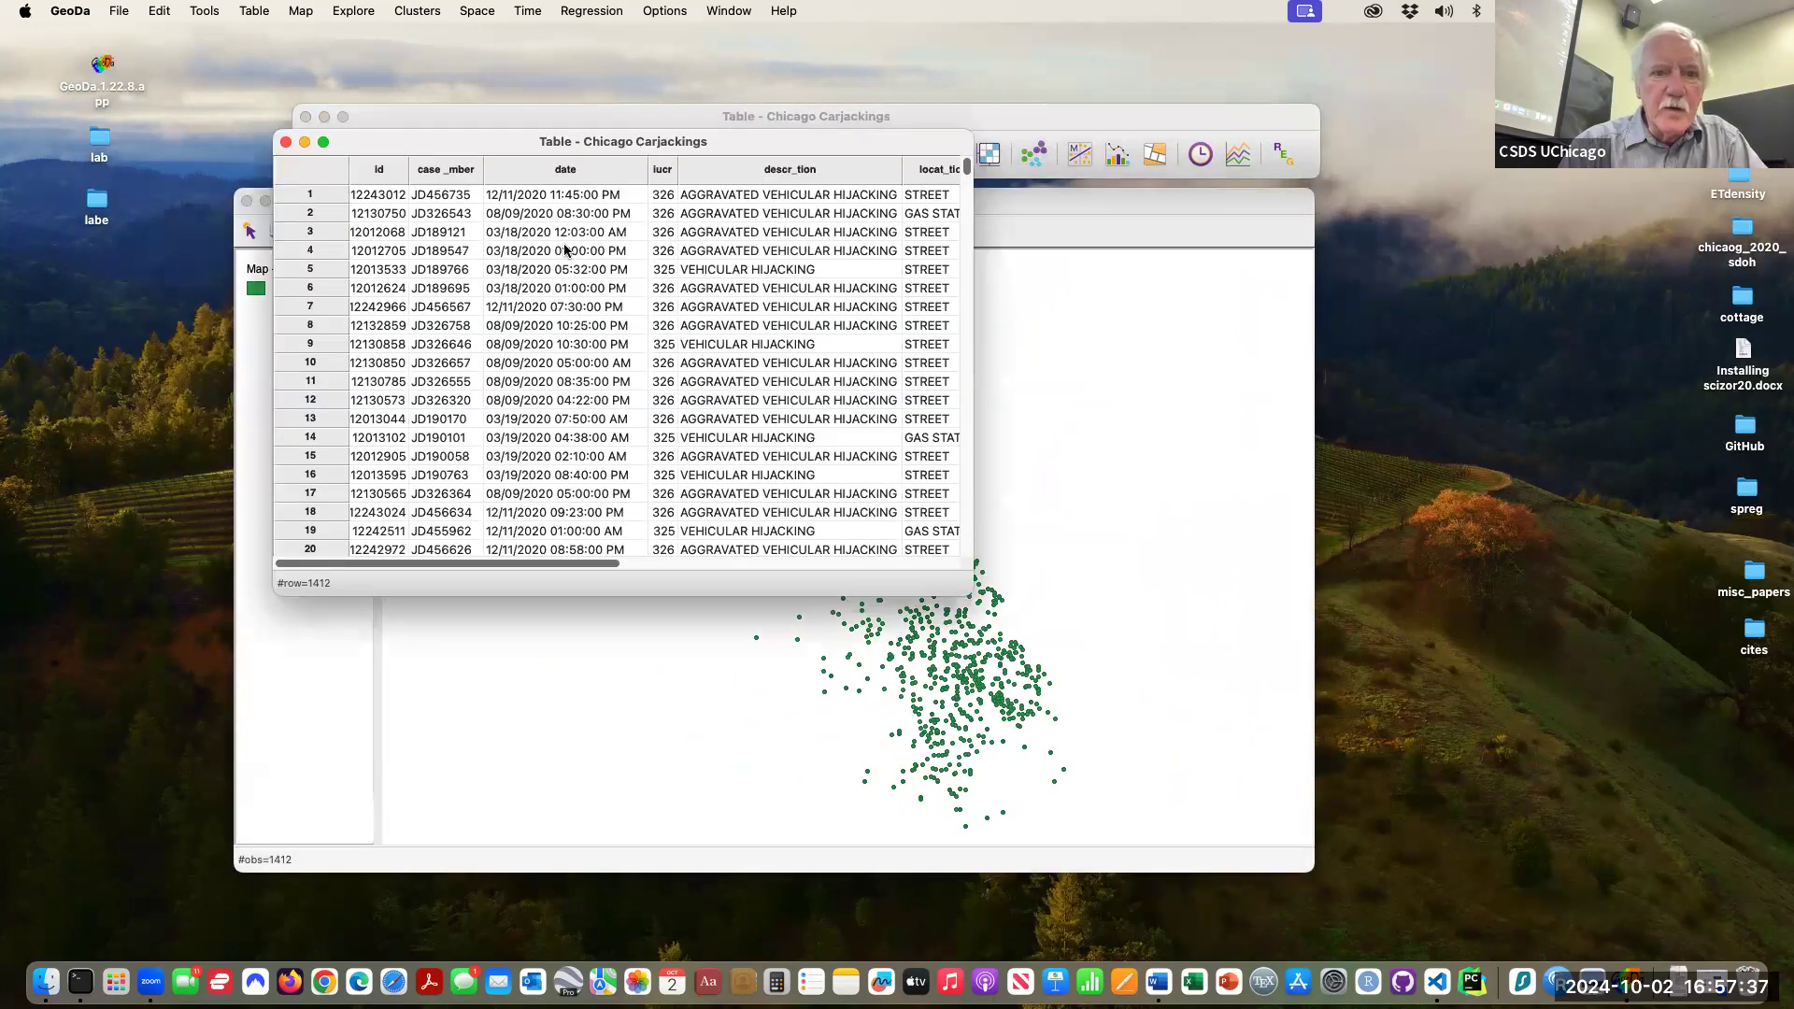
pyautogui.scroll(-3)
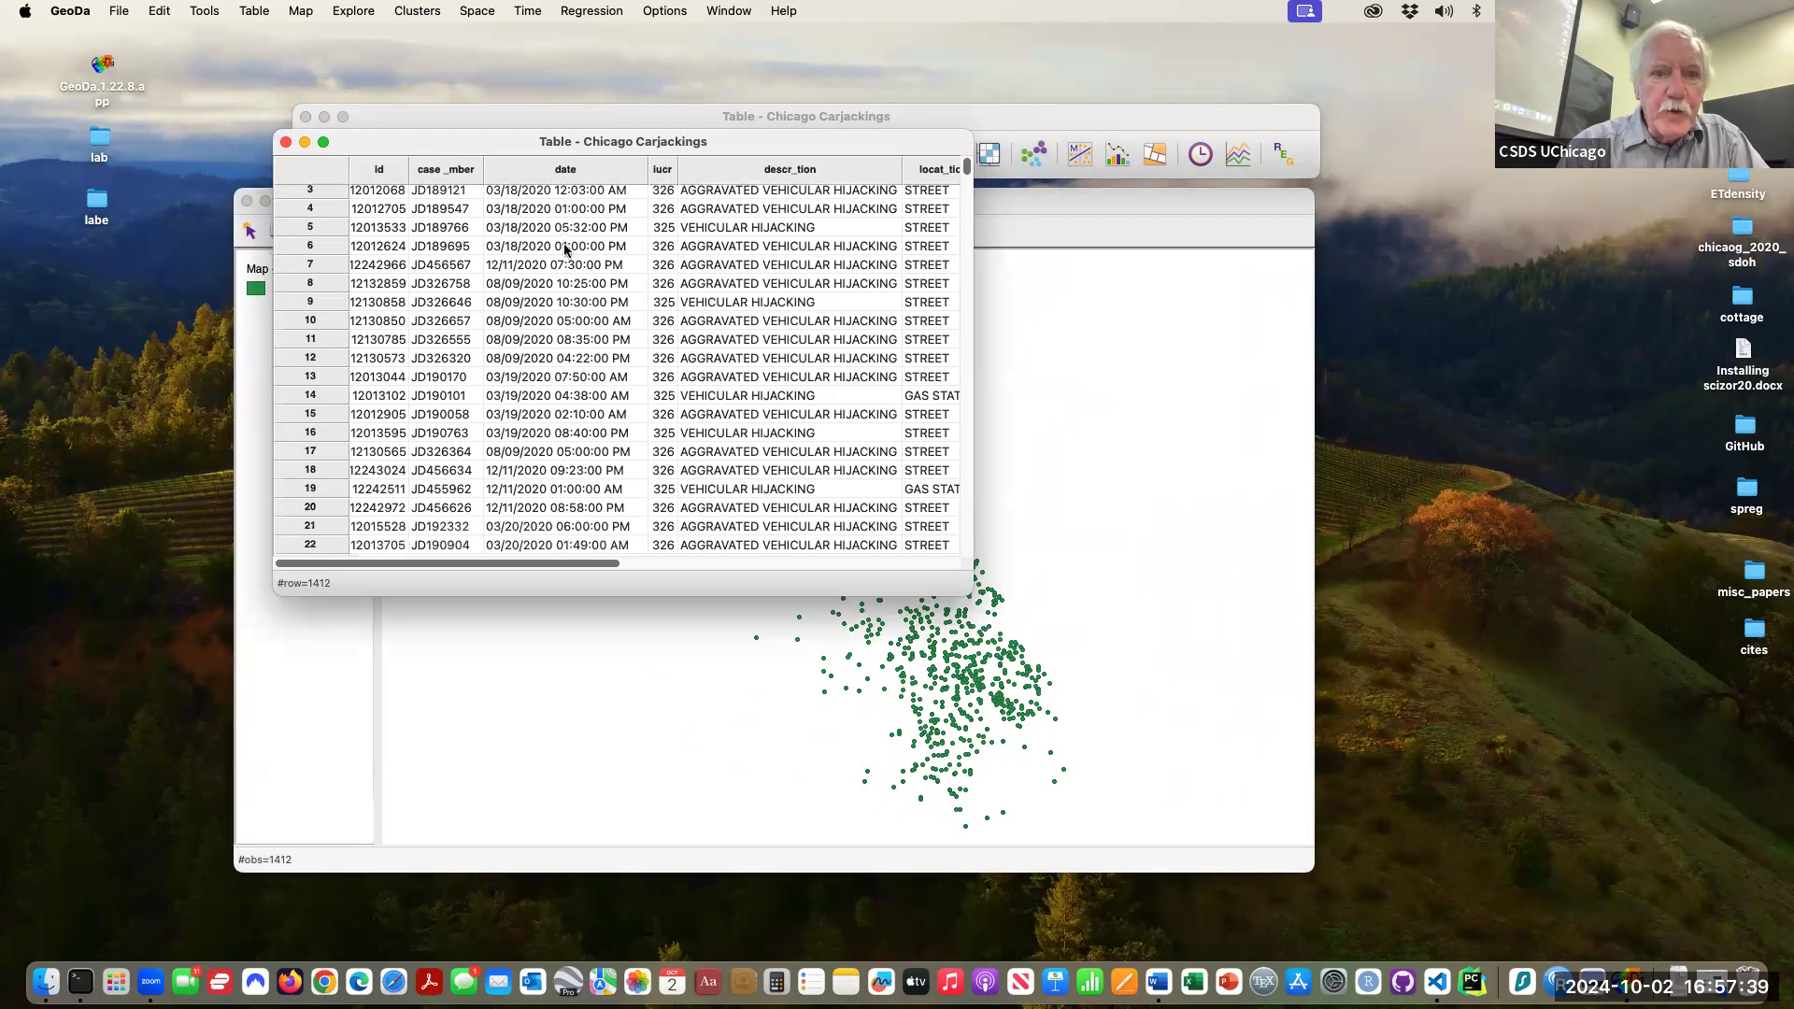
pyautogui.scroll(-3)
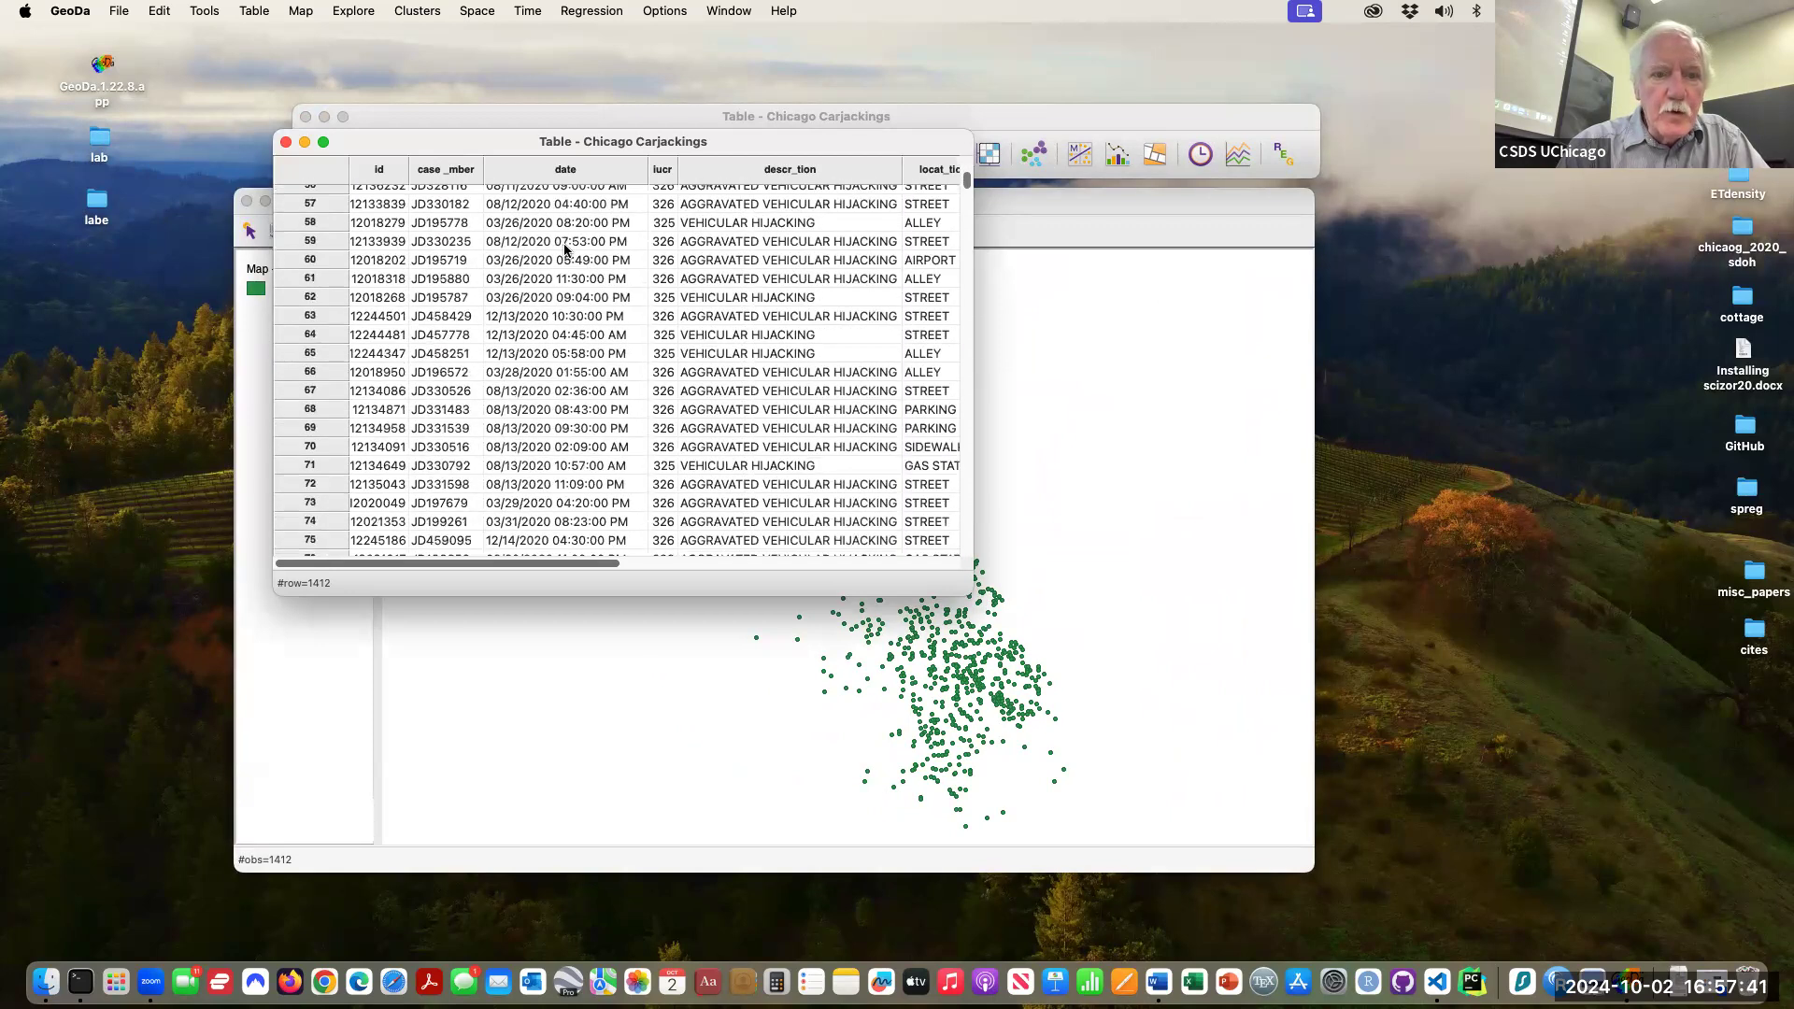
pyautogui.scroll(-3)
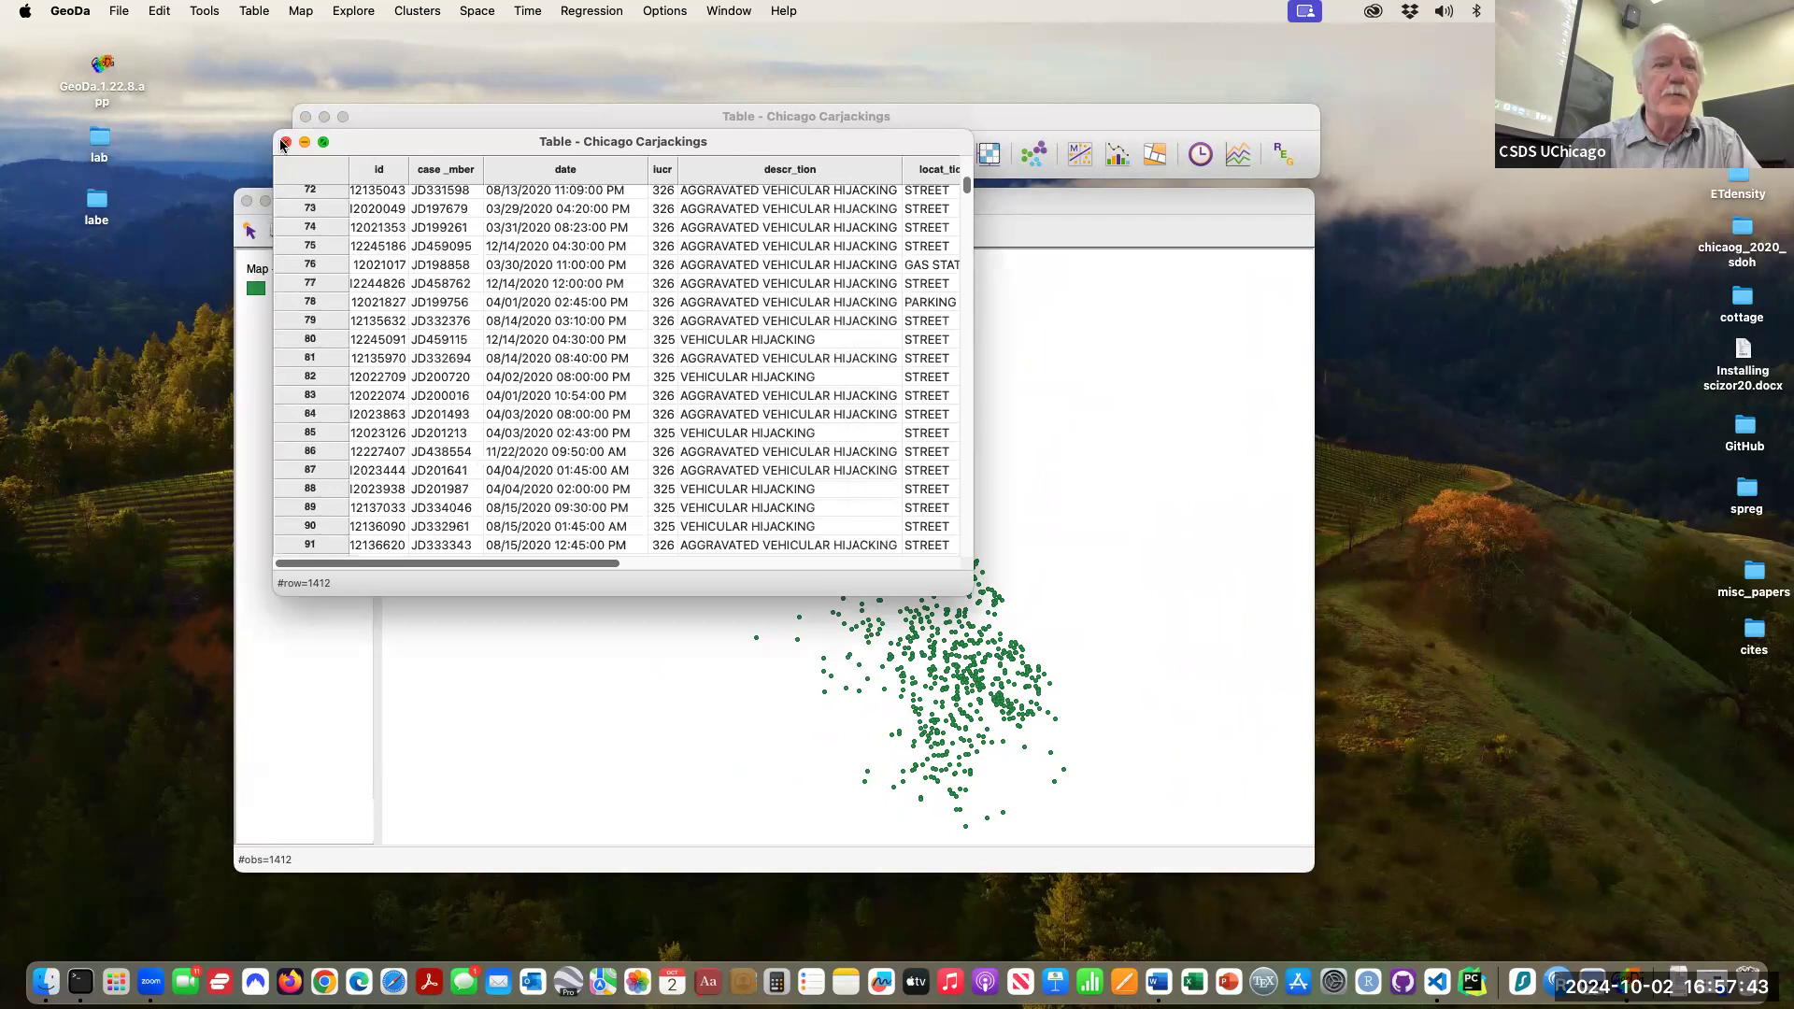
pyautogui.click(285, 142)
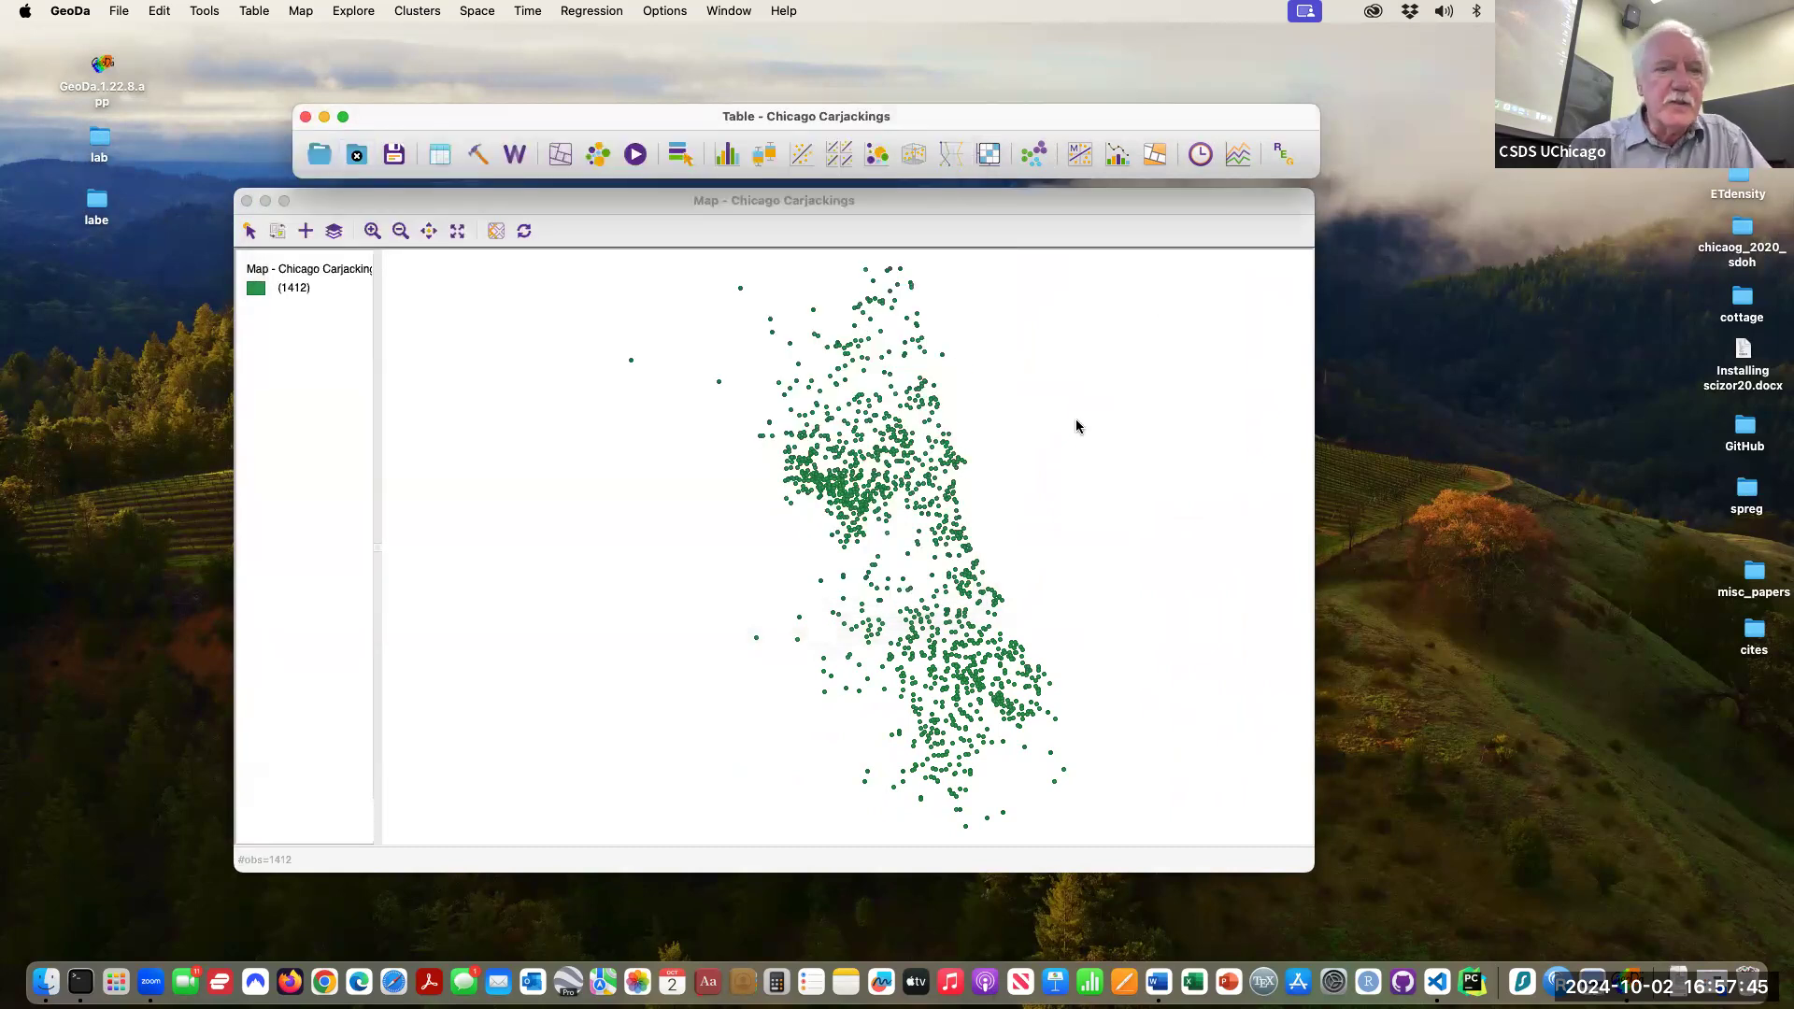
pyautogui.moveTo(1114, 691)
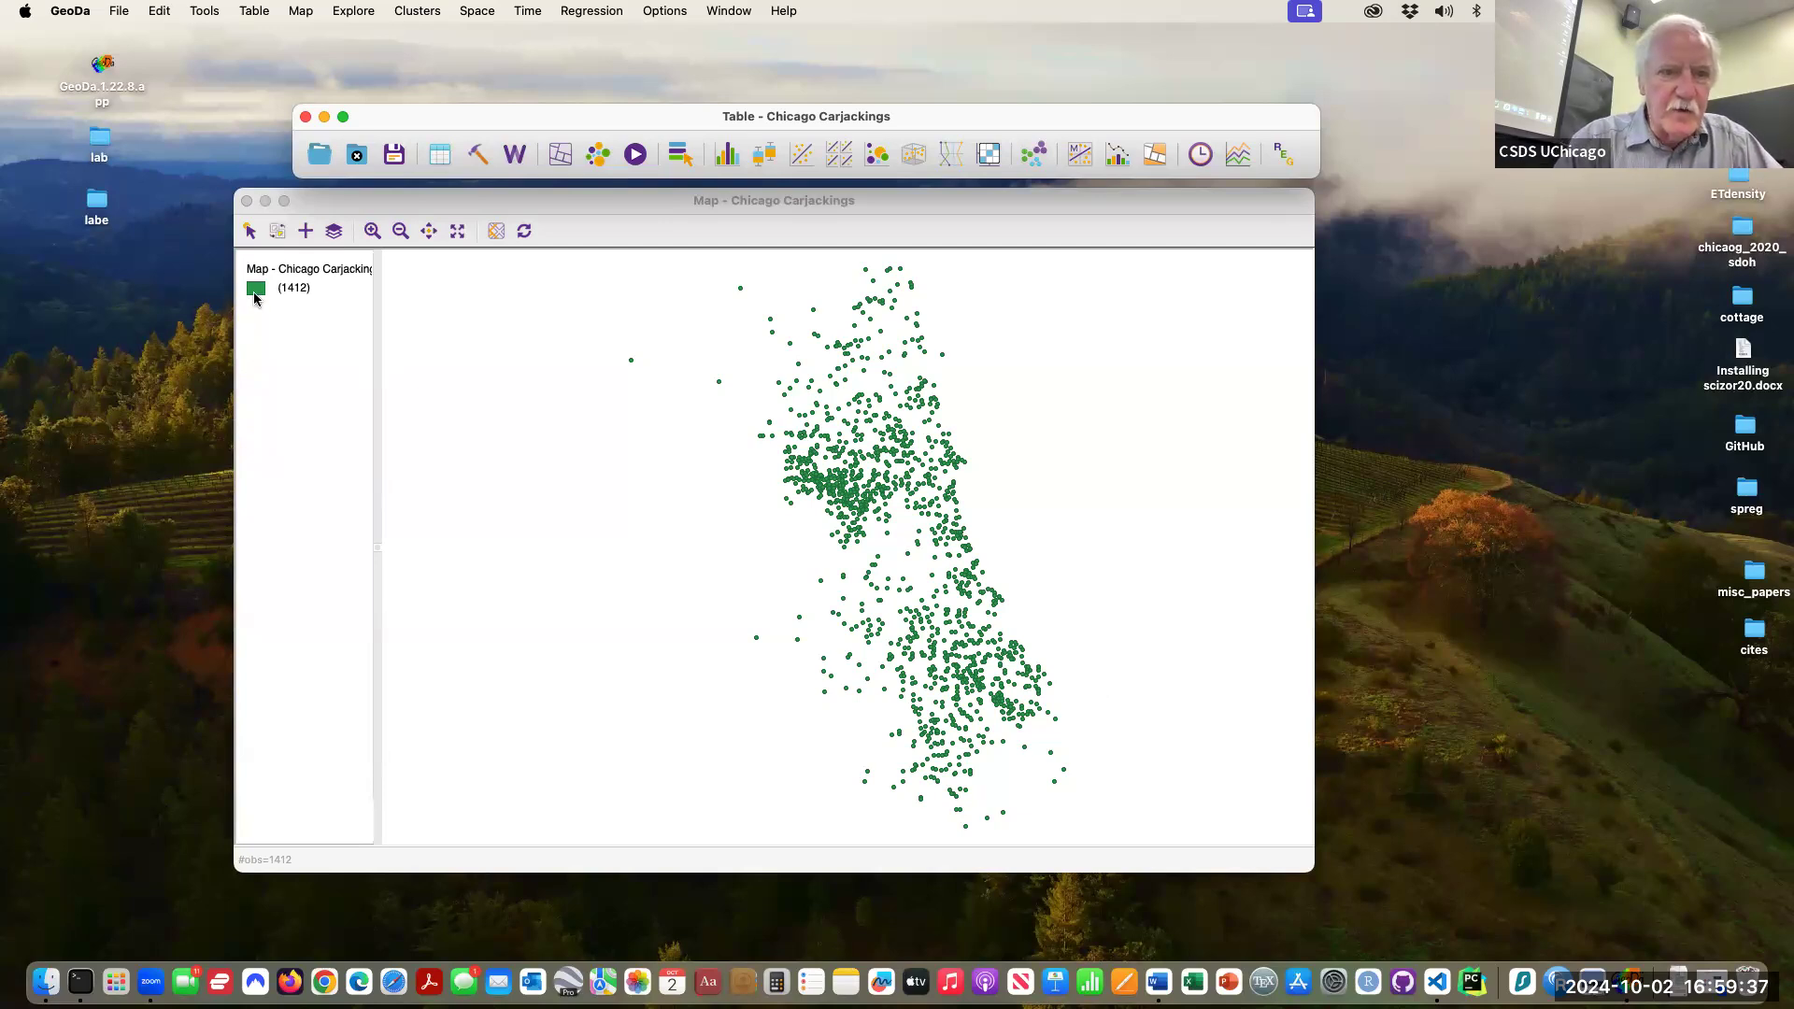
# - Reduce the point radius of the carjackings layer so the 1412 locations look less crowded
pyautogui.rightClick(256, 287)
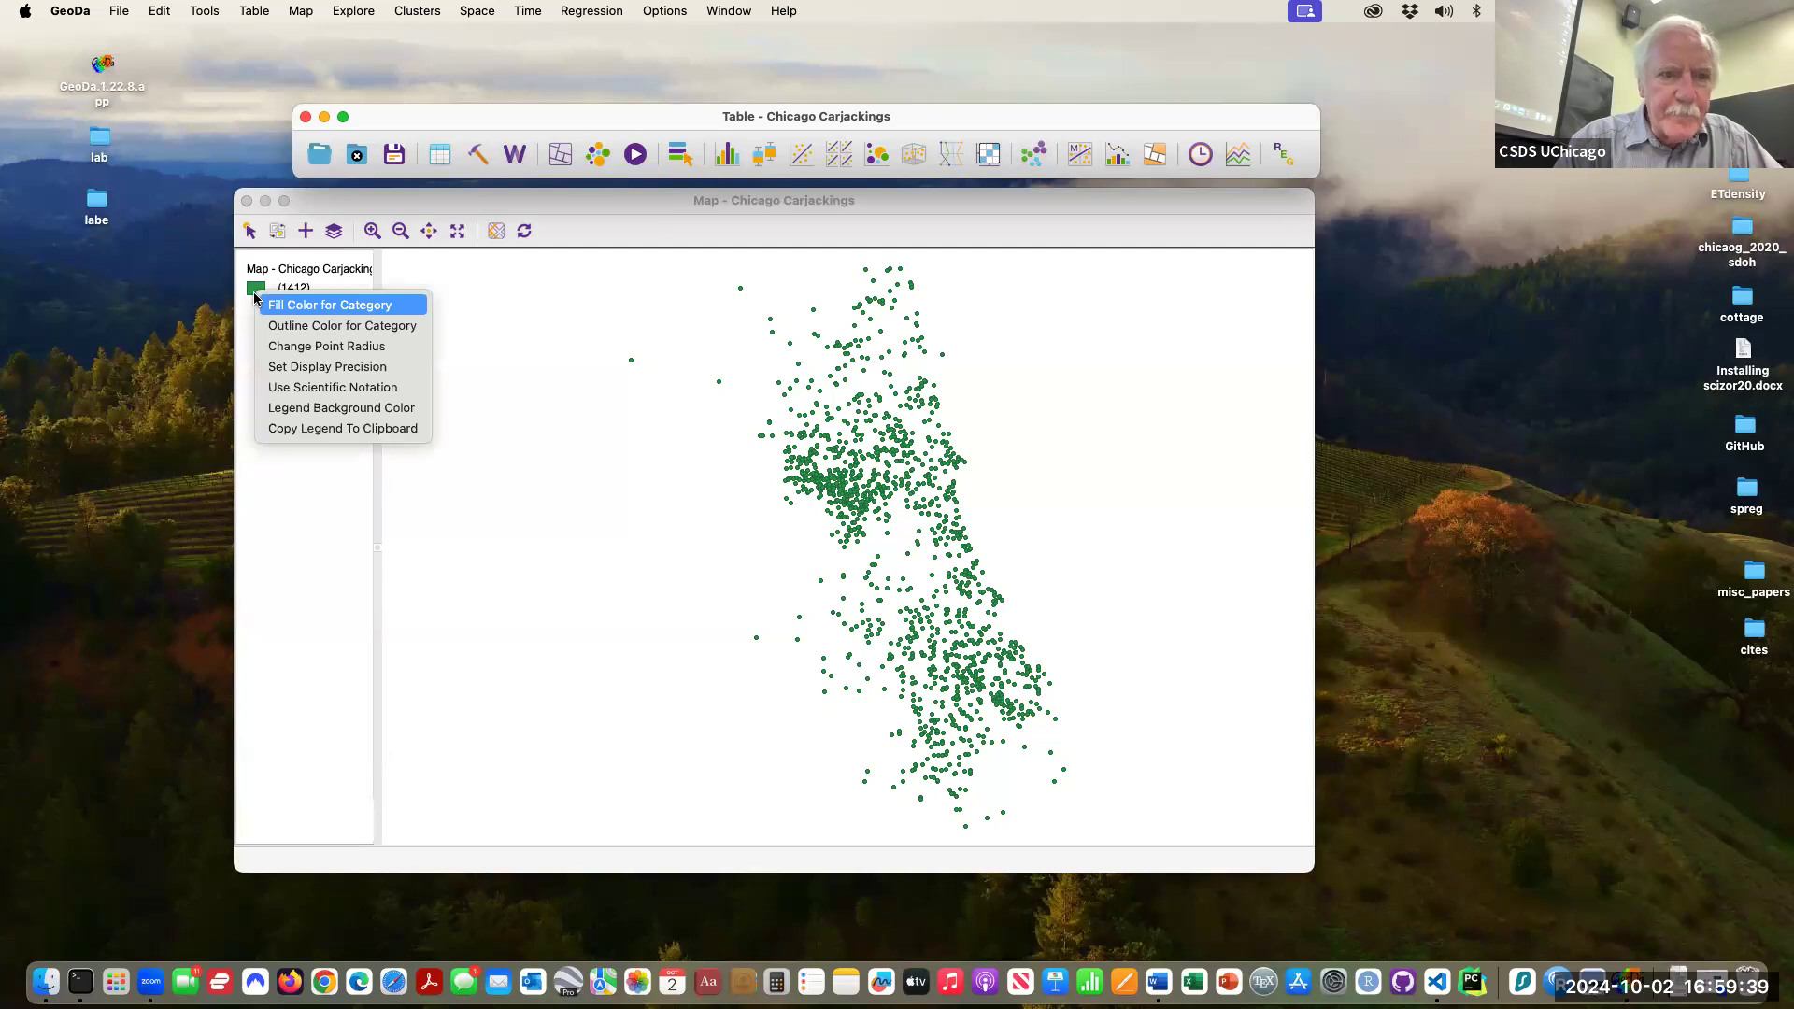
pyautogui.moveTo(334, 346)
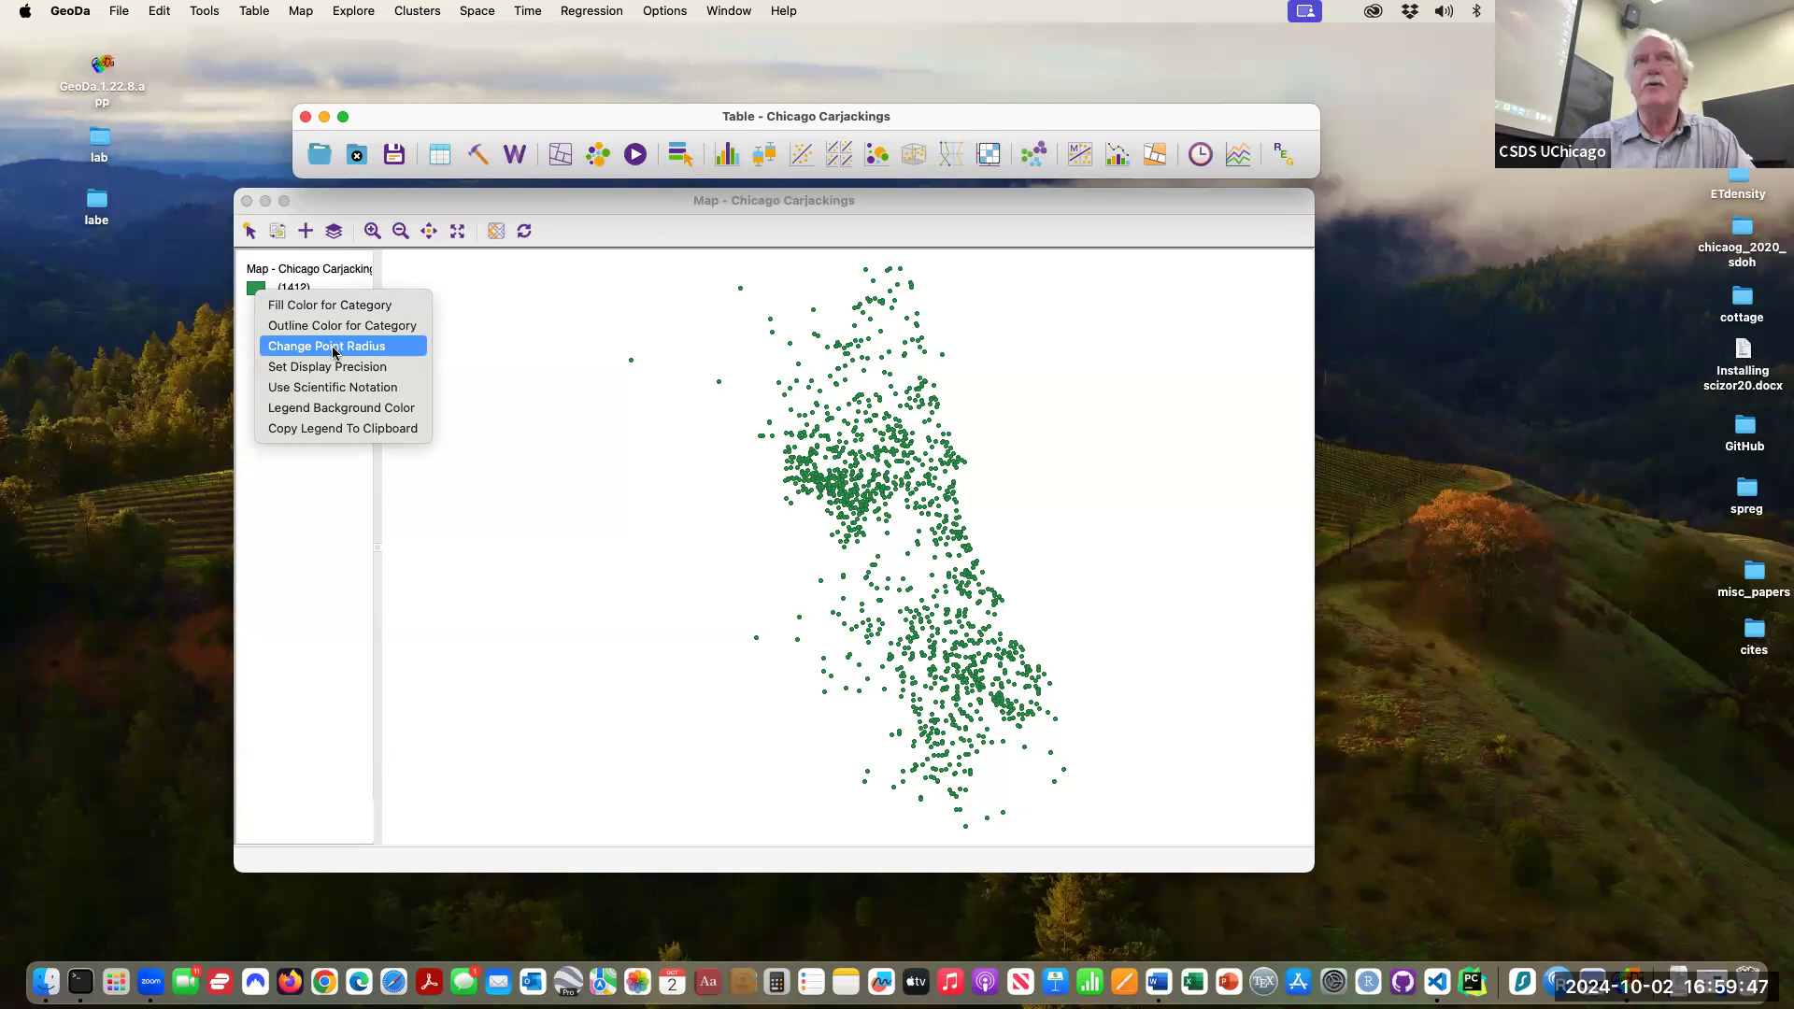
pyautogui.click(325, 345)
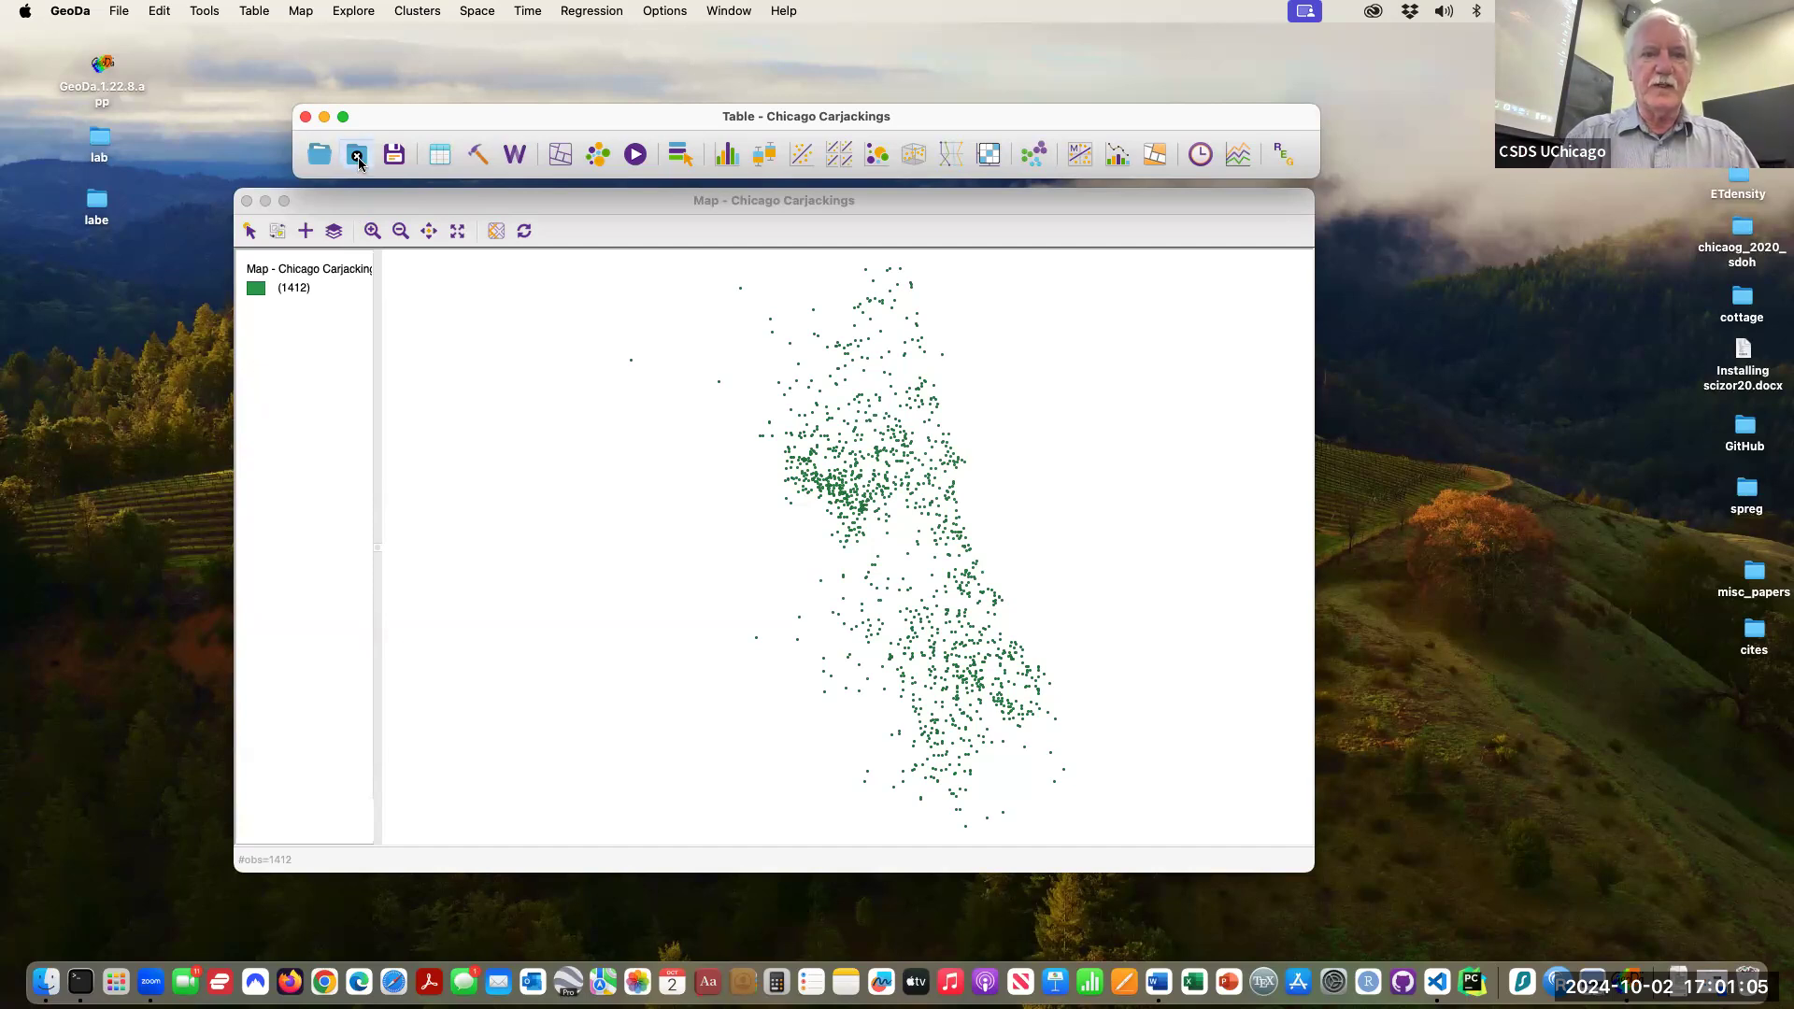
# - Close Chicago Carjackings and load the Chicago SDOH sample as a 791-tract map
pyautogui.click(357, 153)
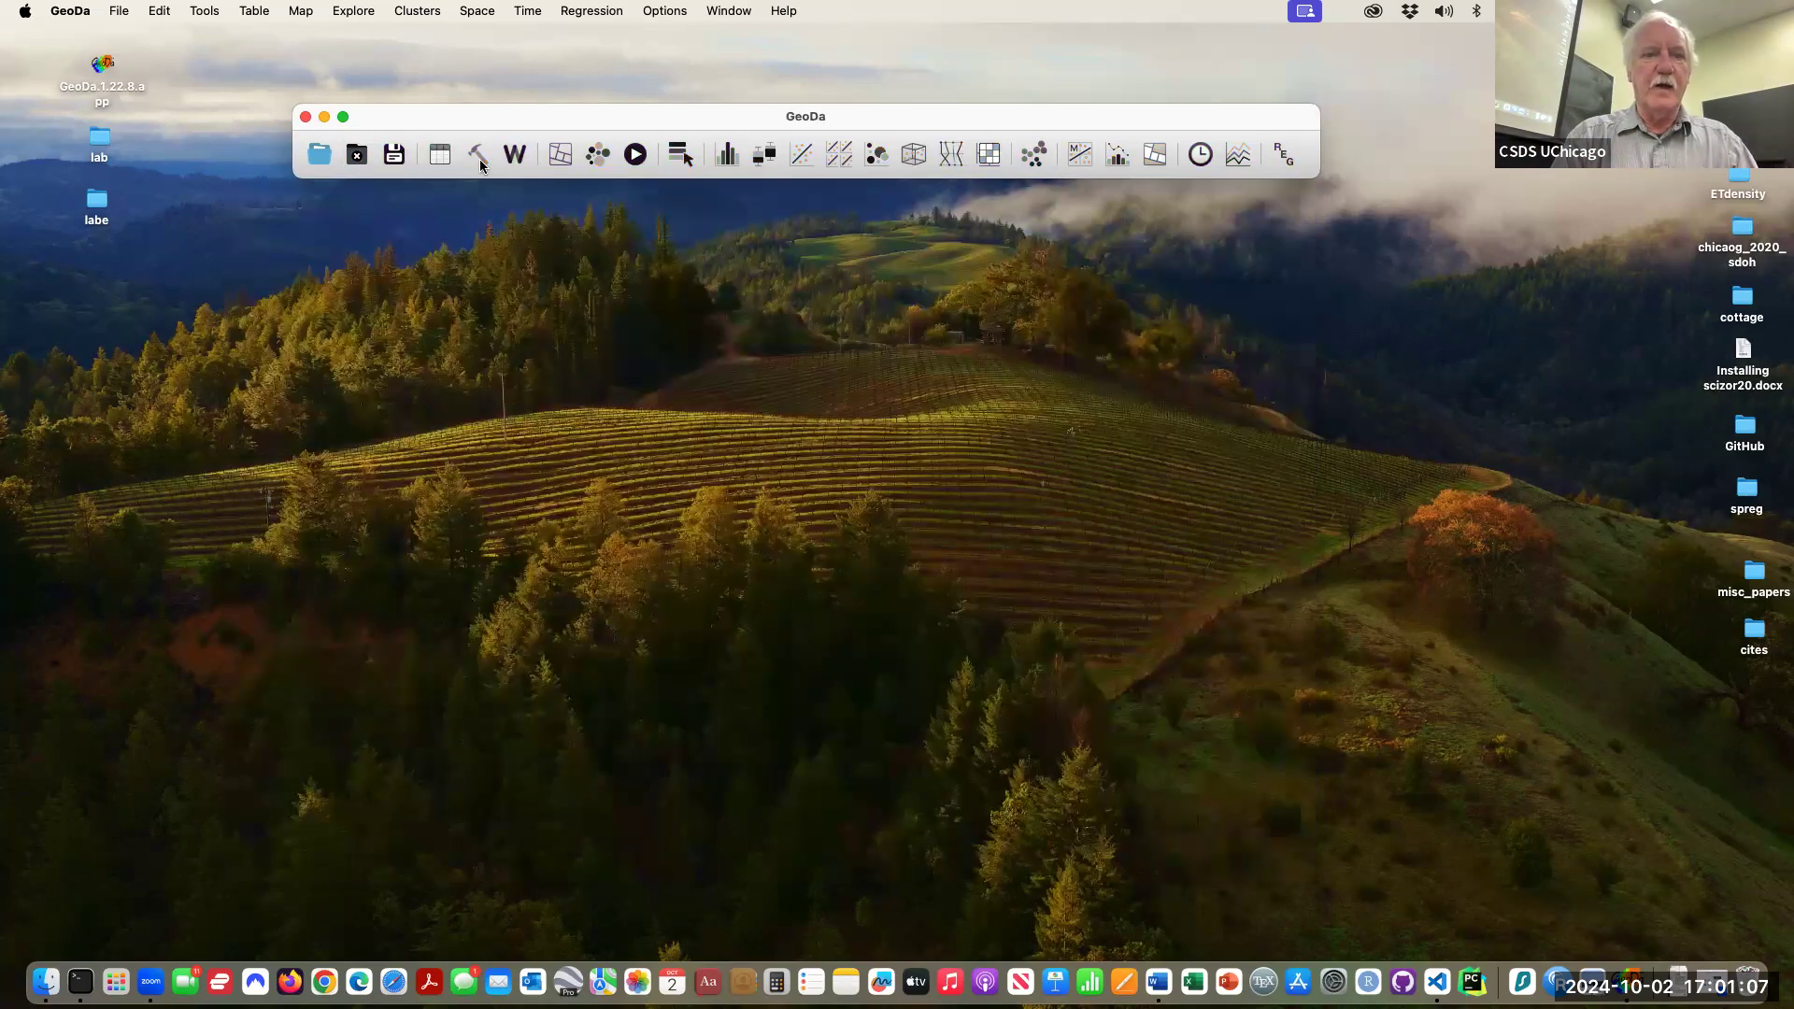
pyautogui.click(318, 155)
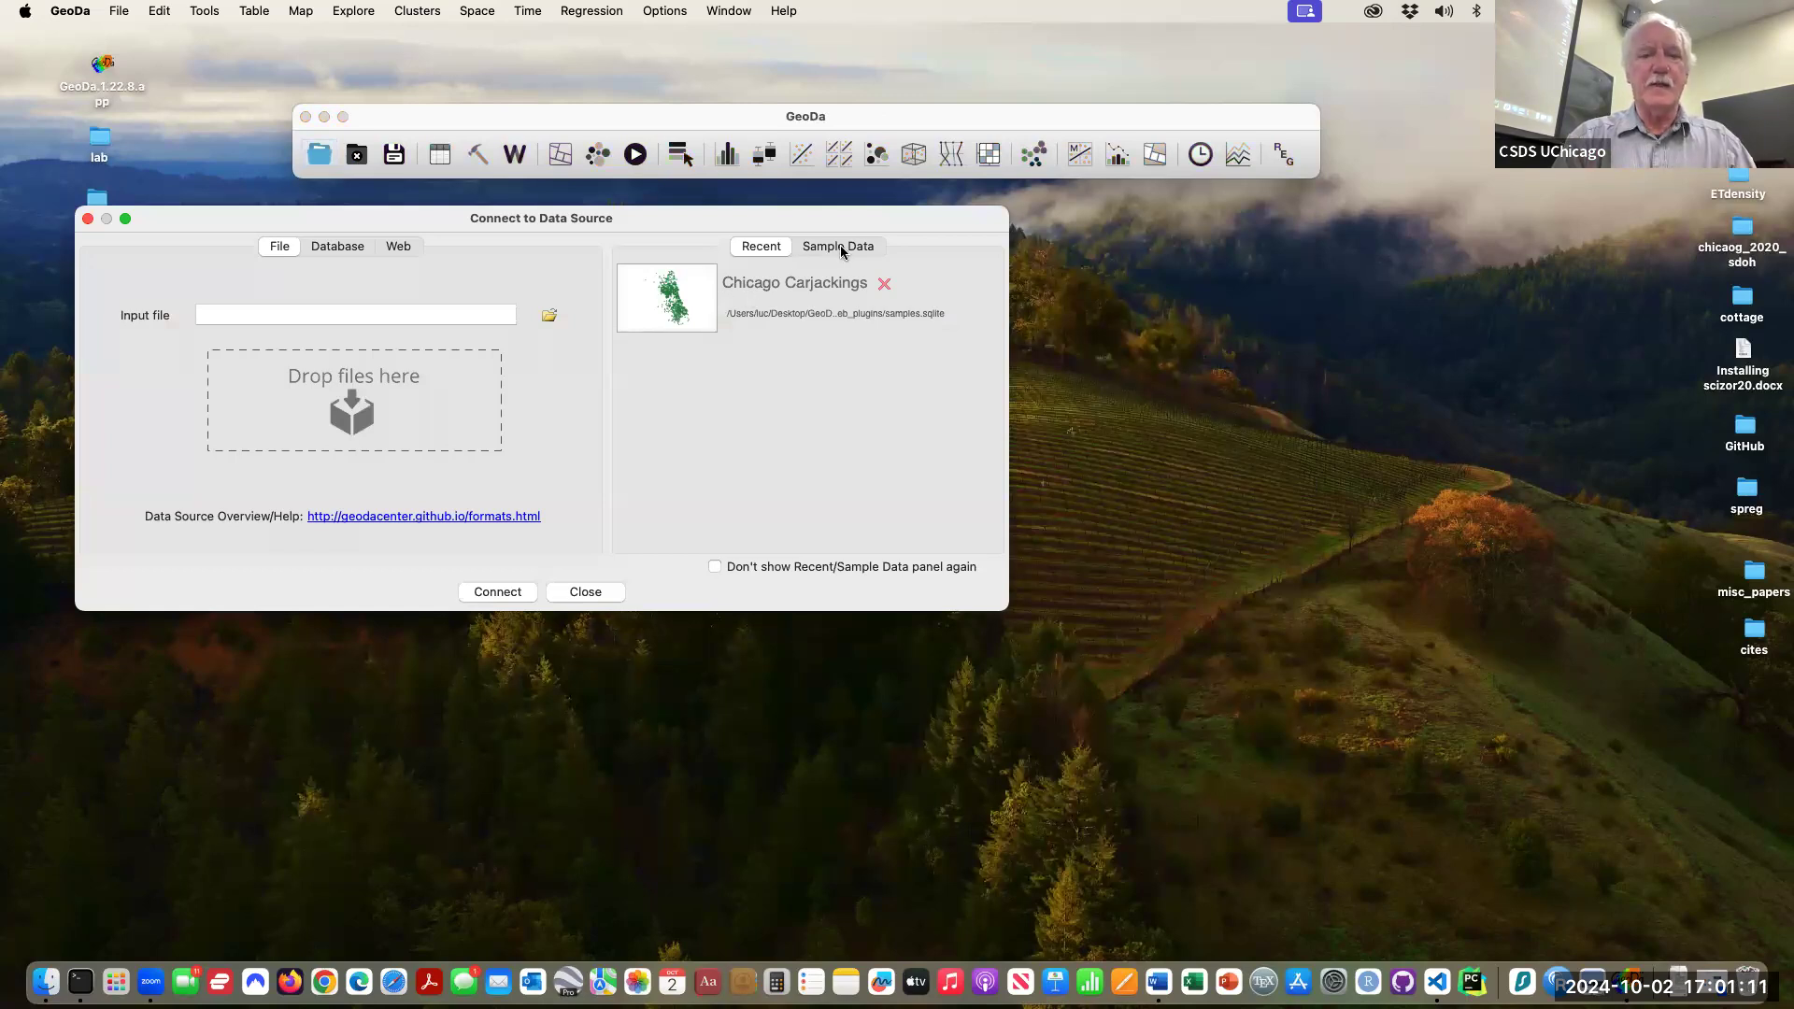
pyautogui.click(837, 247)
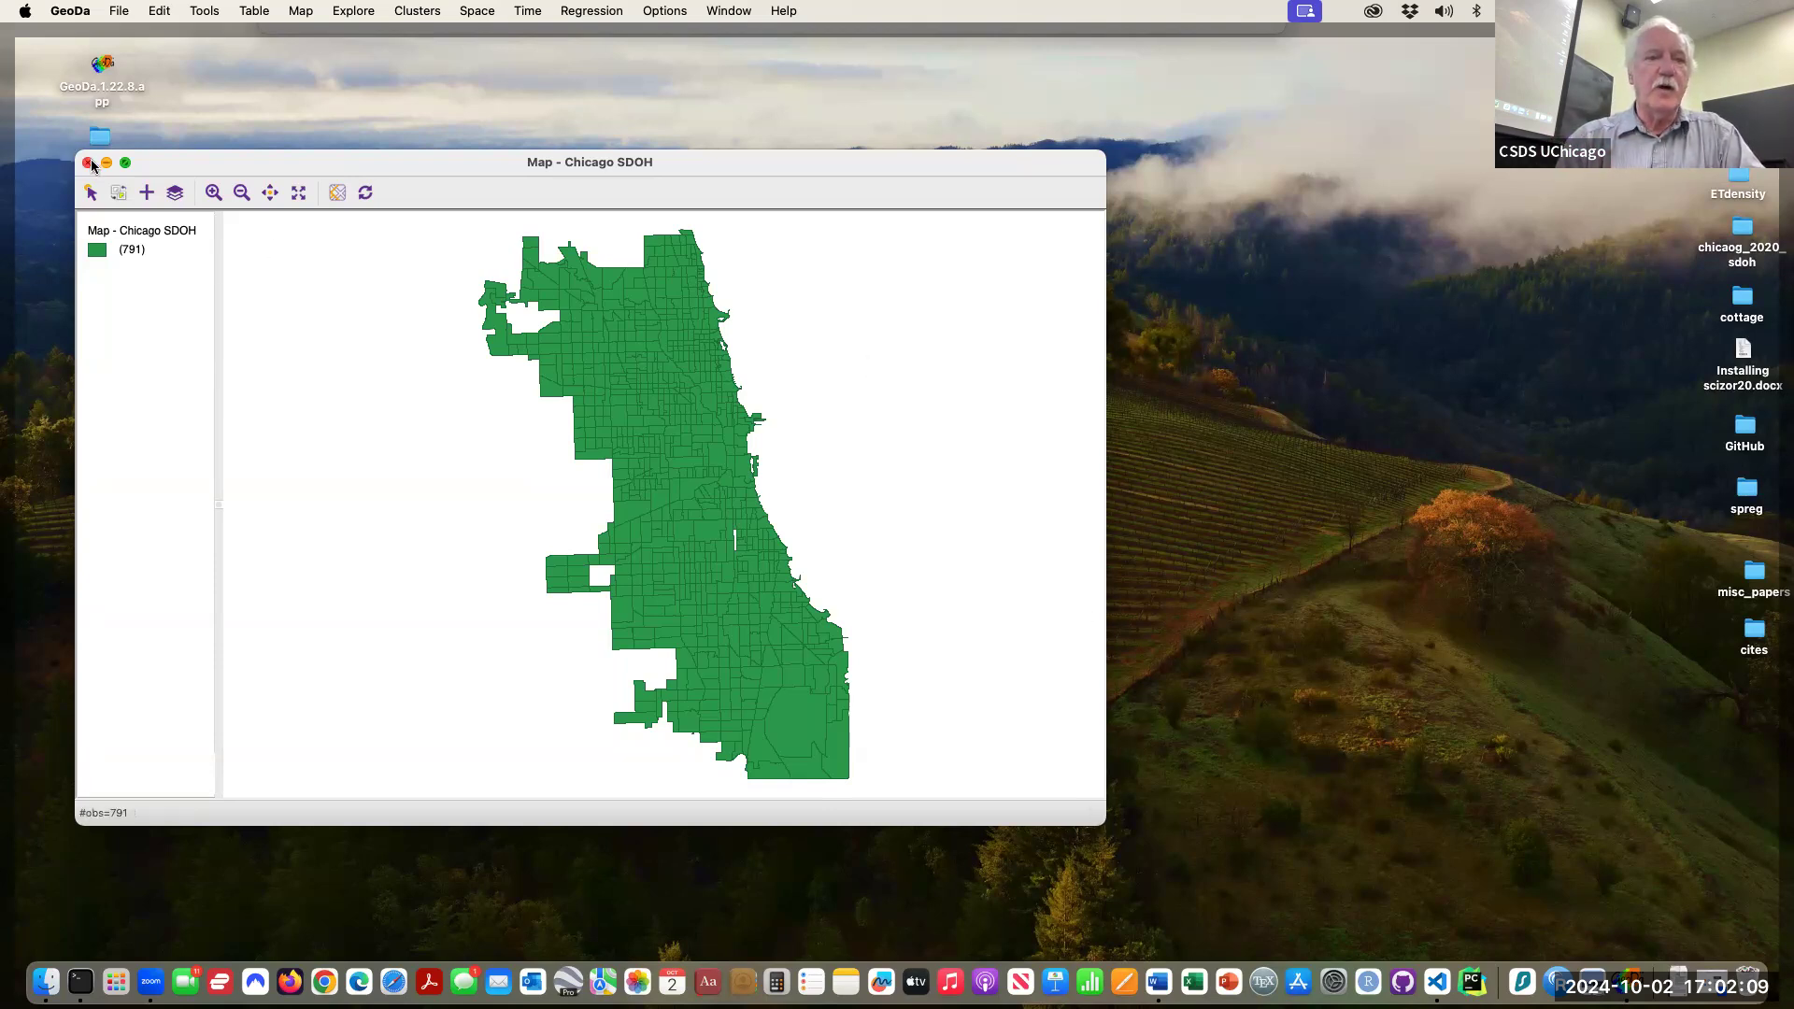
# - Close the Chicago SDOH map window and then the project
pyautogui.click(88, 161)
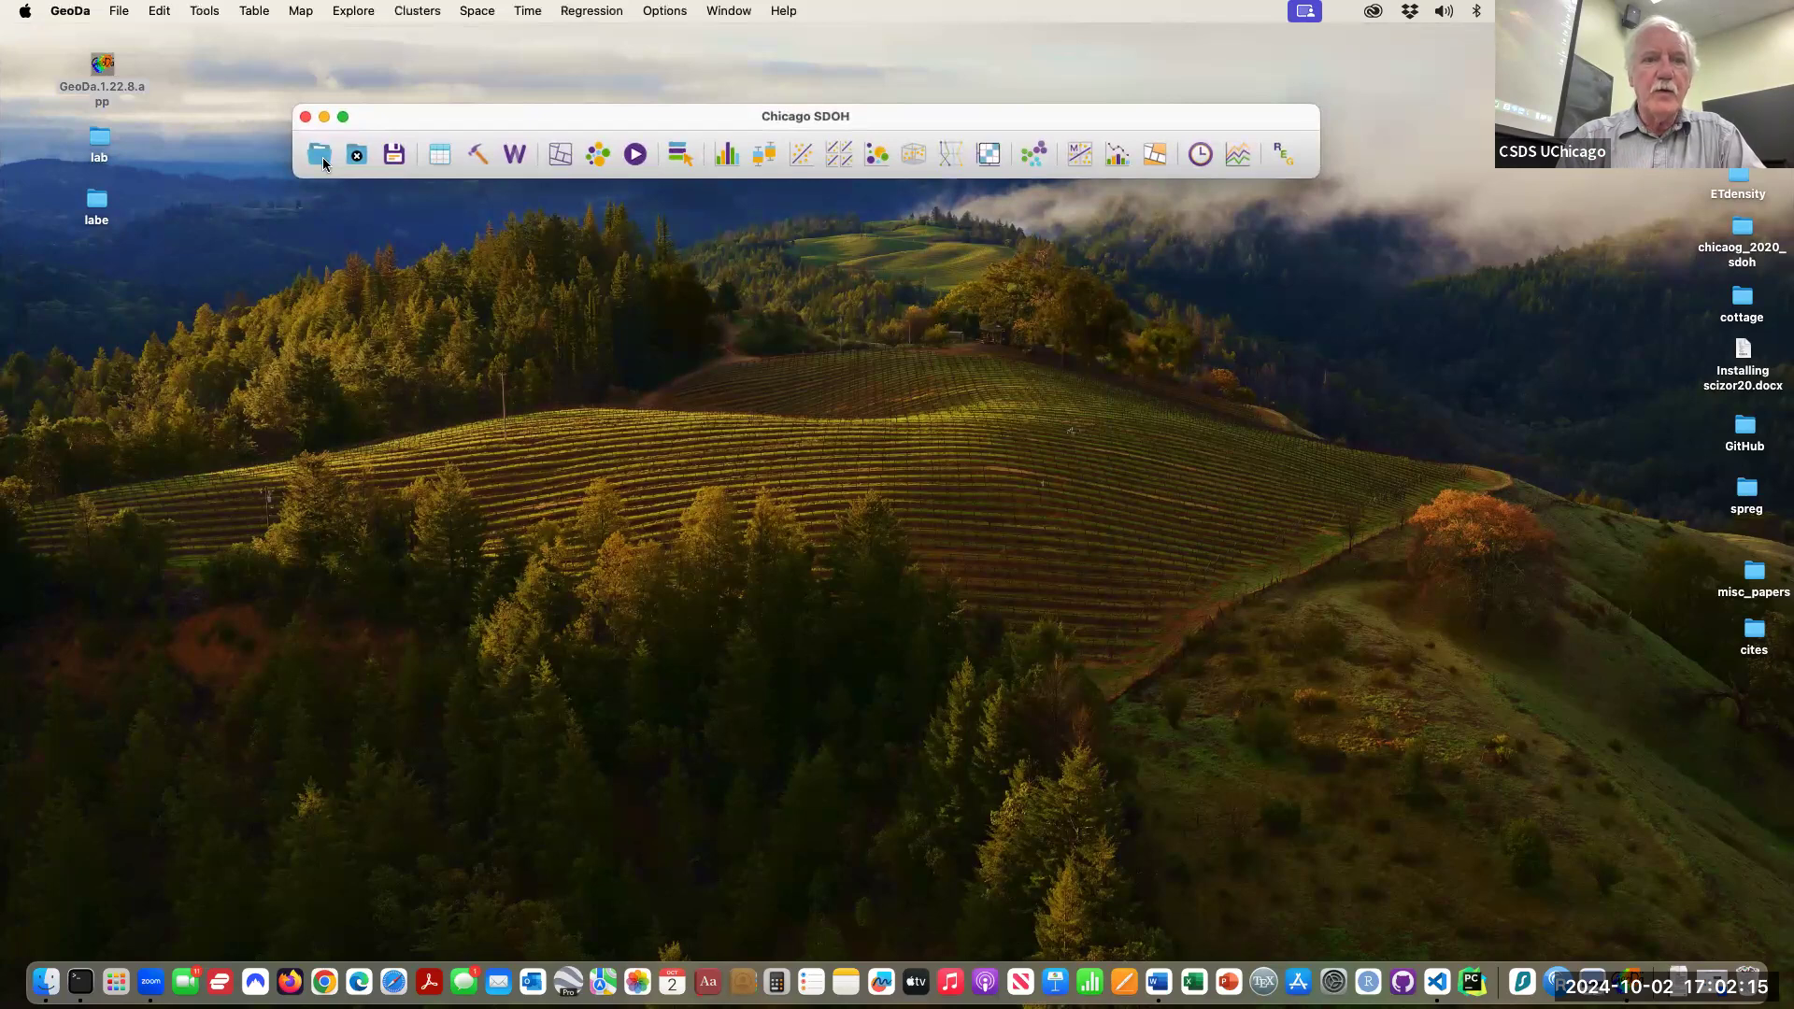
pyautogui.moveTo(413, 121)
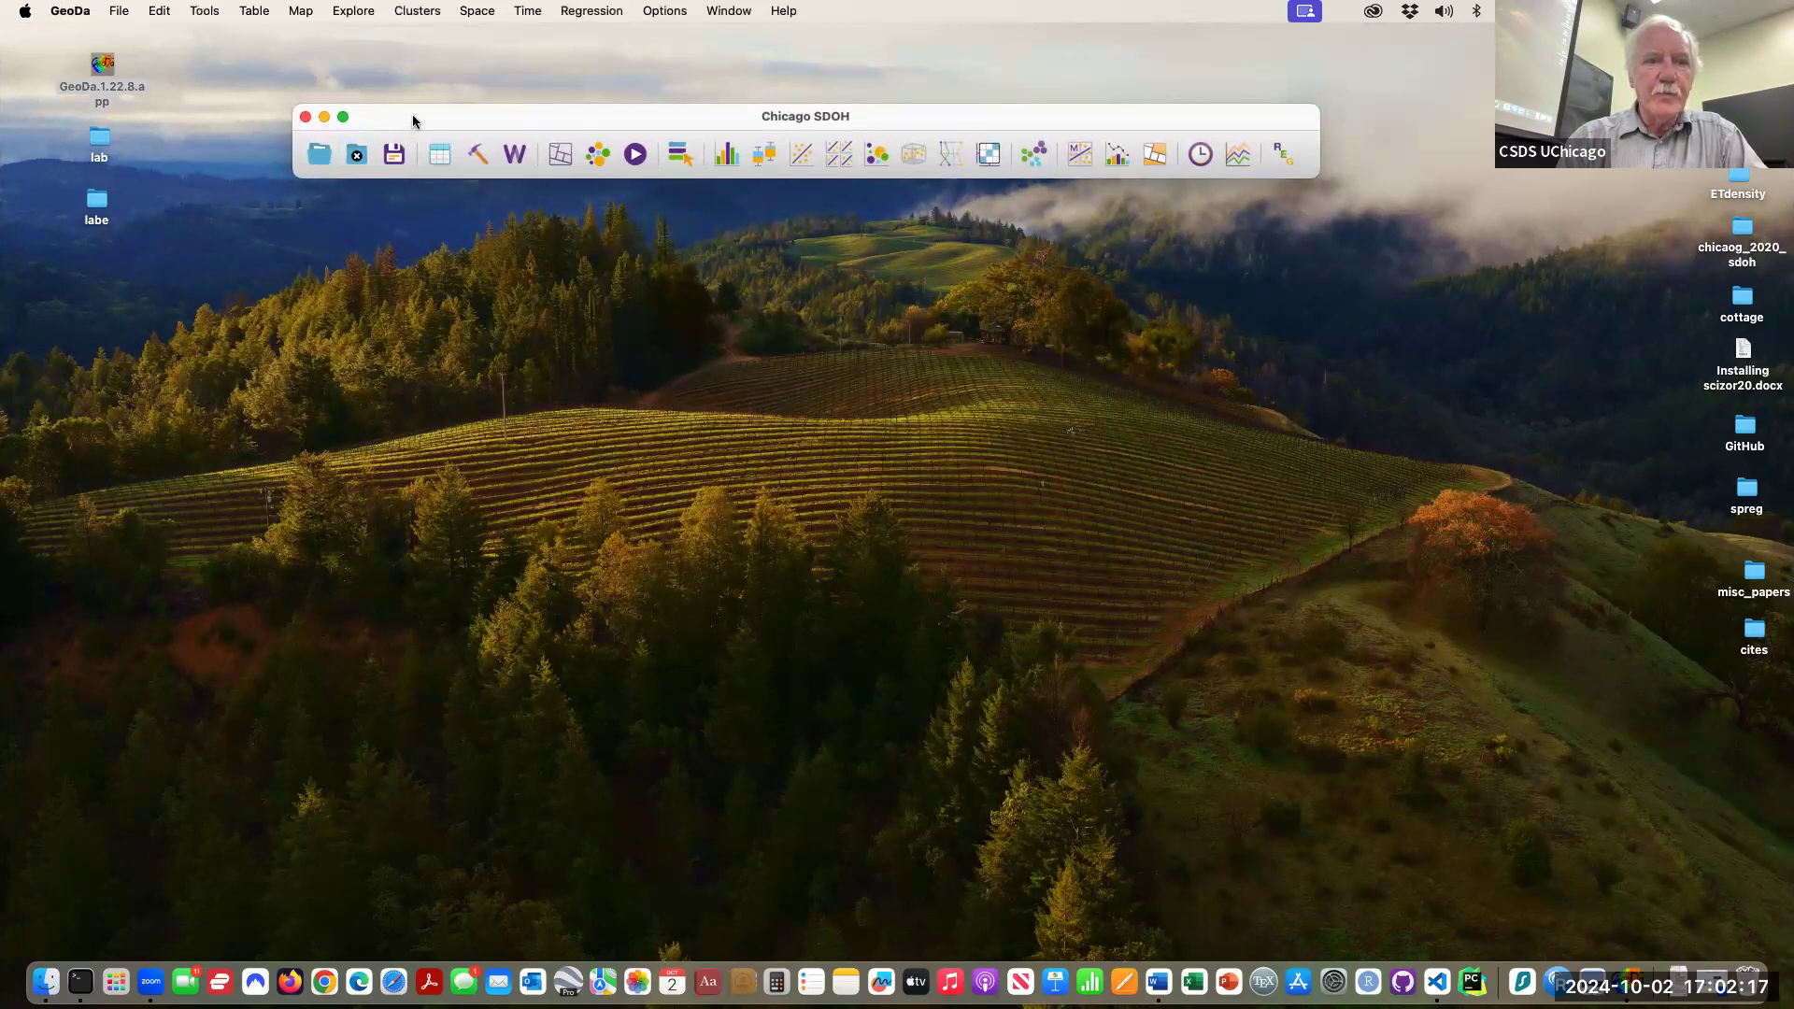
pyautogui.click(305, 115)
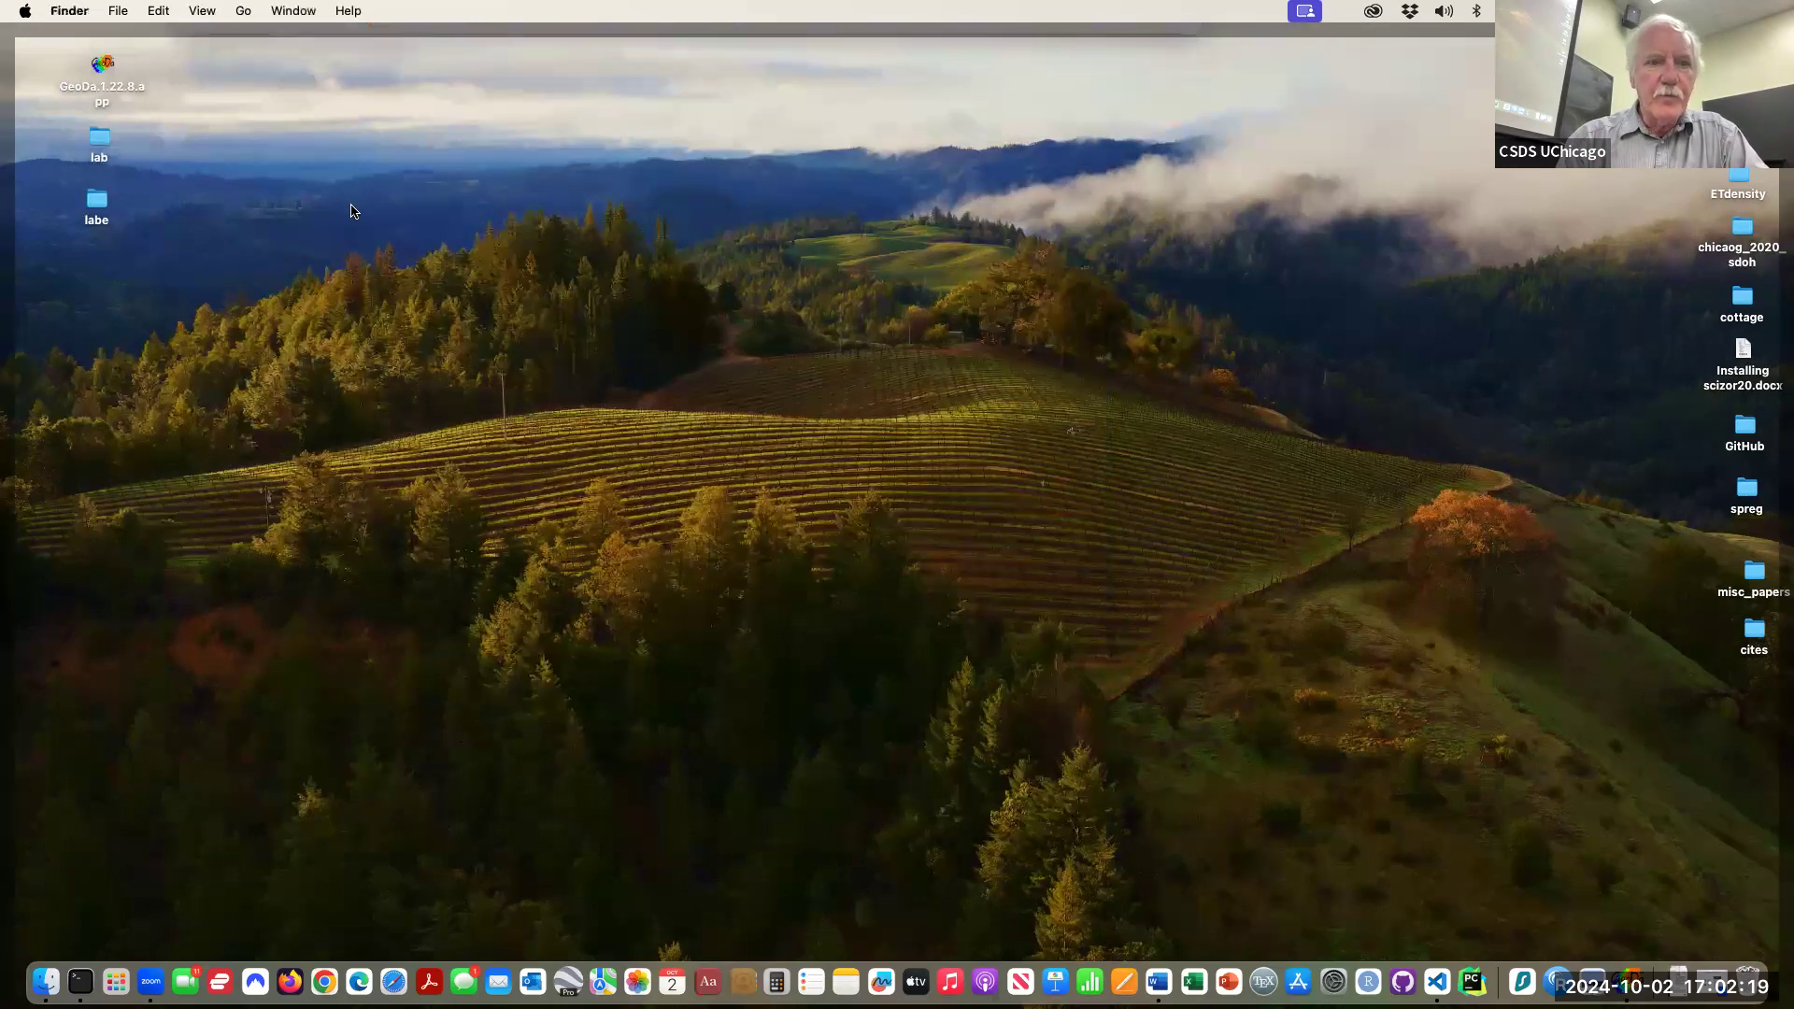
# - Load the Ceara Zika sample as a 184-municipality map, then close the project again
pyautogui.doubleClick(101, 64)
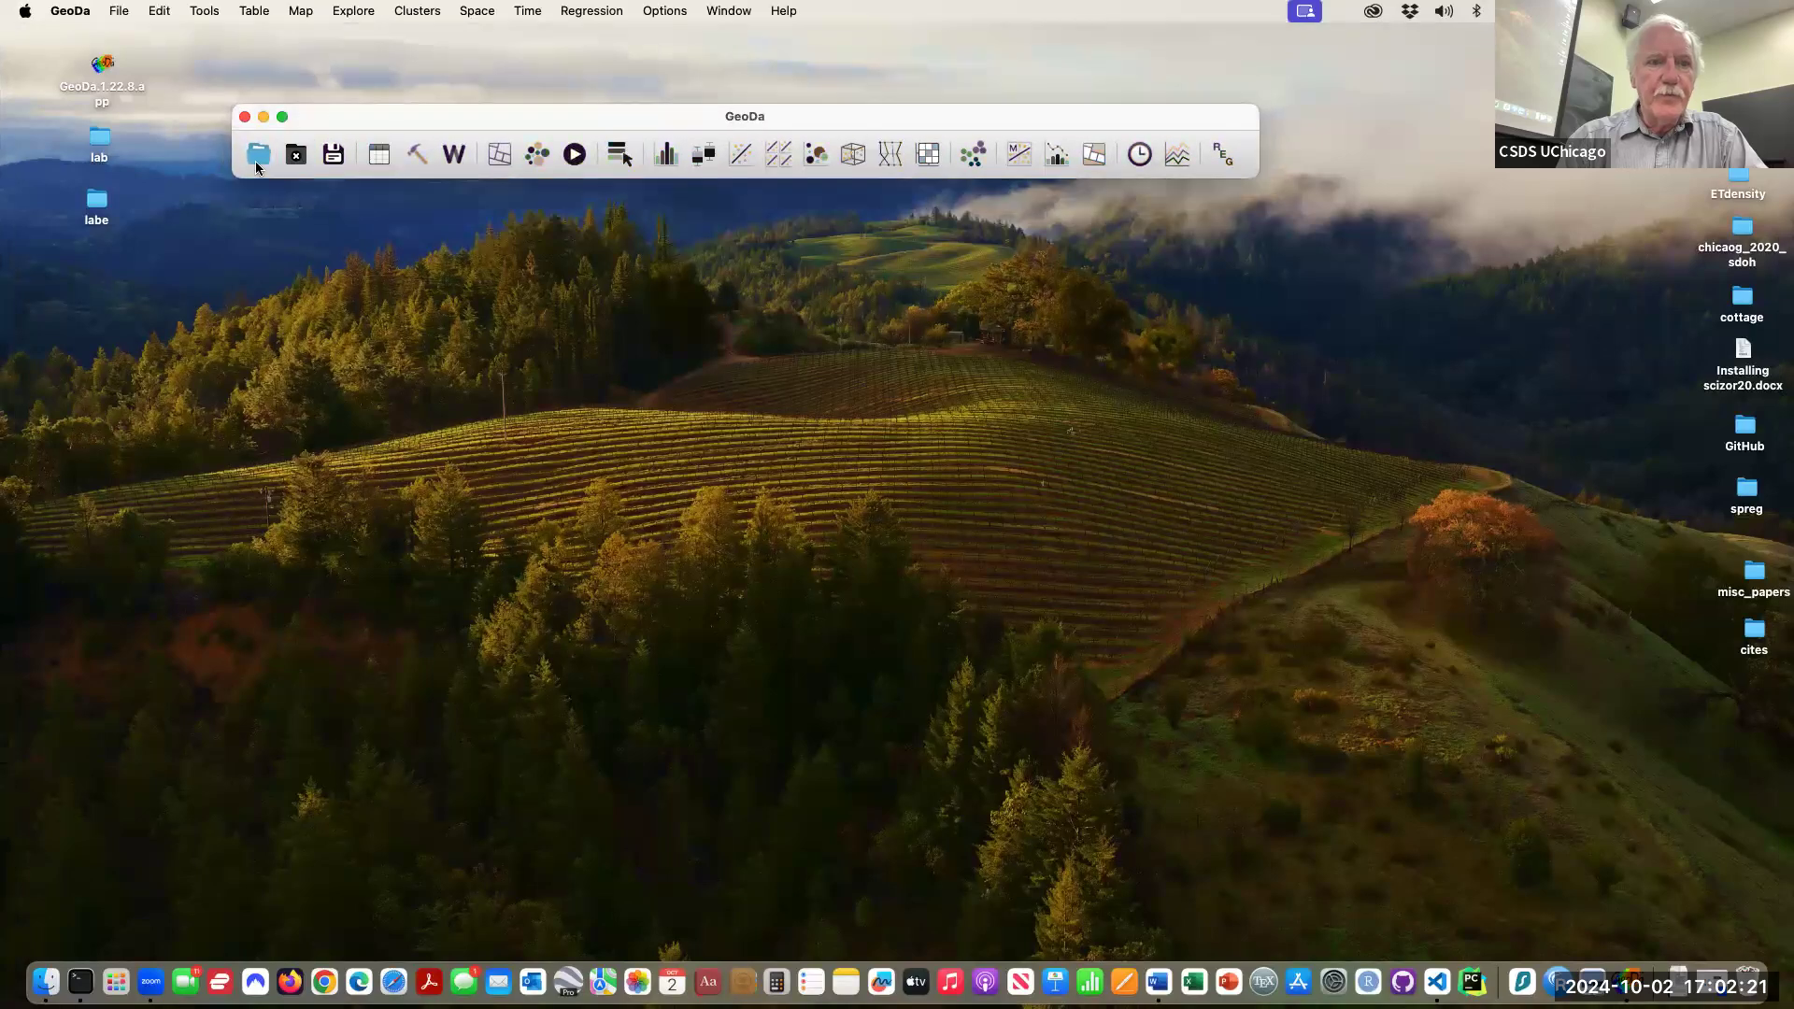
pyautogui.click(258, 153)
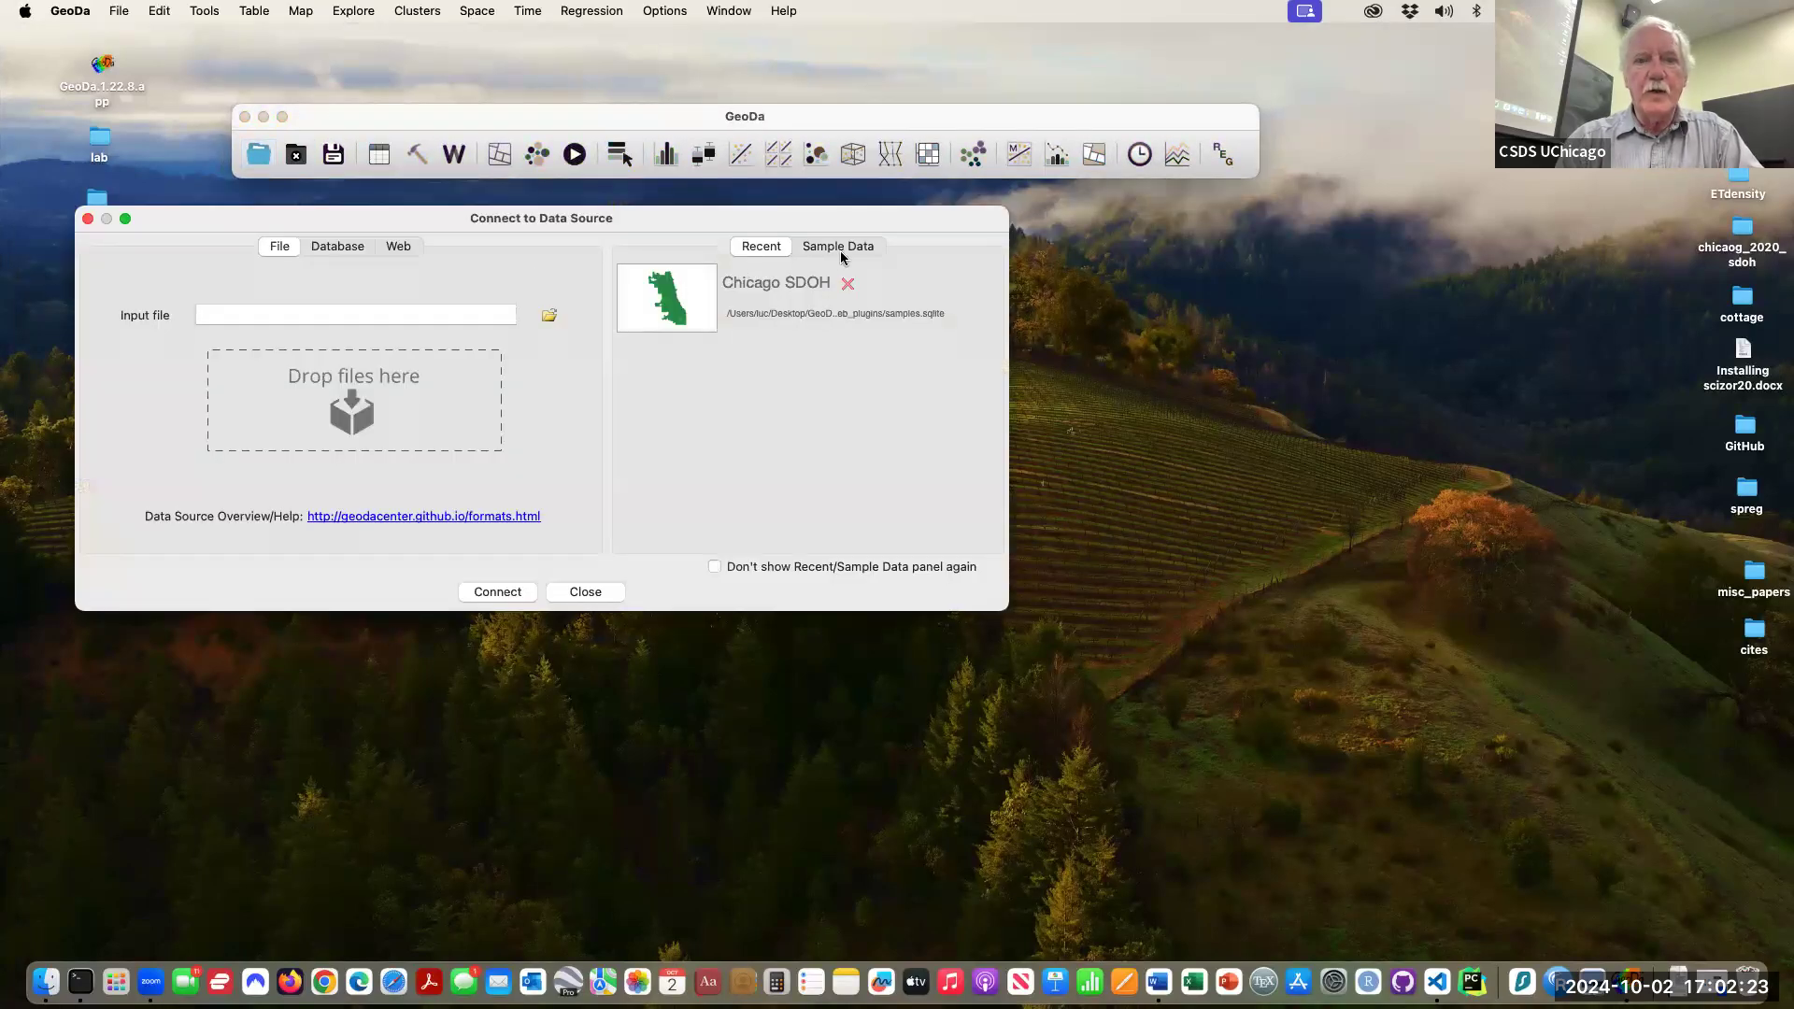
pyautogui.click(837, 247)
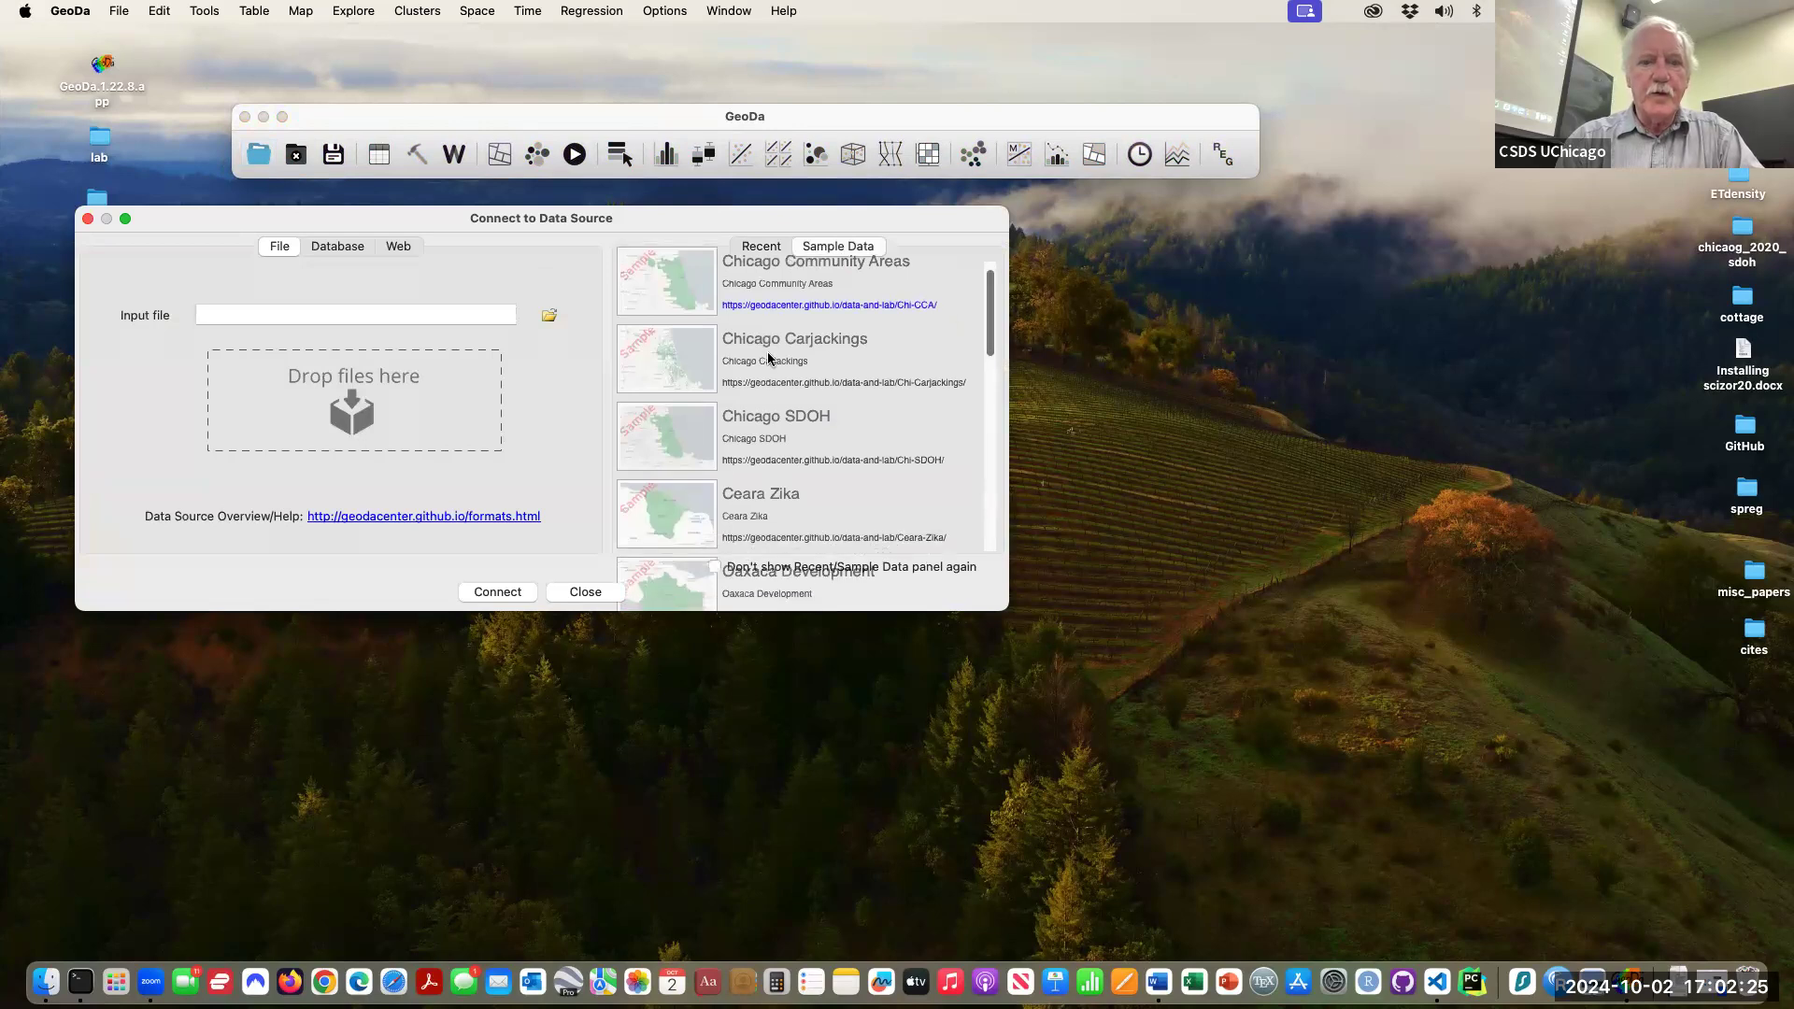
pyautogui.scroll(-3)
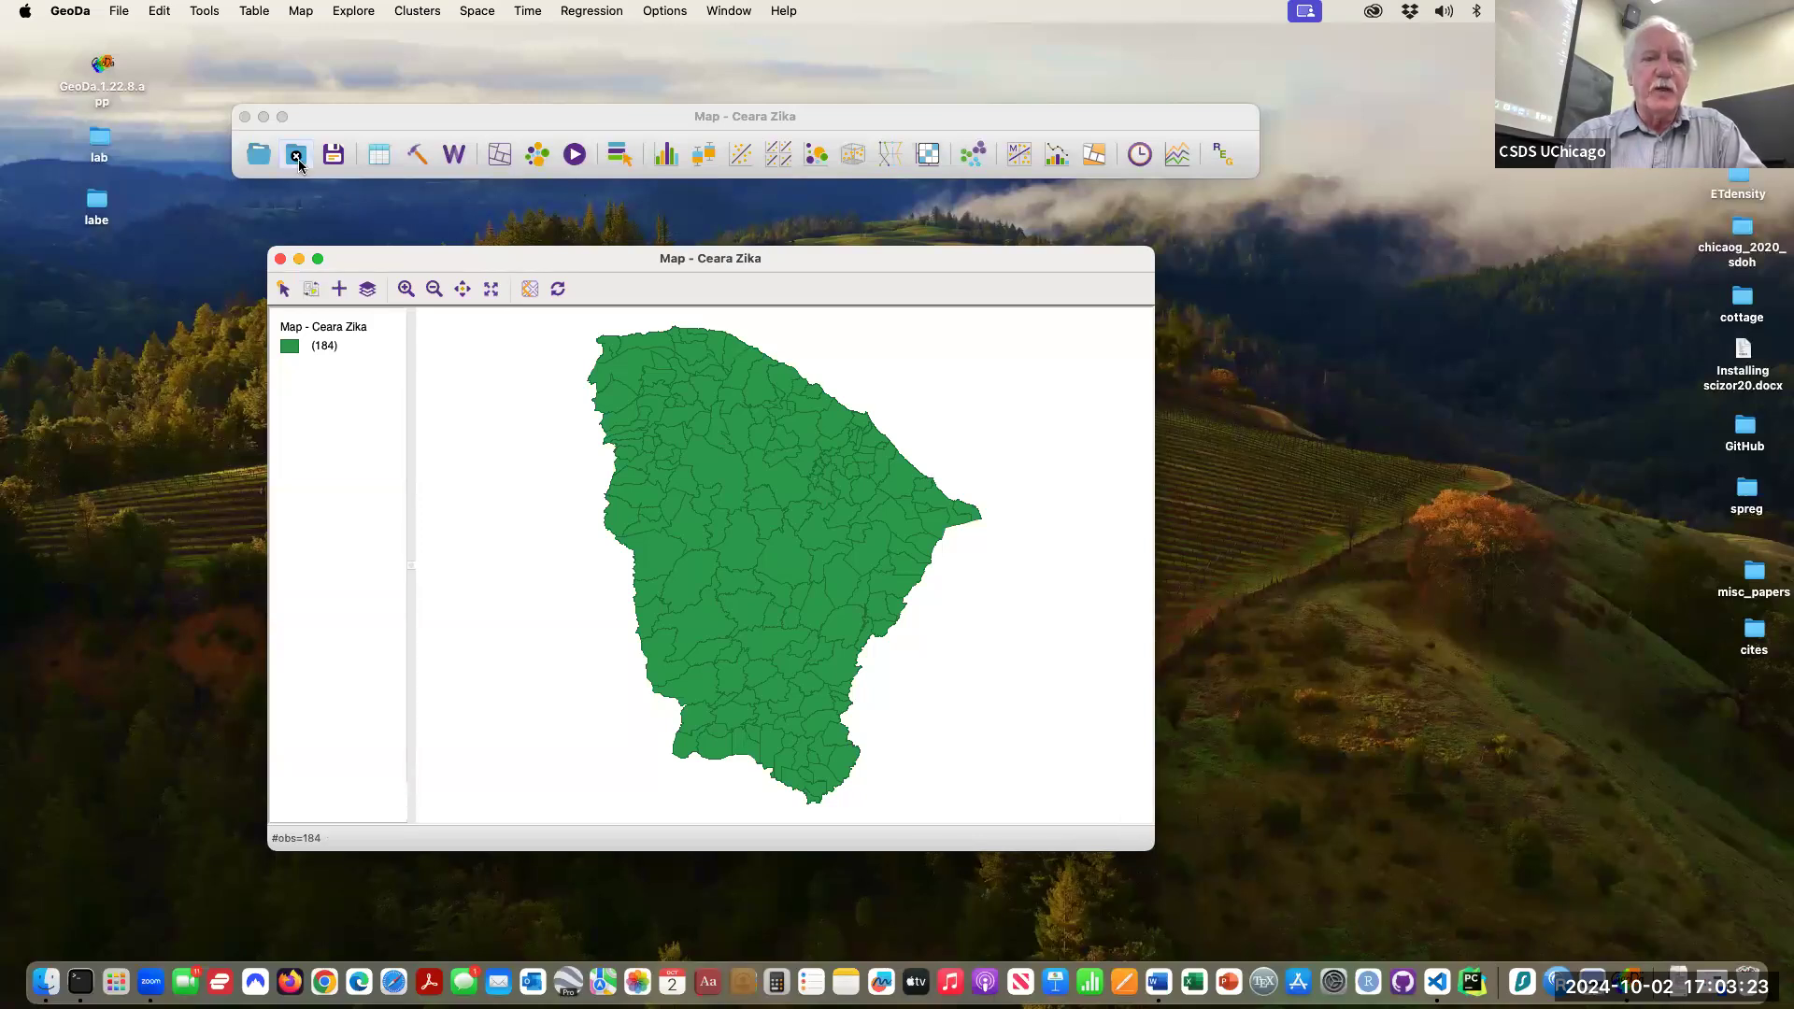
pyautogui.click(295, 155)
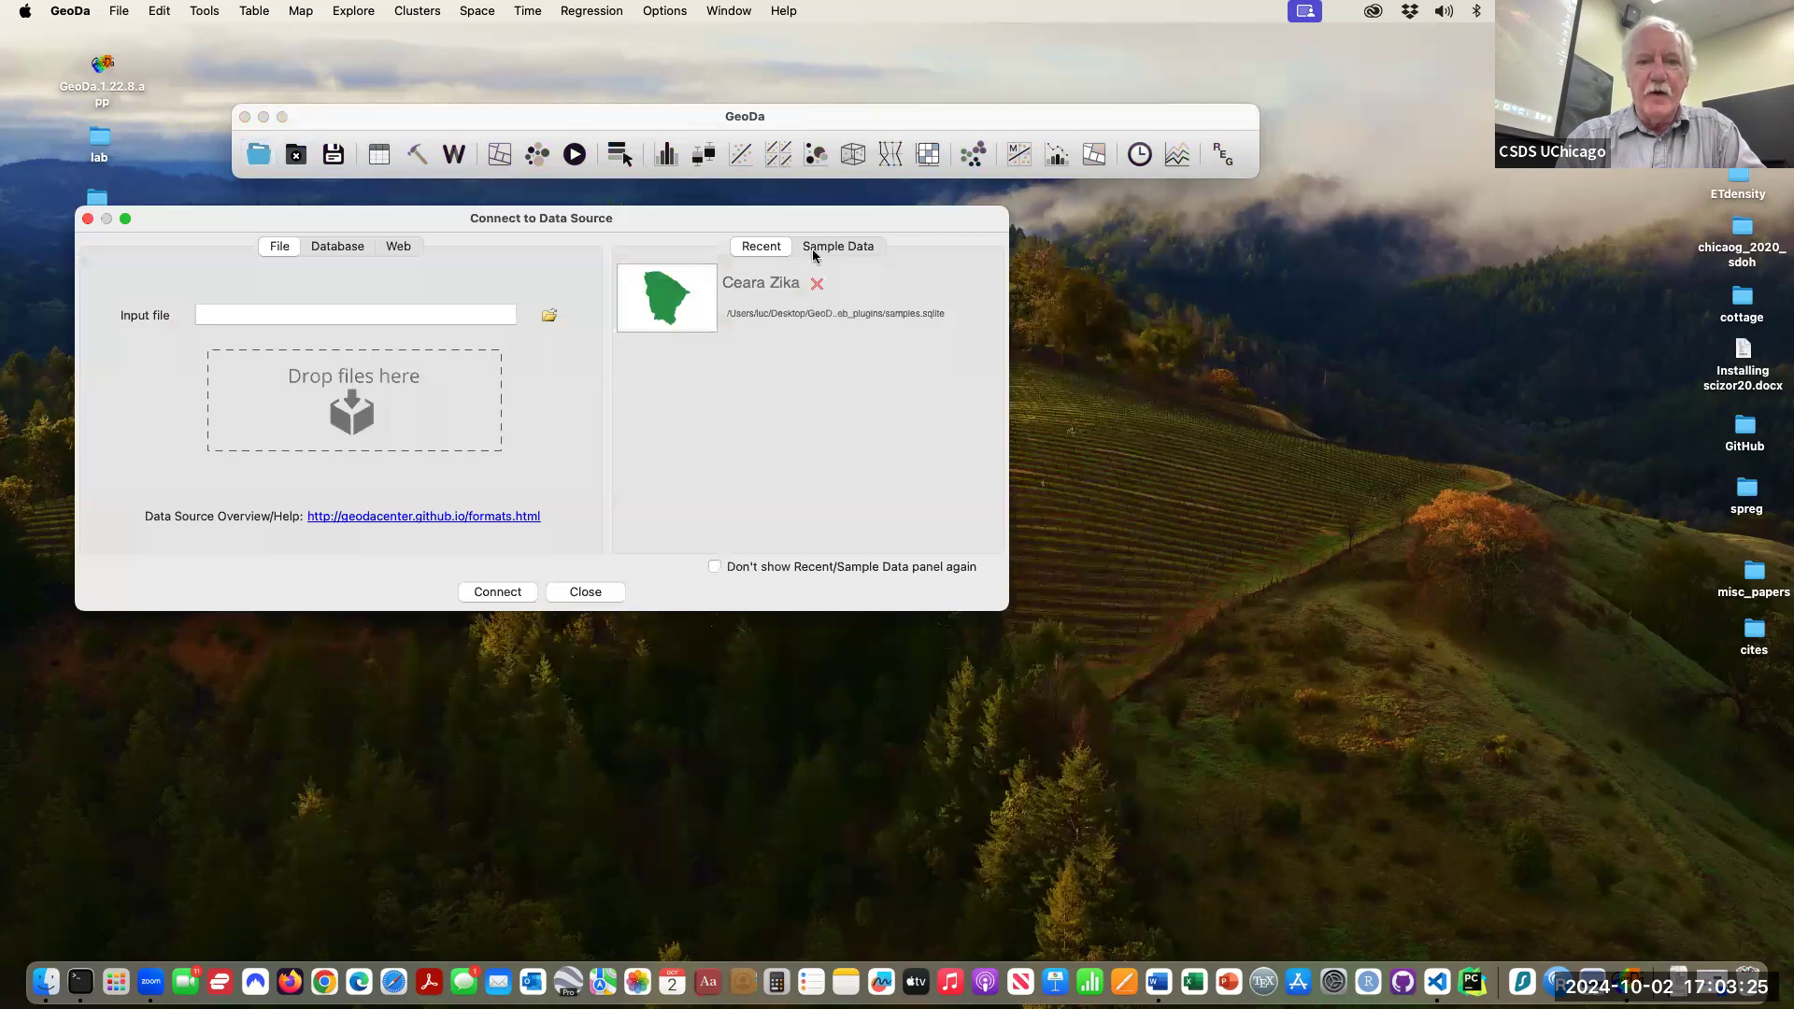
# - Load the Oaxaca Development sample as a 570-municipality map in an enlarged window
pyautogui.click(837, 247)
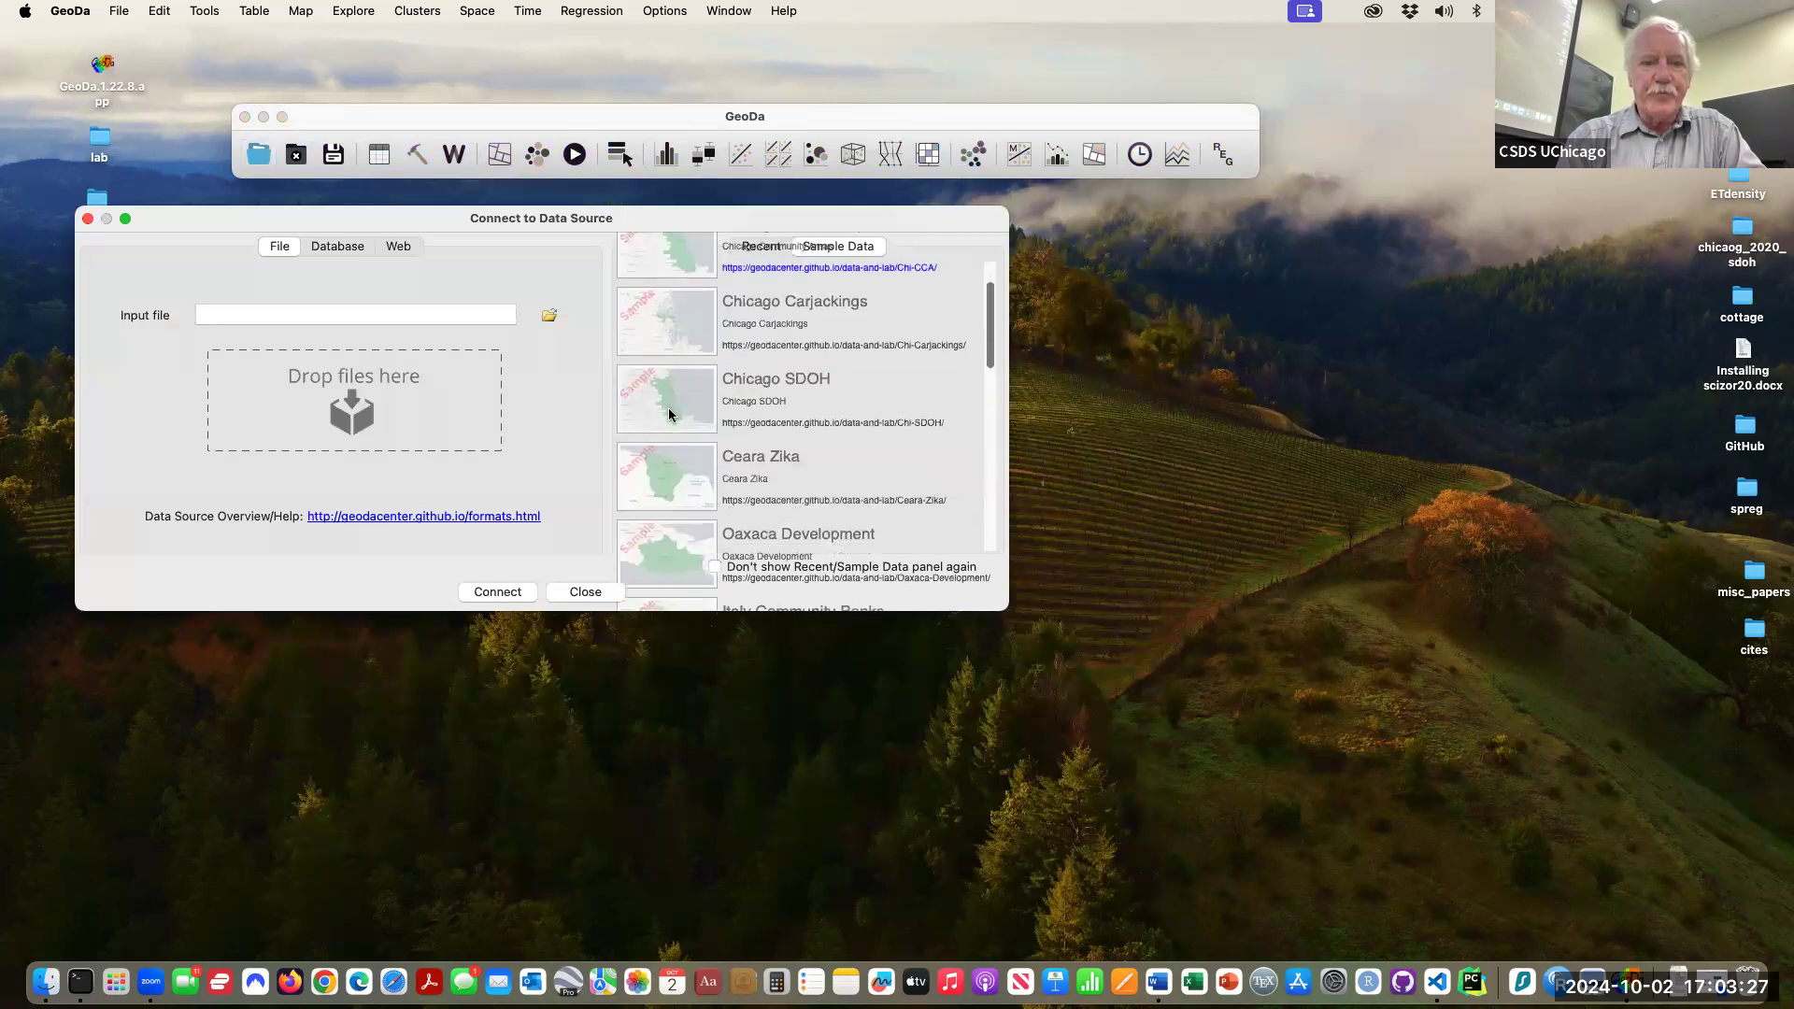
pyautogui.click(798, 532)
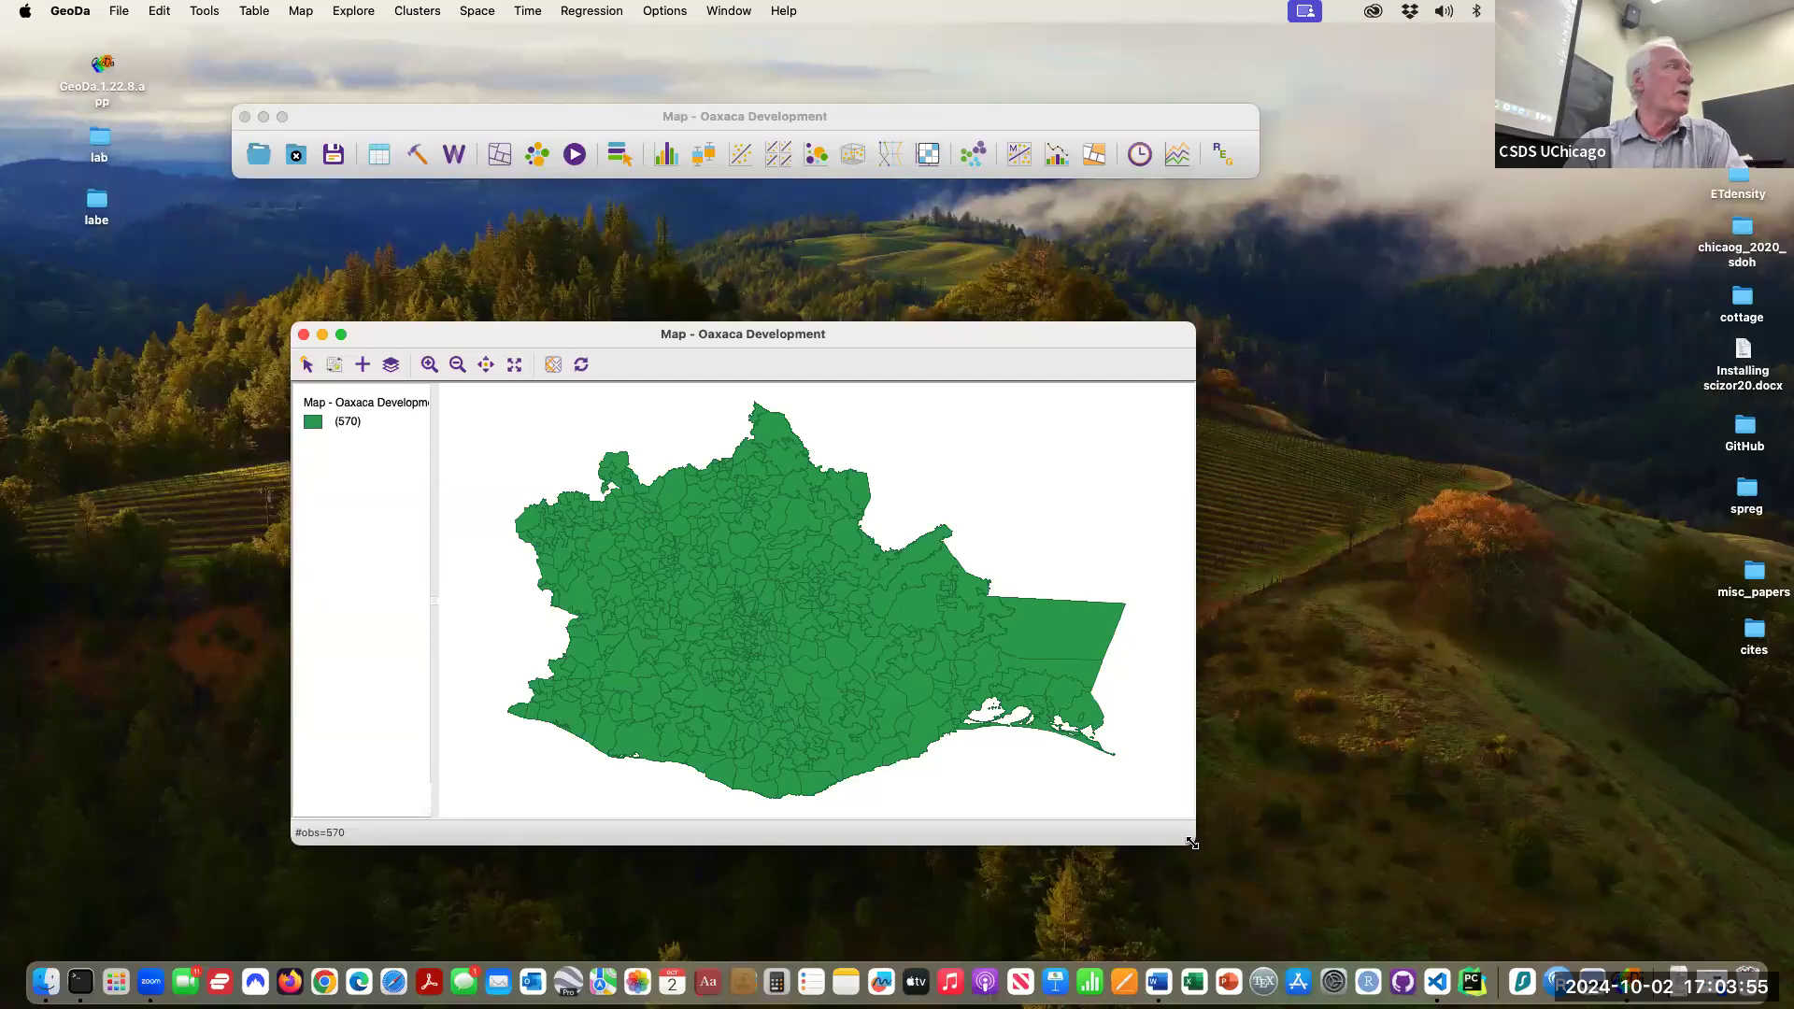
pyautogui.moveTo(1017, 598)
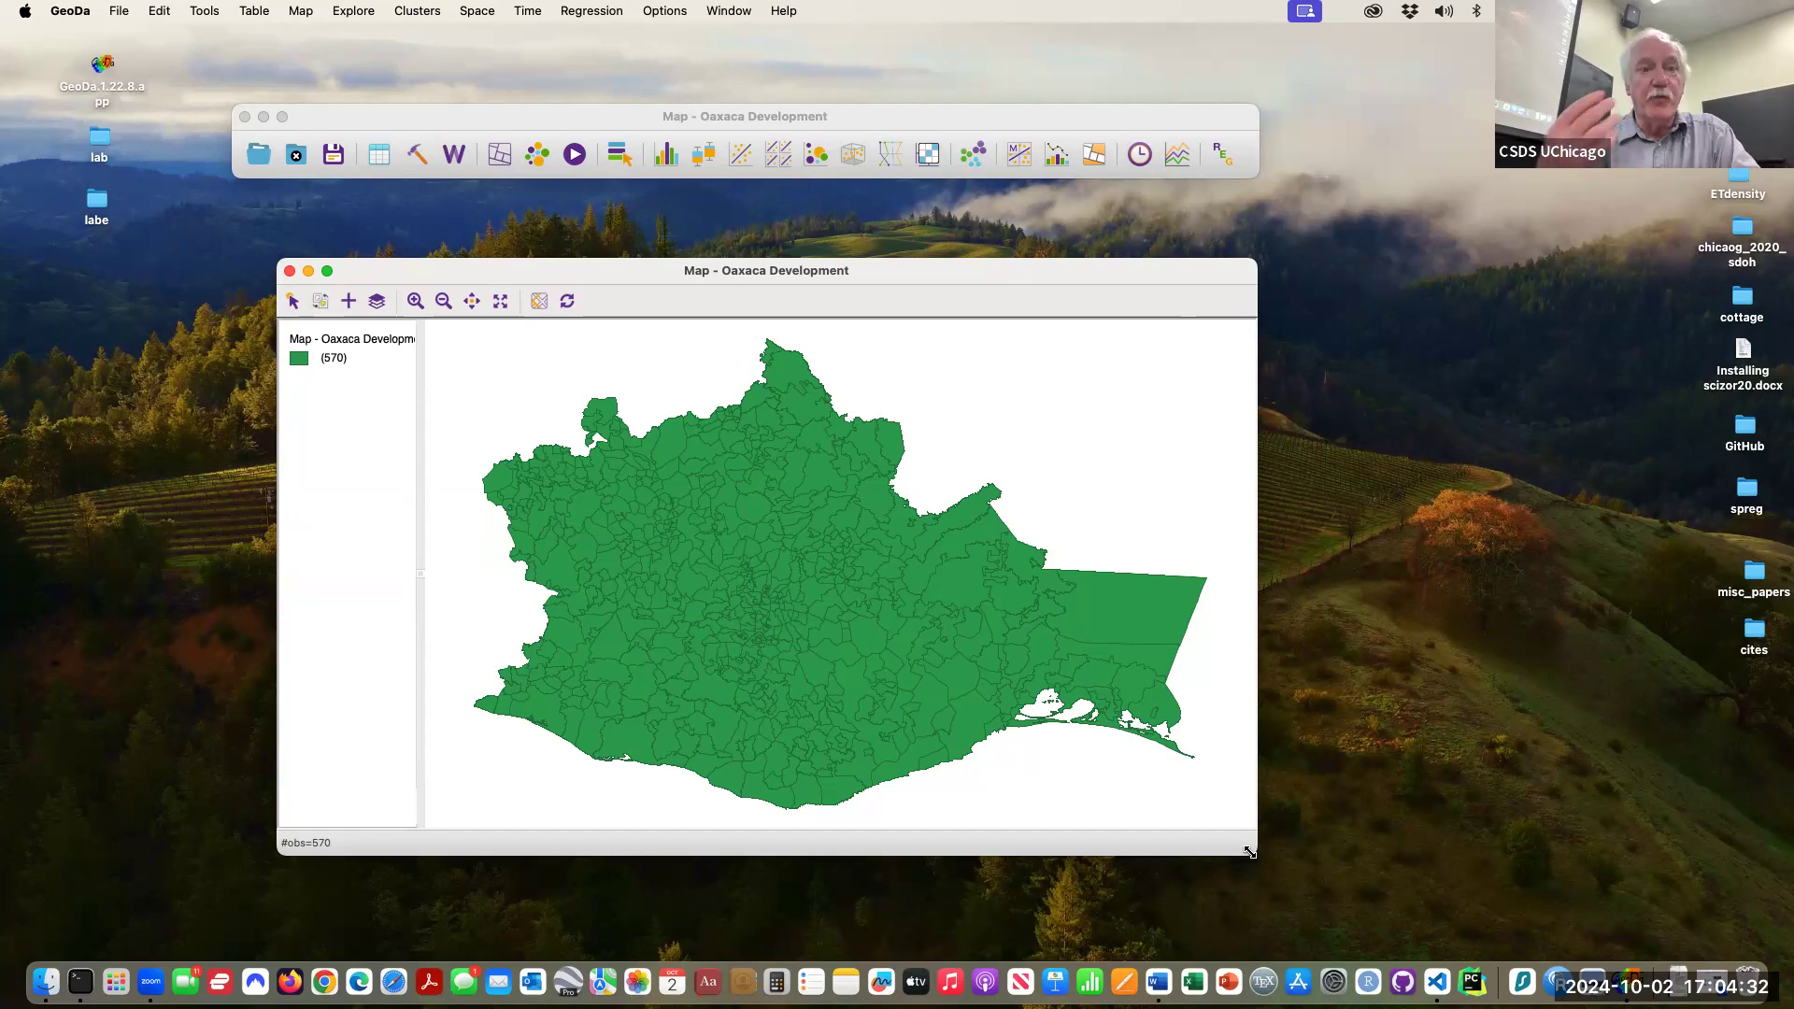
pyautogui.moveTo(1108, 751)
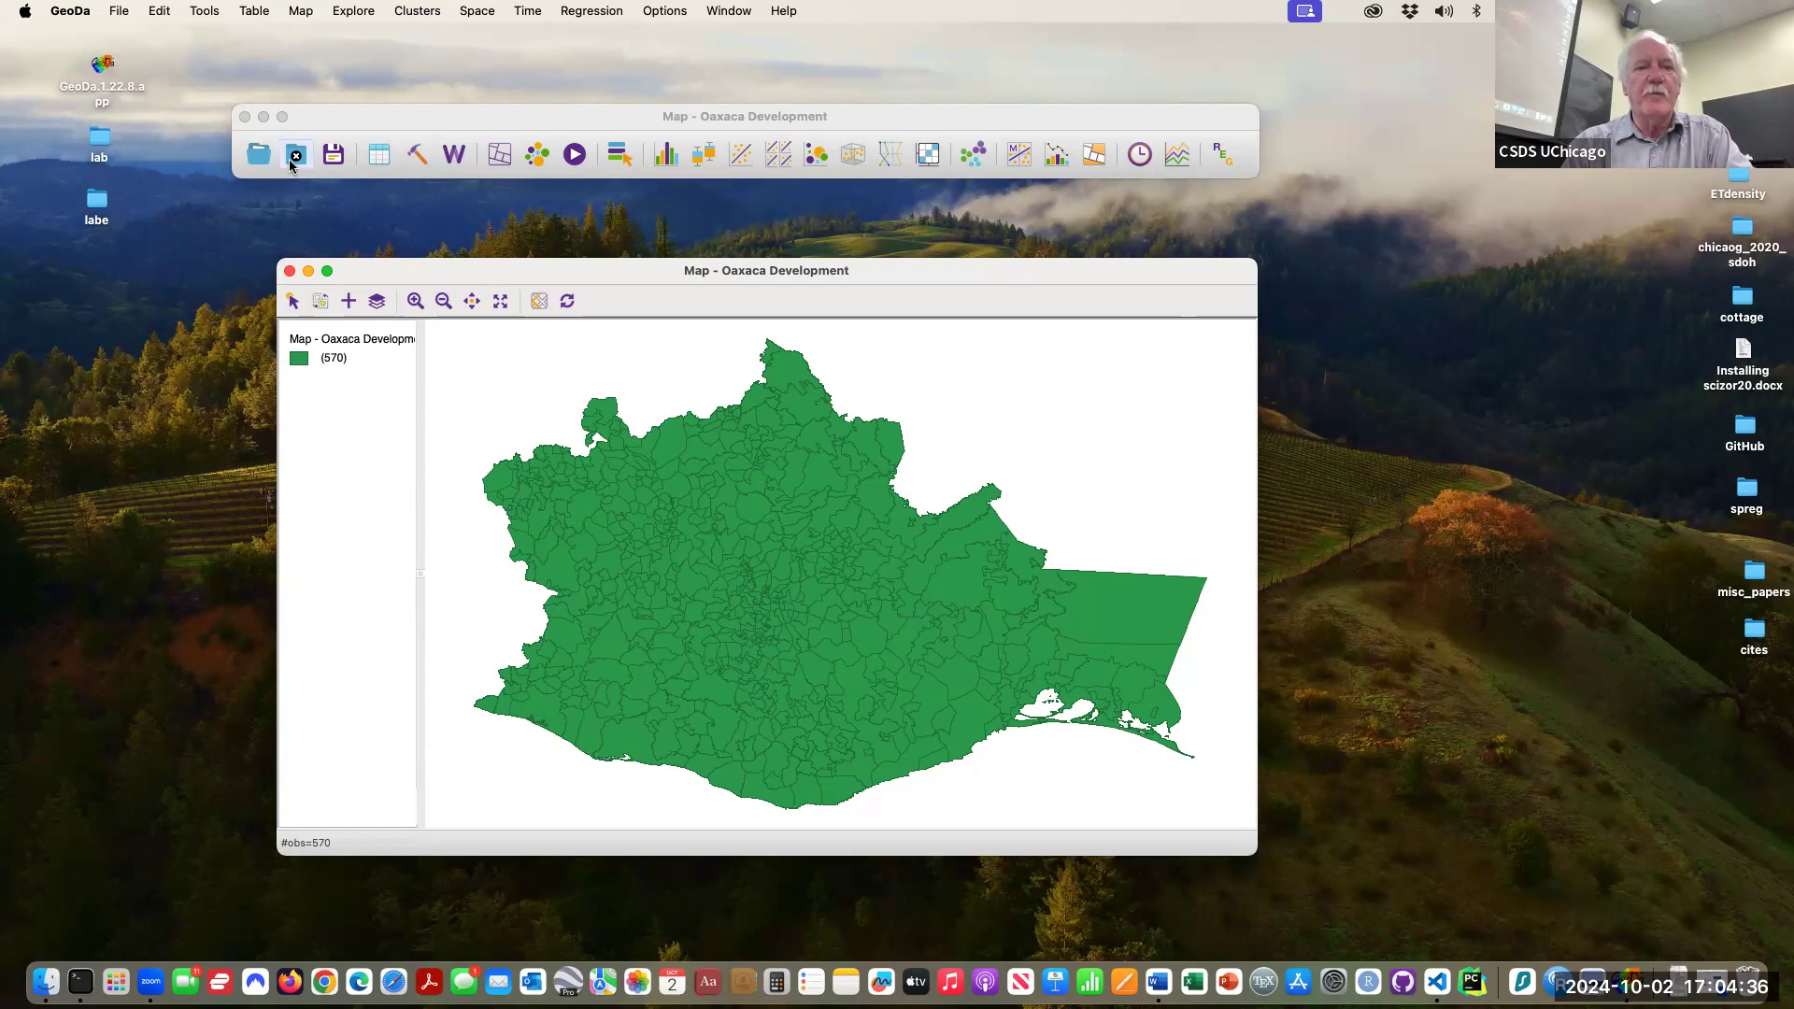
# - Close Oaxaca and load the Italy Community Banks sample as a 261-point map
pyautogui.click(290, 270)
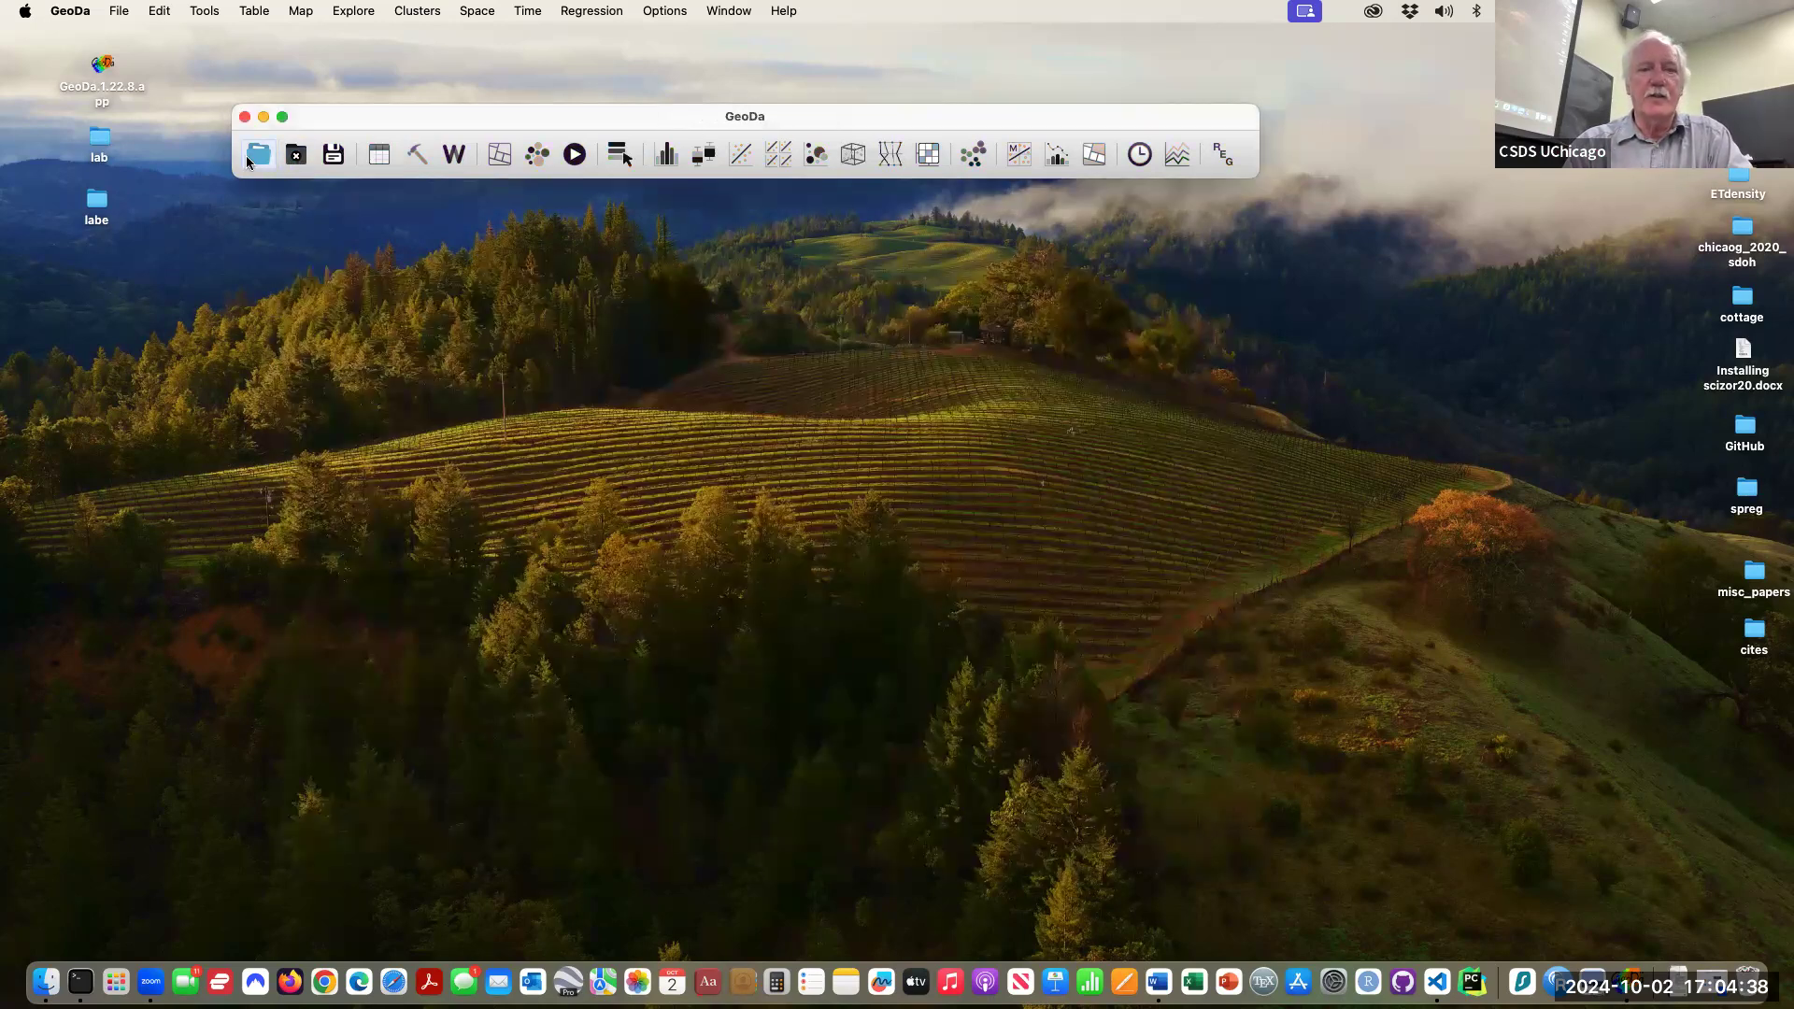
pyautogui.click(258, 154)
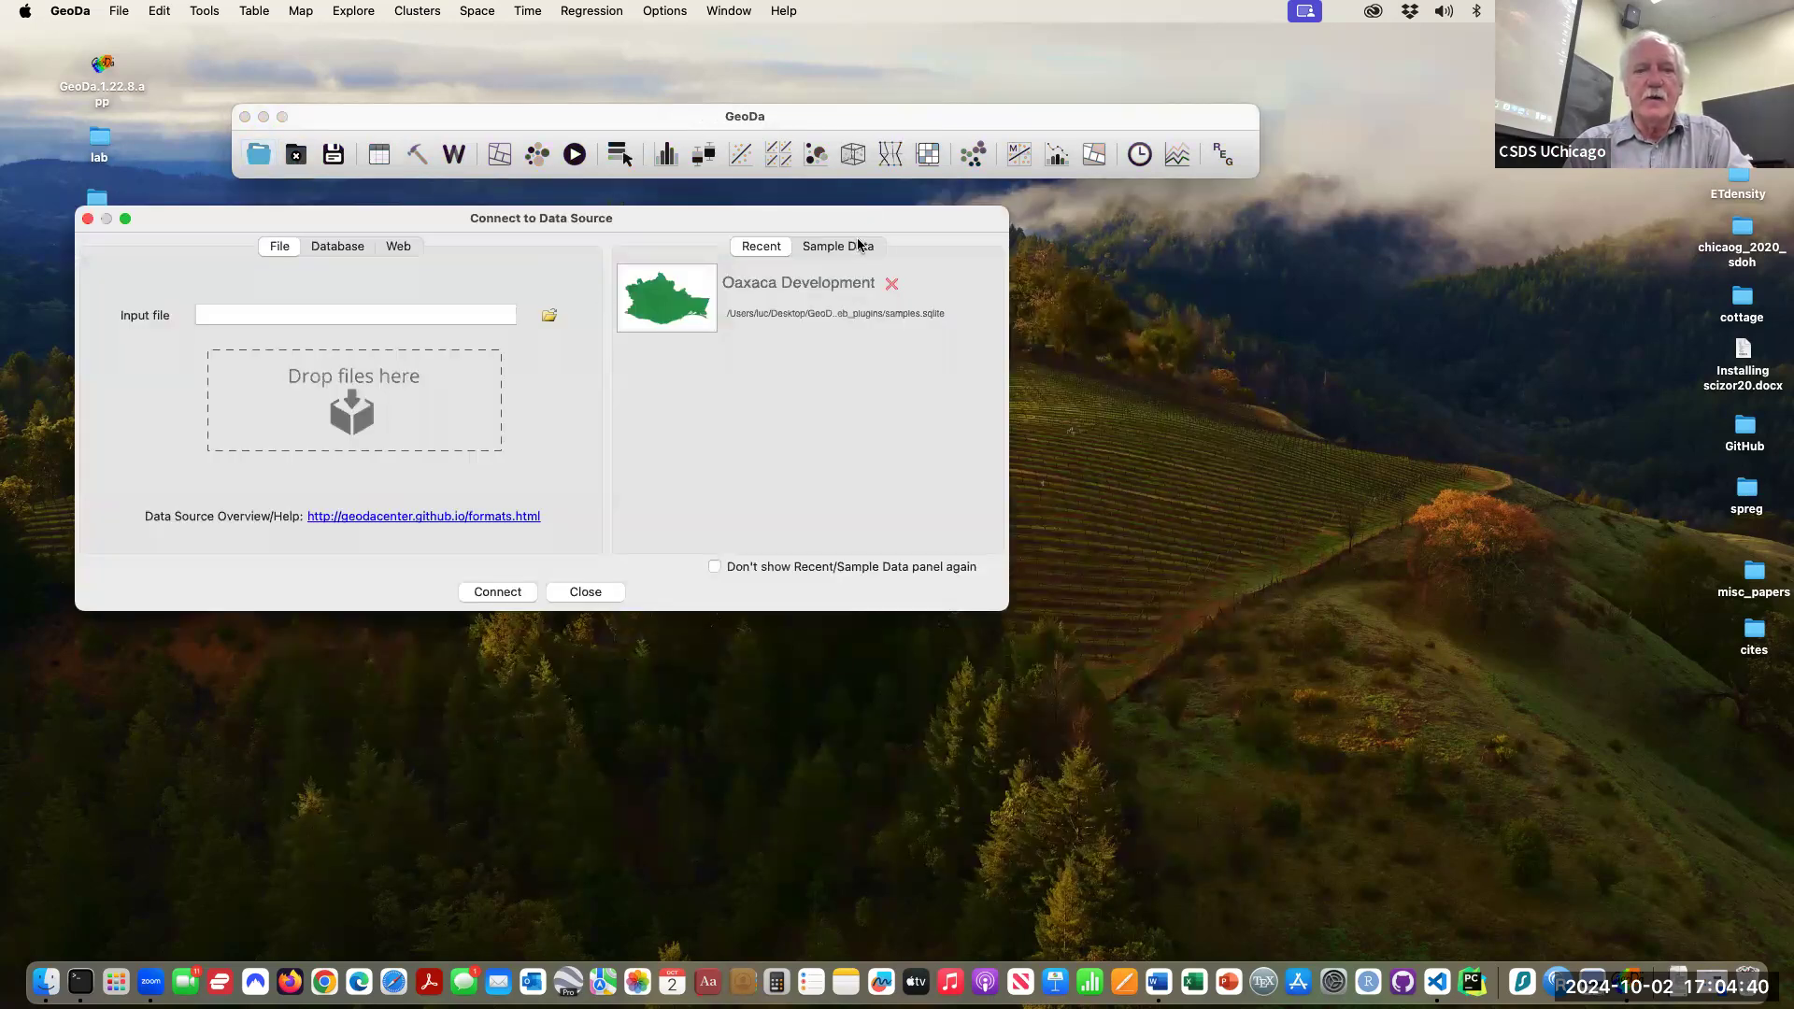
pyautogui.click(837, 246)
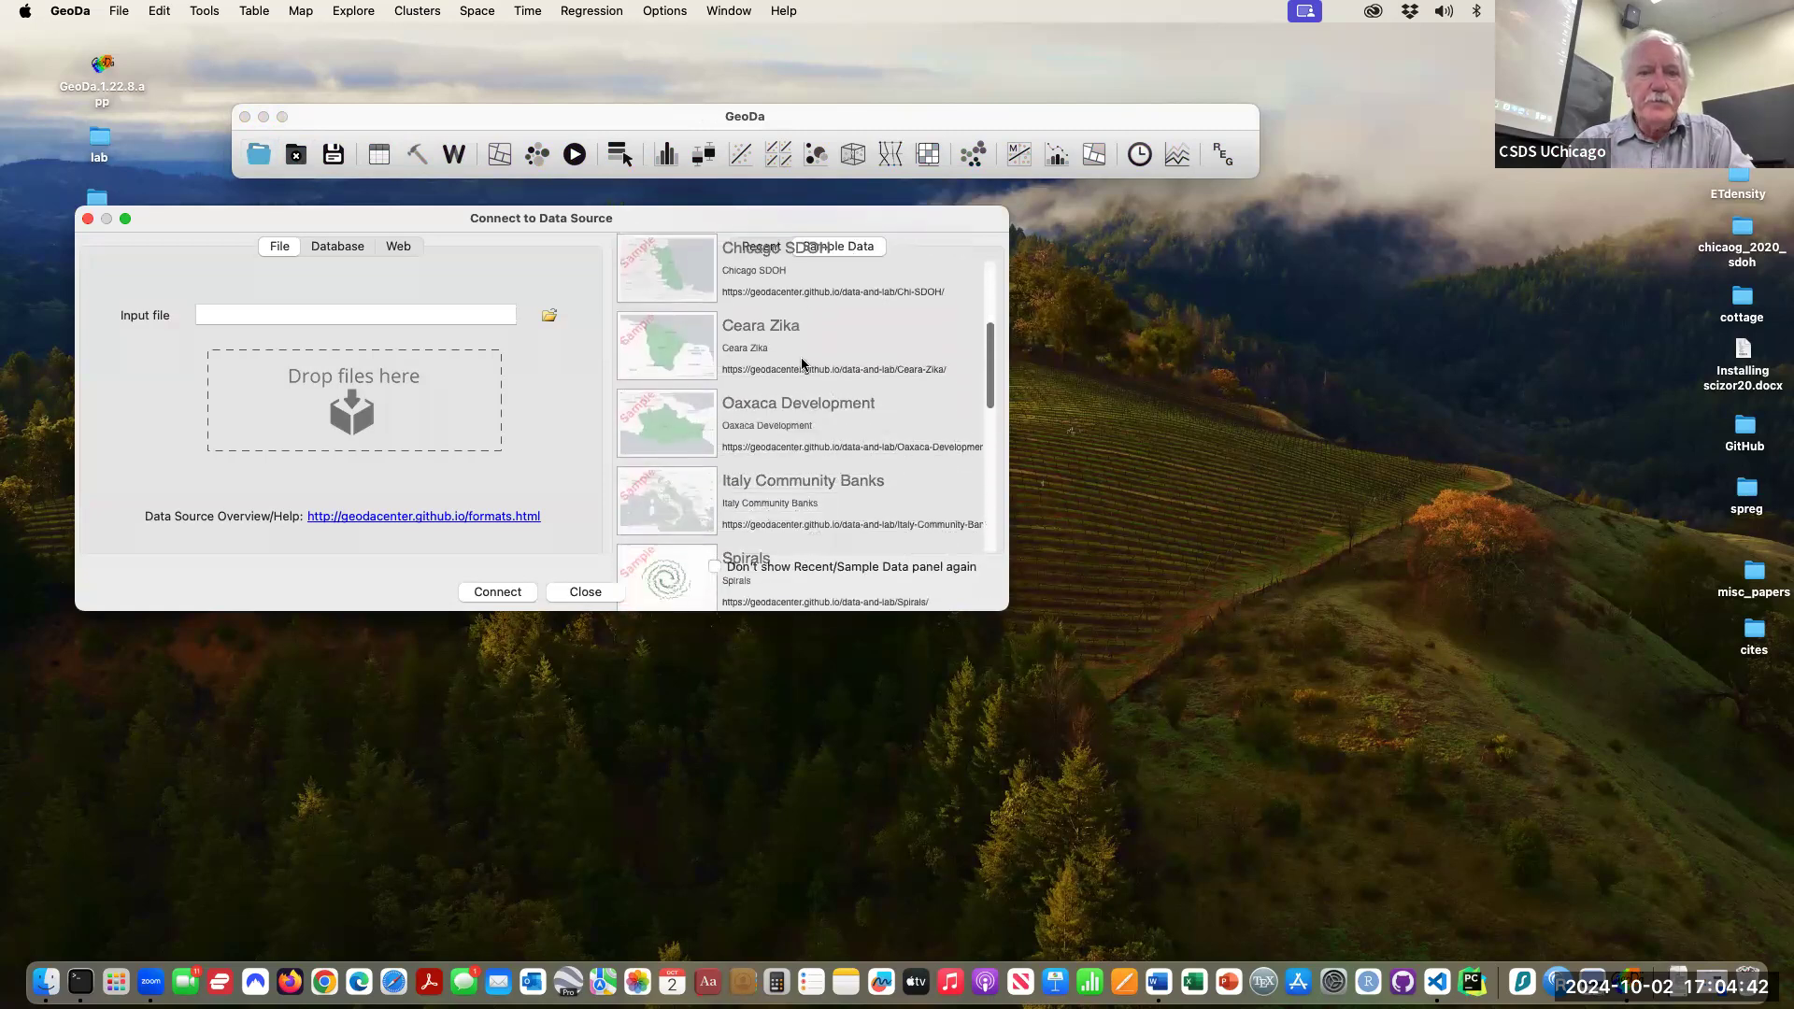
pyautogui.scroll(-3)
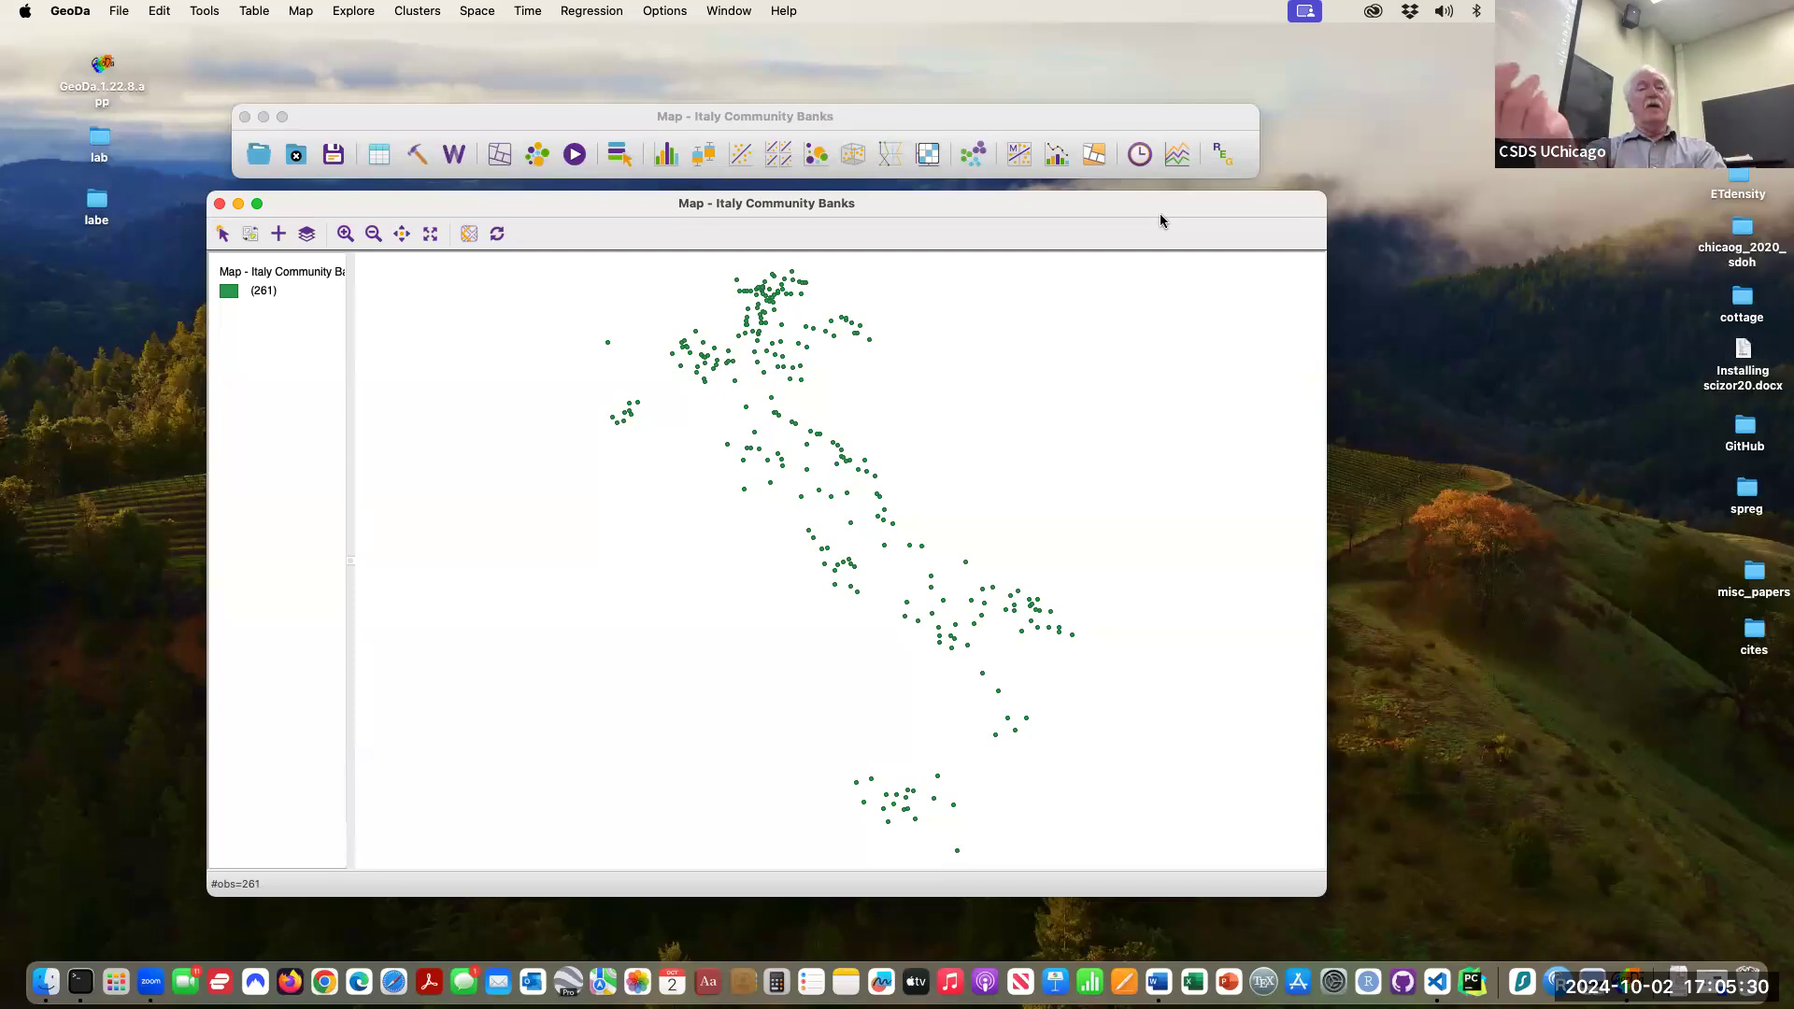
pyautogui.moveTo(589, 104)
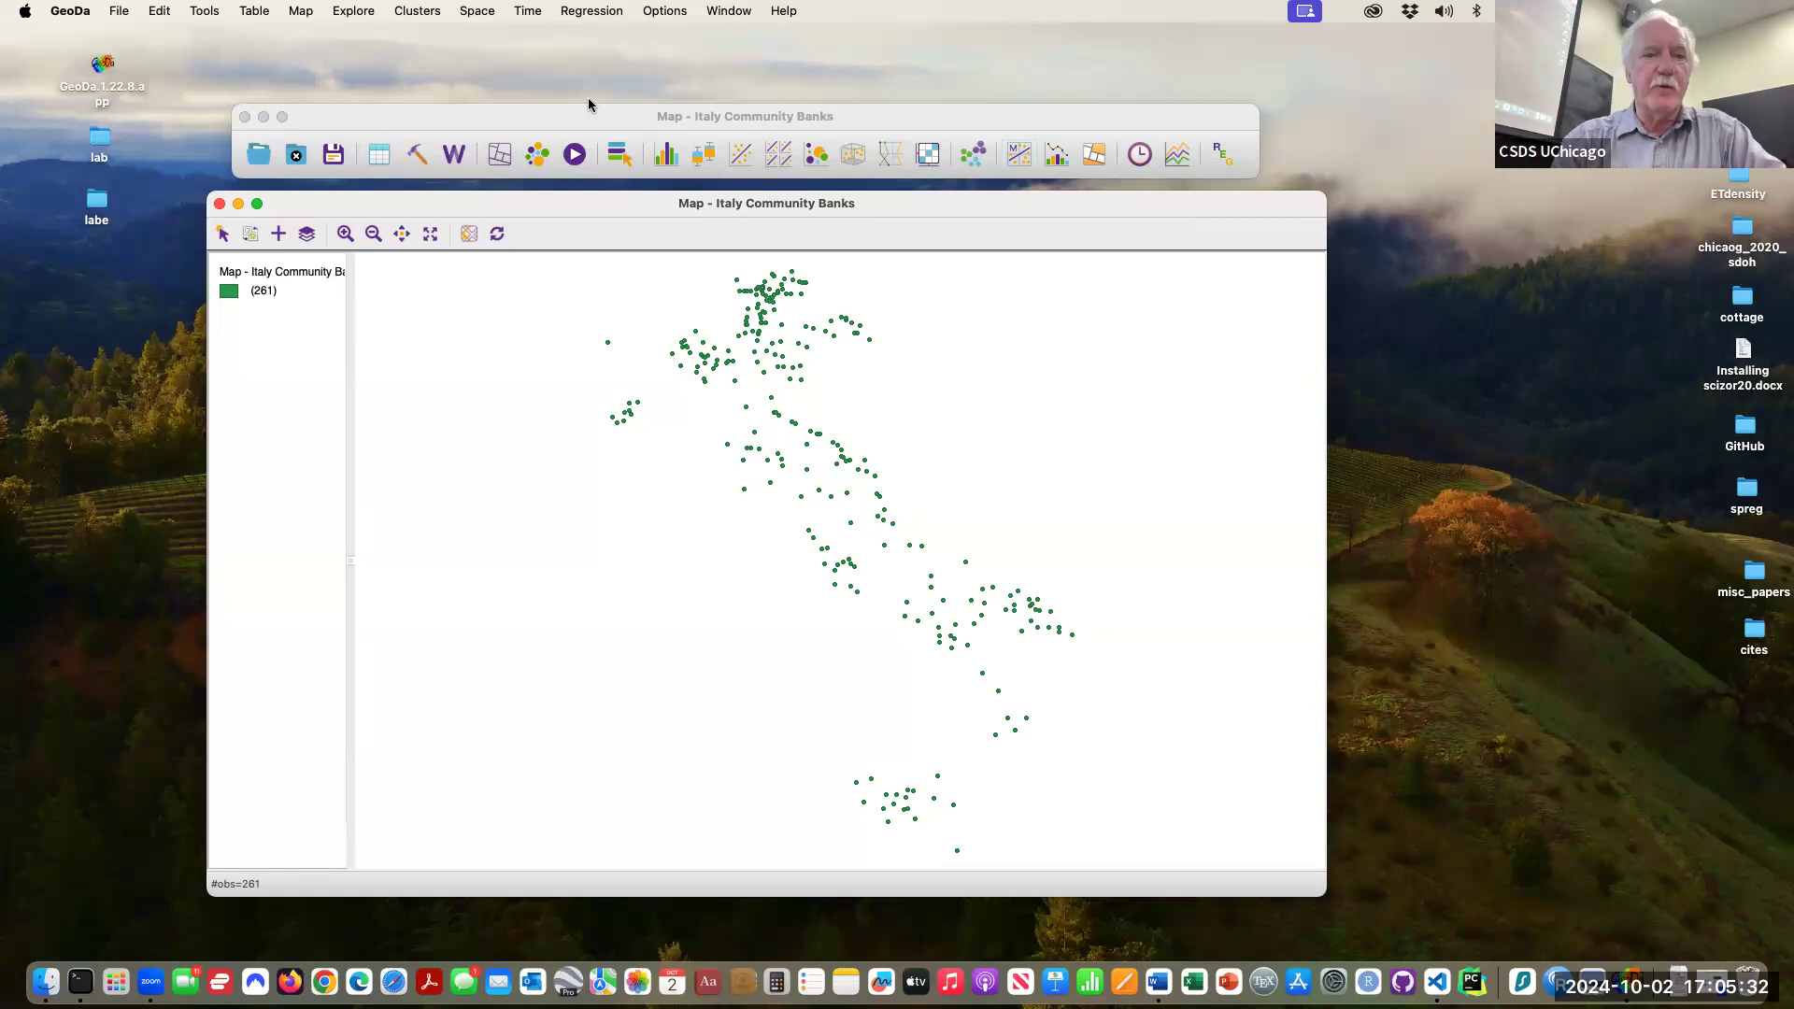
# - Close Italy Community Banks and scroll the sample list down to Guerry and US Homicides
pyautogui.click(219, 204)
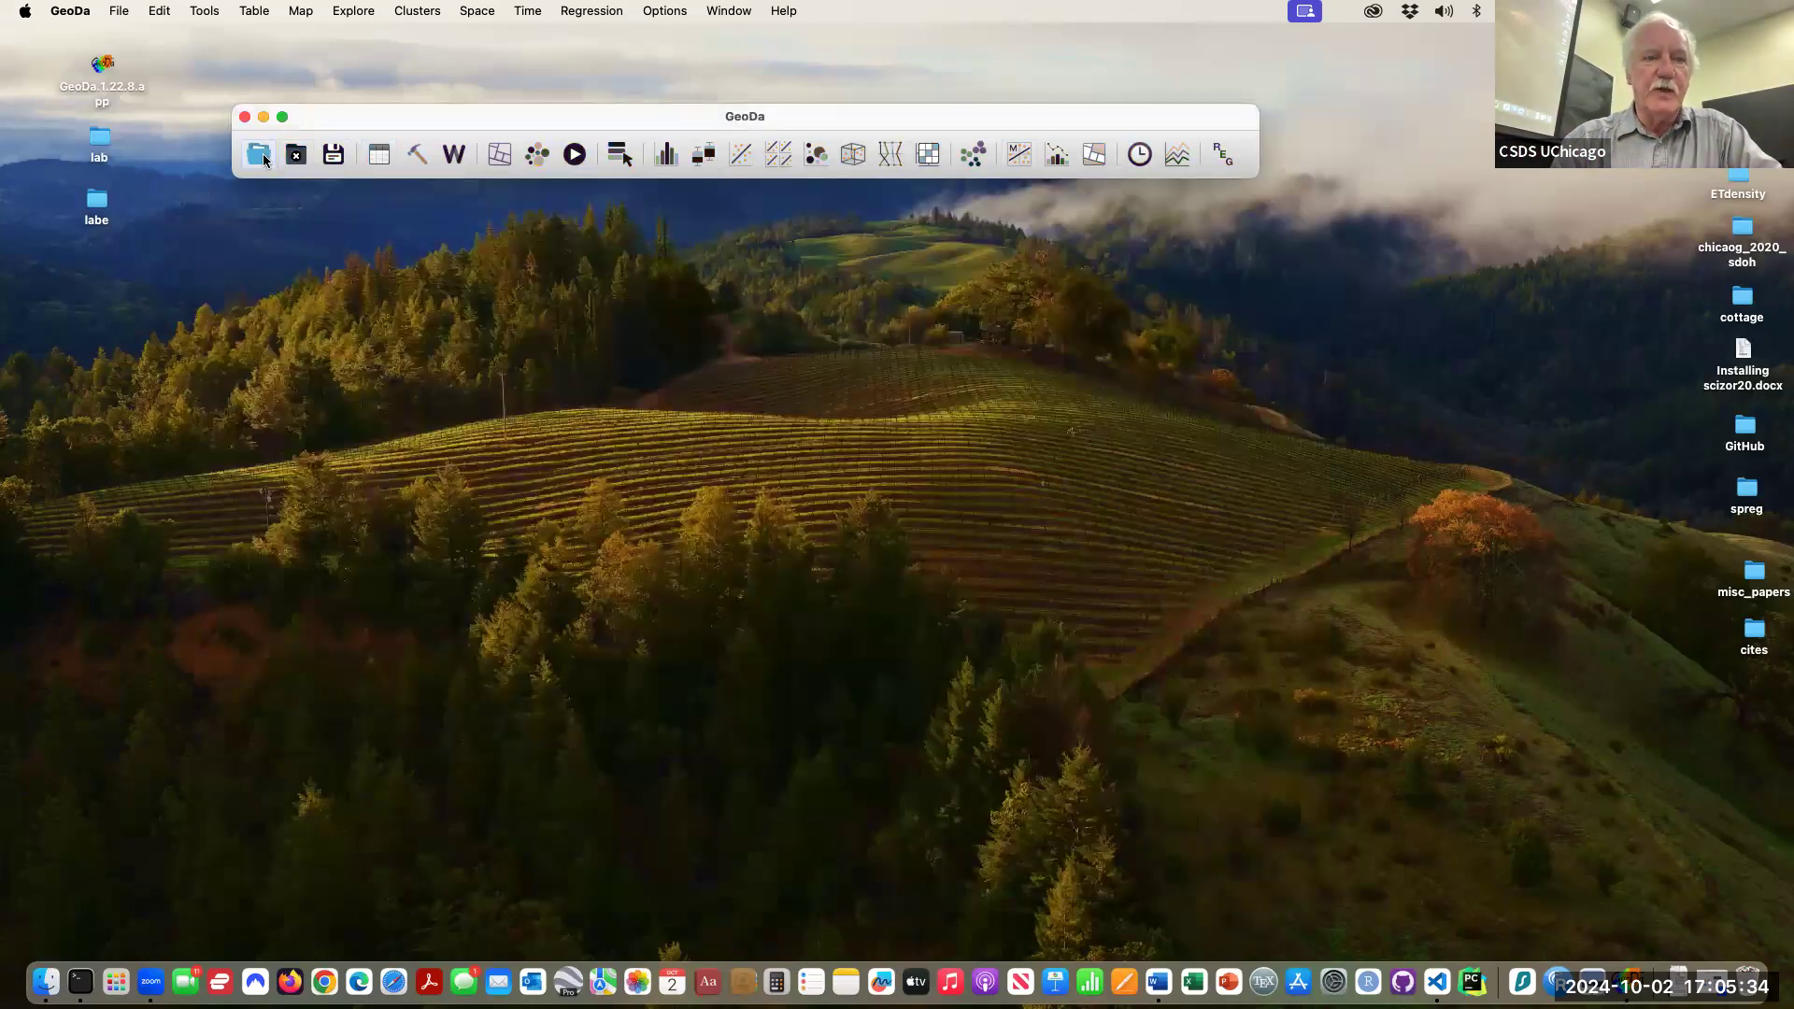
pyautogui.click(258, 153)
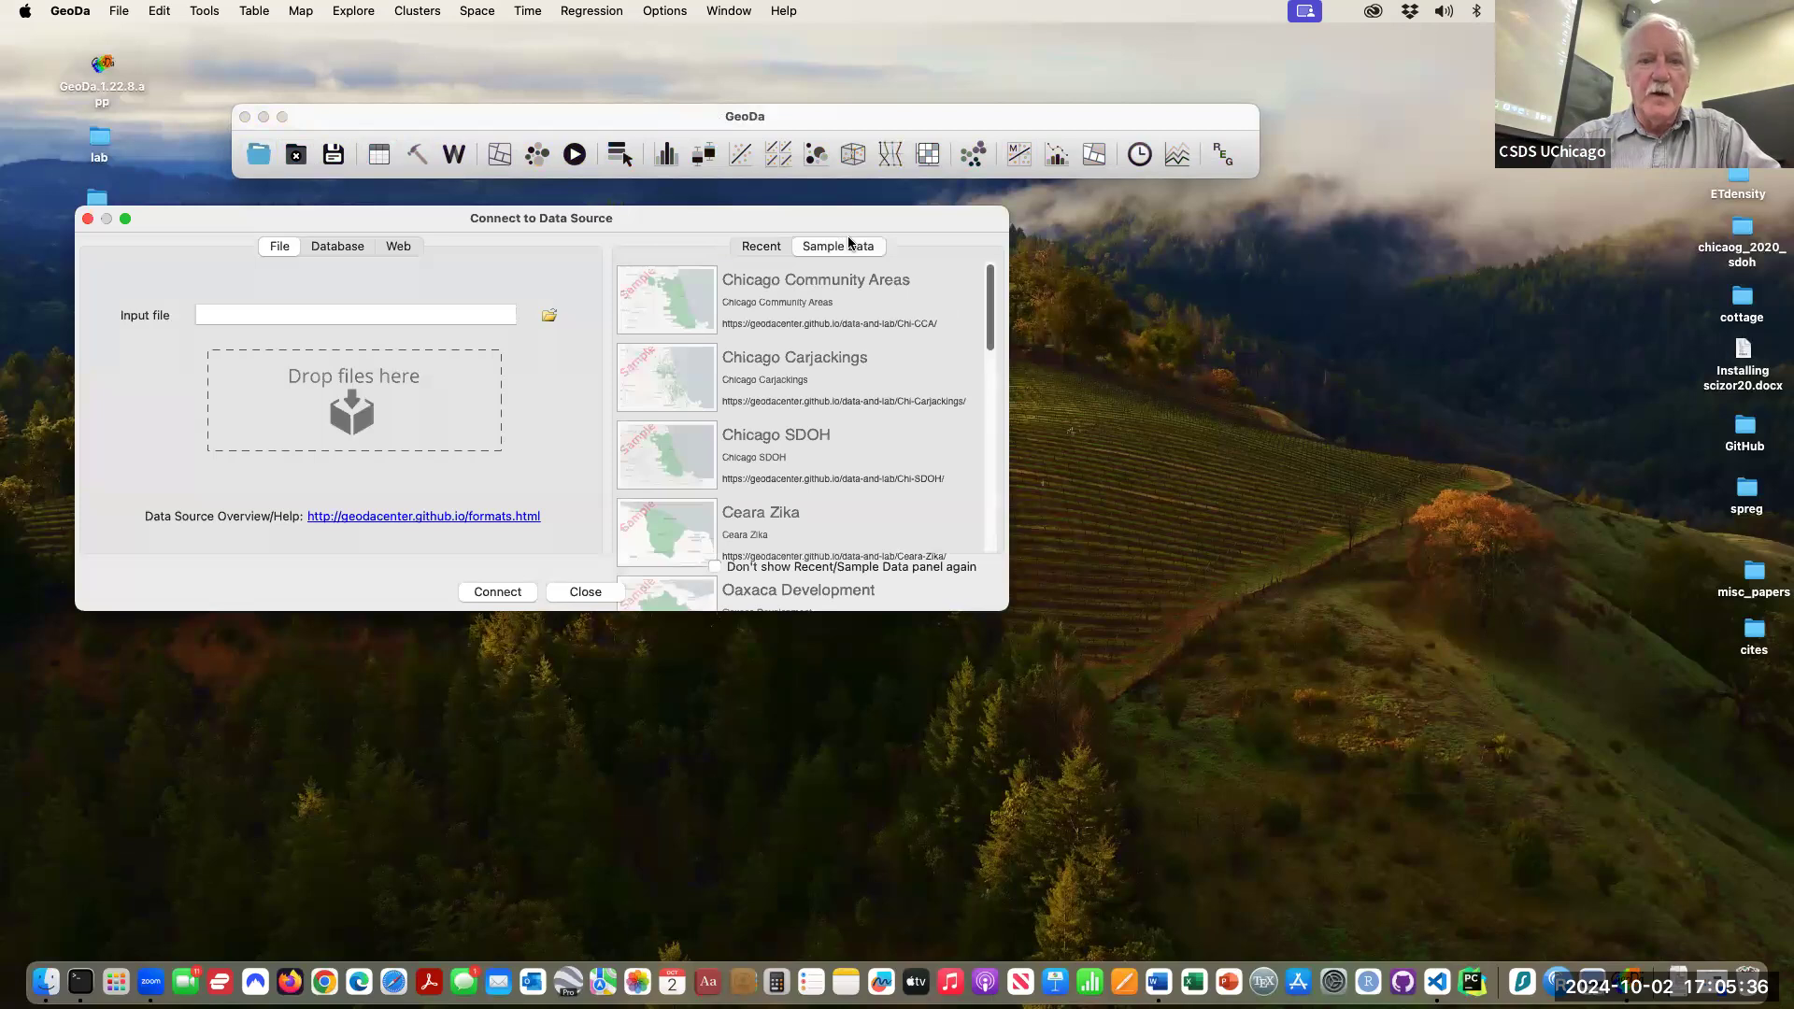
pyautogui.scroll(-3)
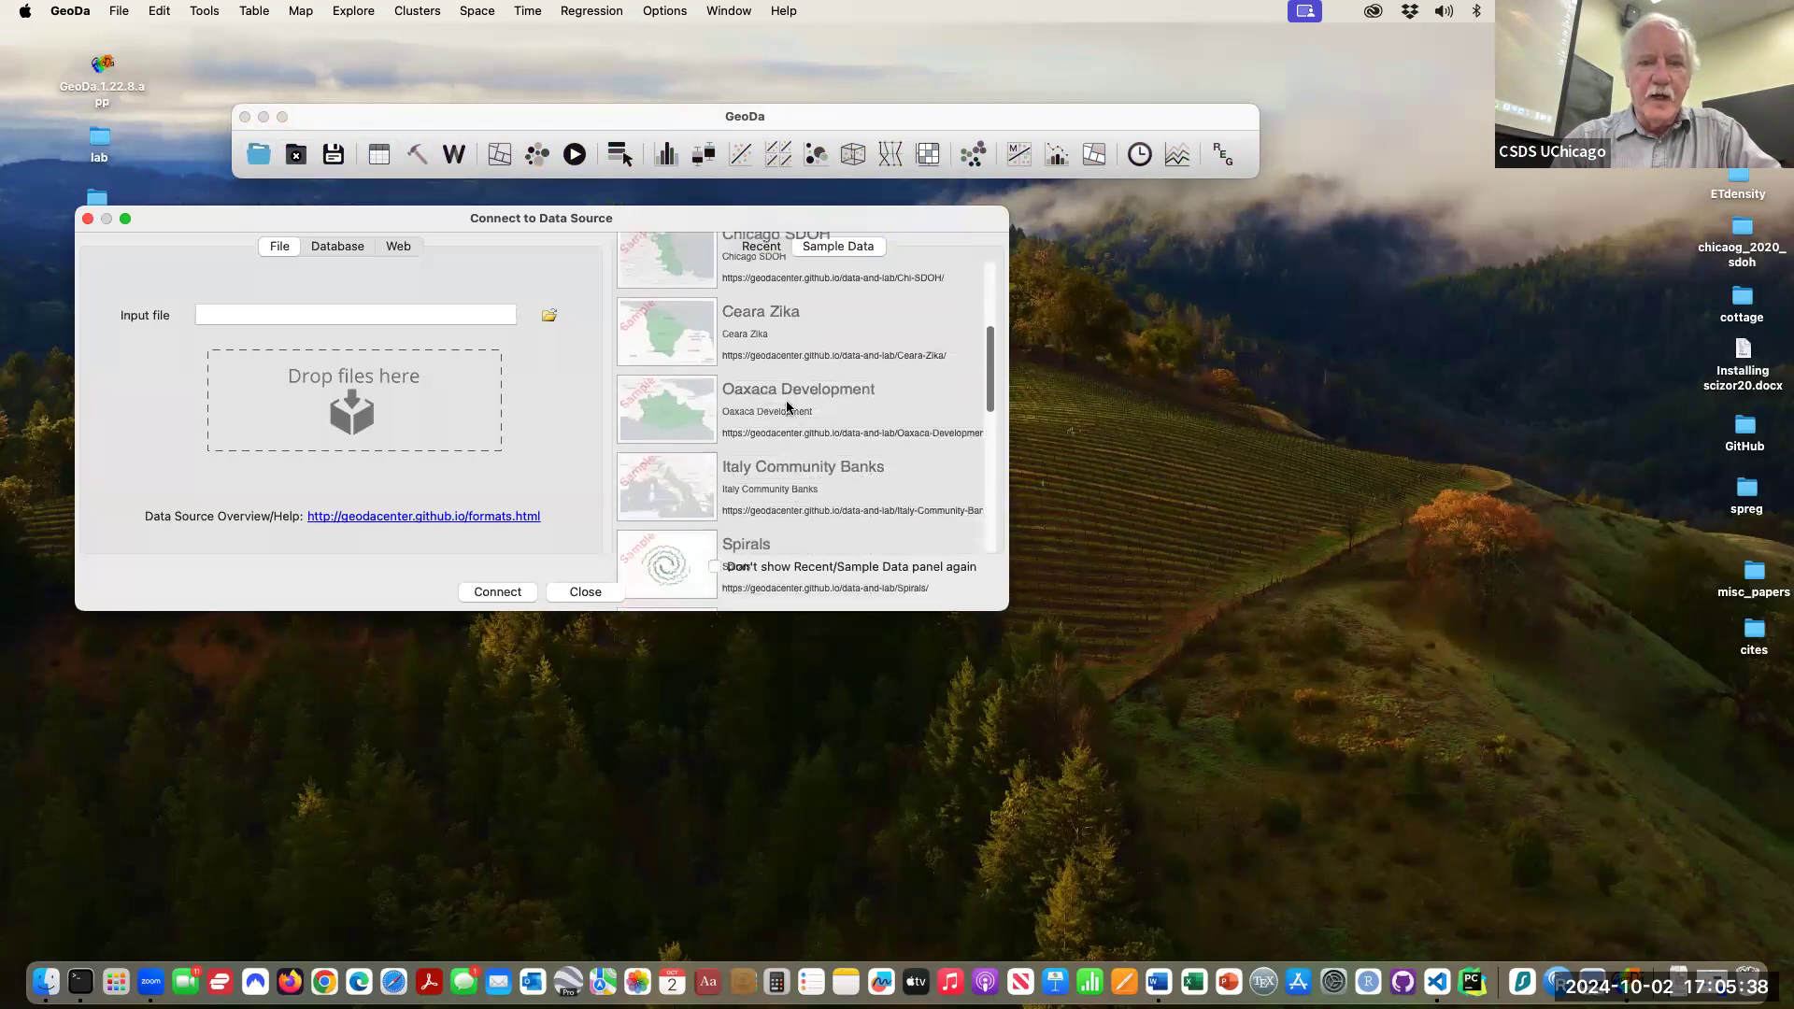
pyautogui.scroll(-3)
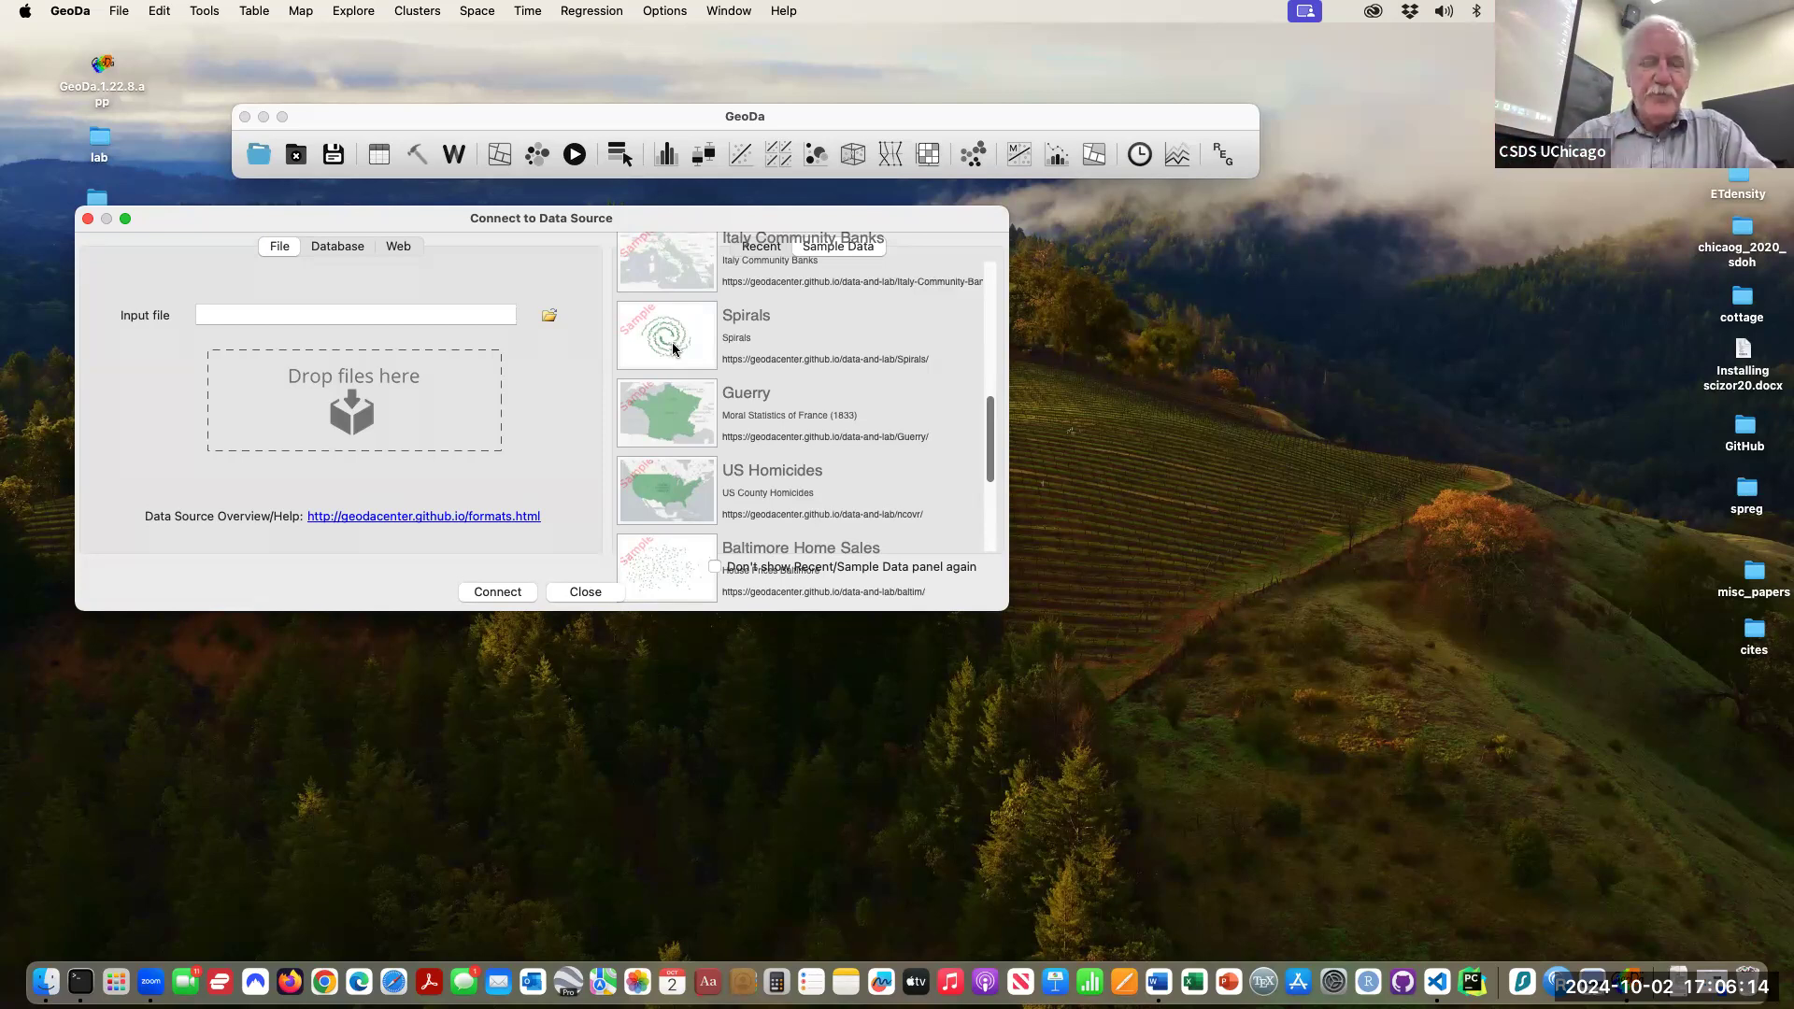
pyautogui.moveTo(683, 393)
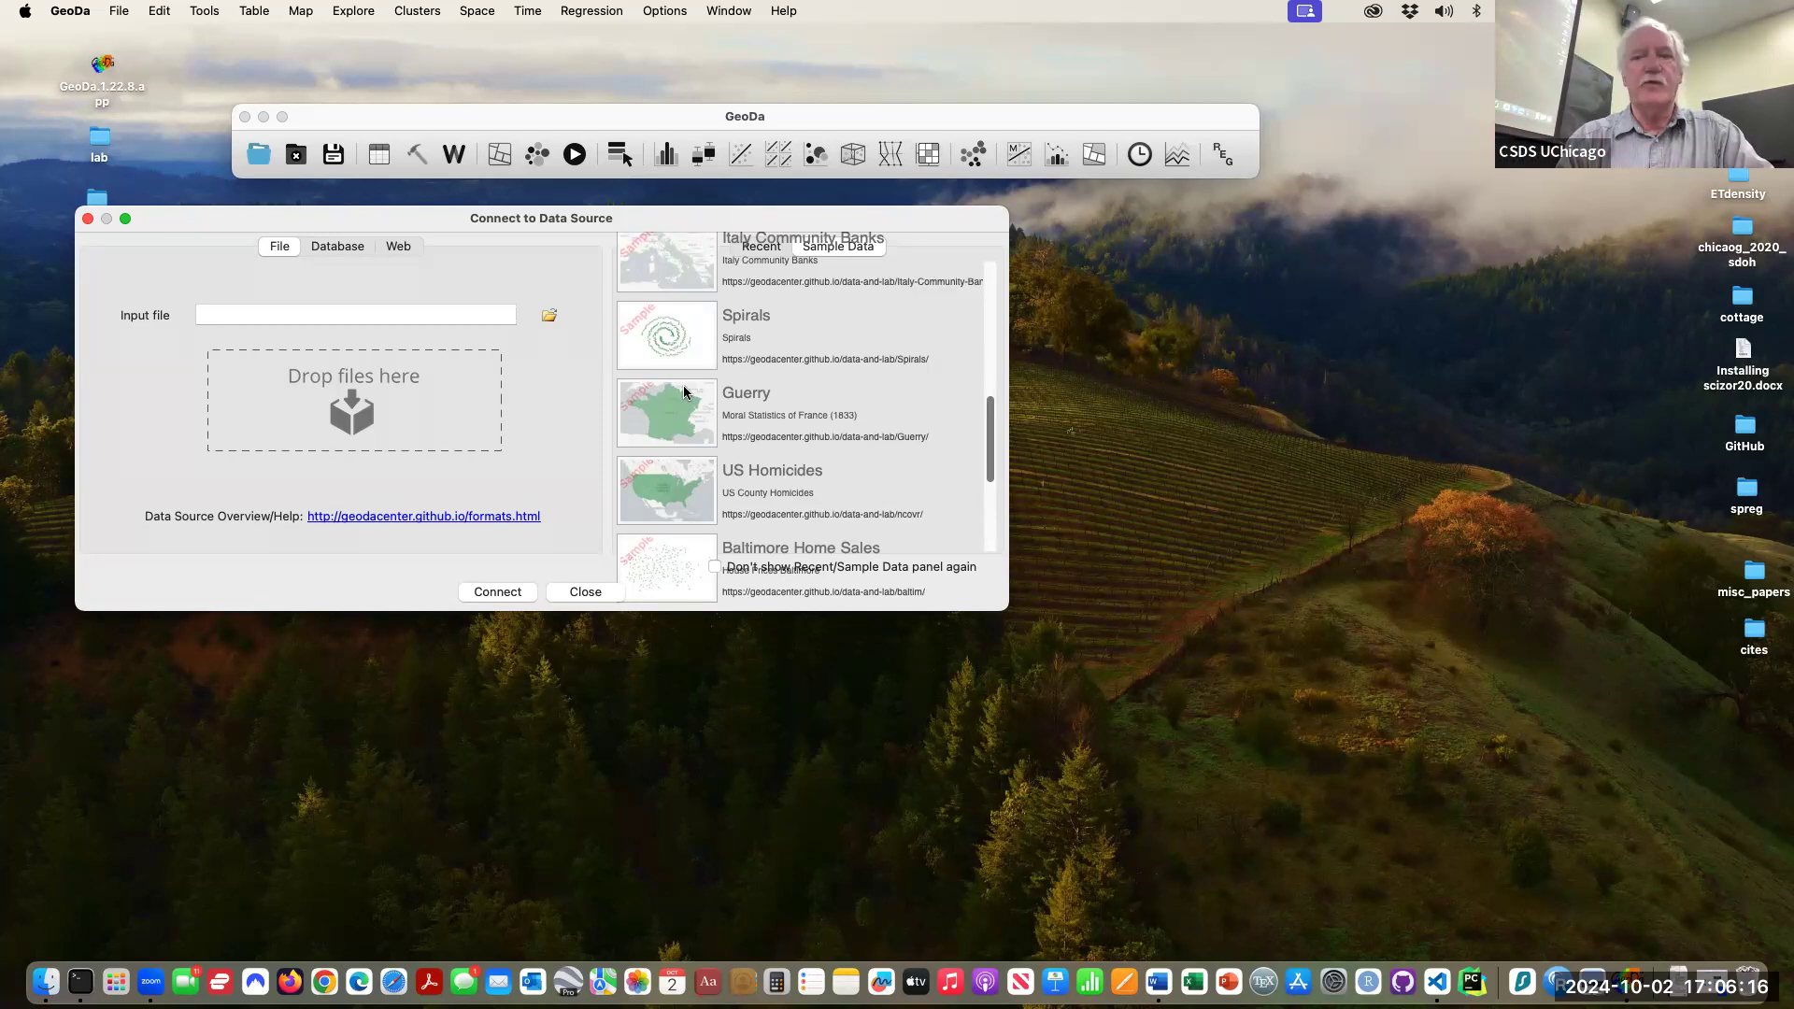
pyautogui.scroll(-3)
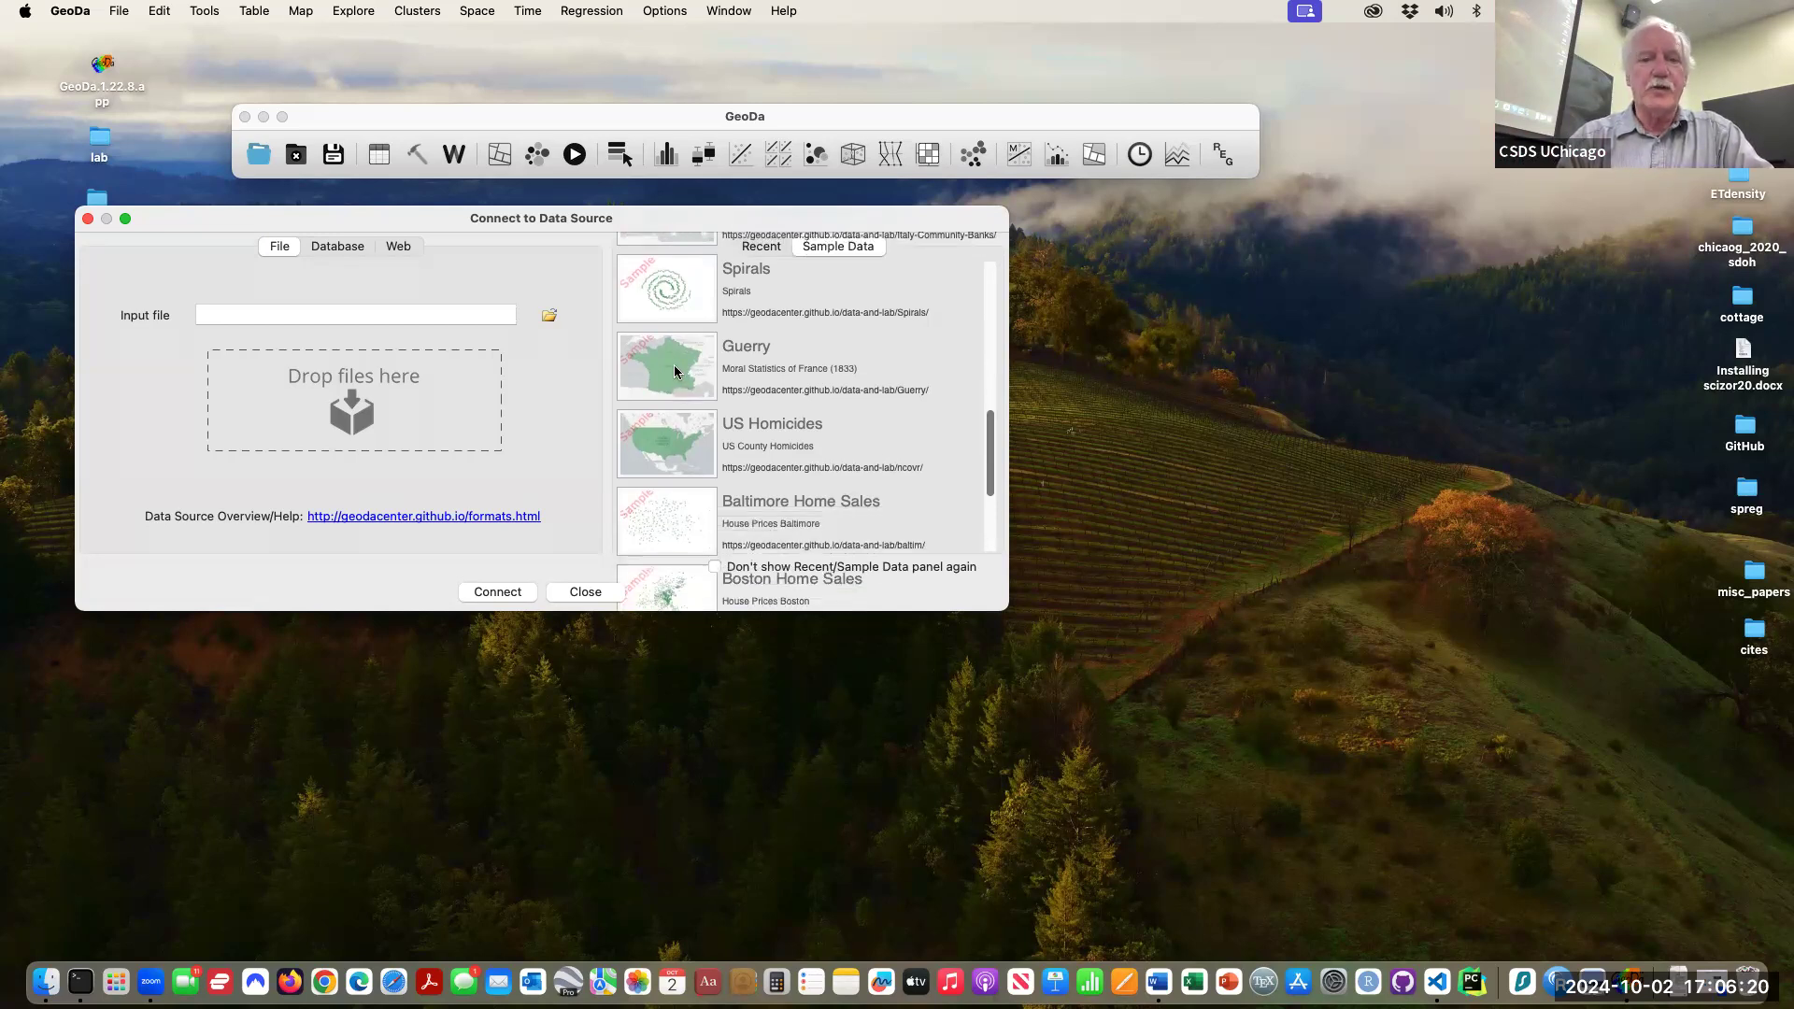
# - Load the Guerry sample as a map of France's 85 departments in a slightly smaller window
pyautogui.click(585, 592)
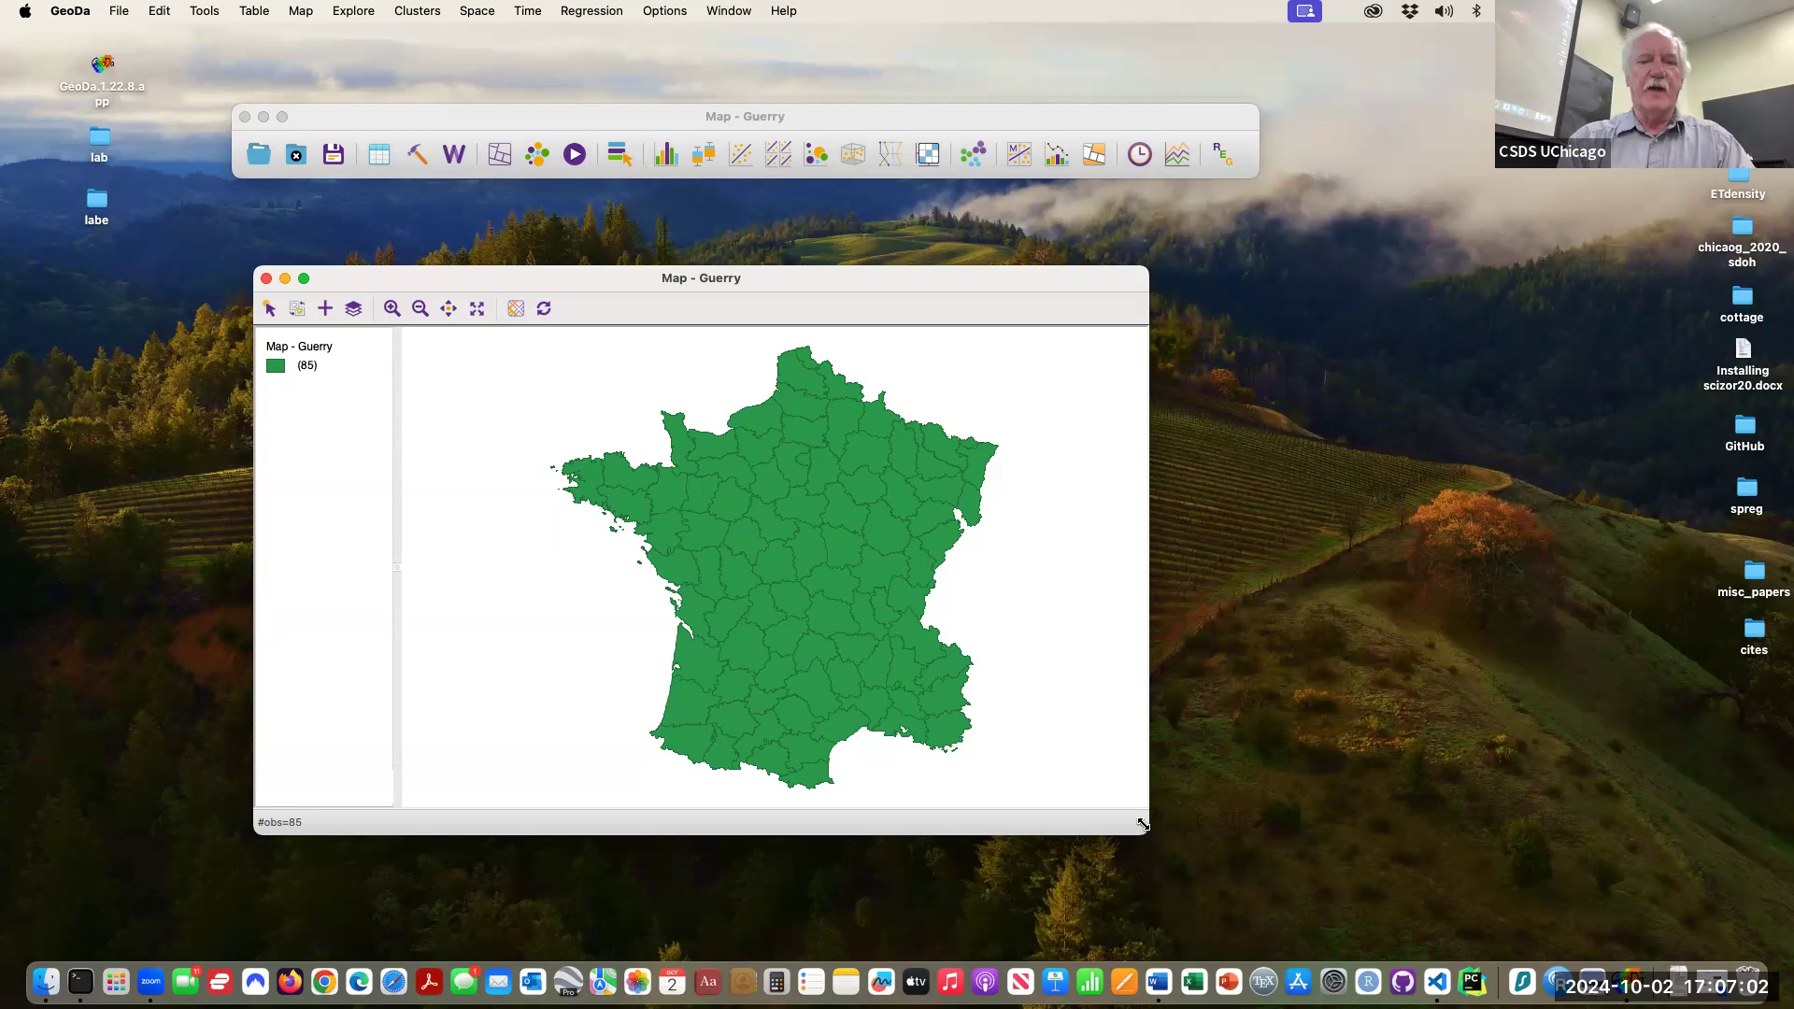
pyautogui.moveTo(644, 420)
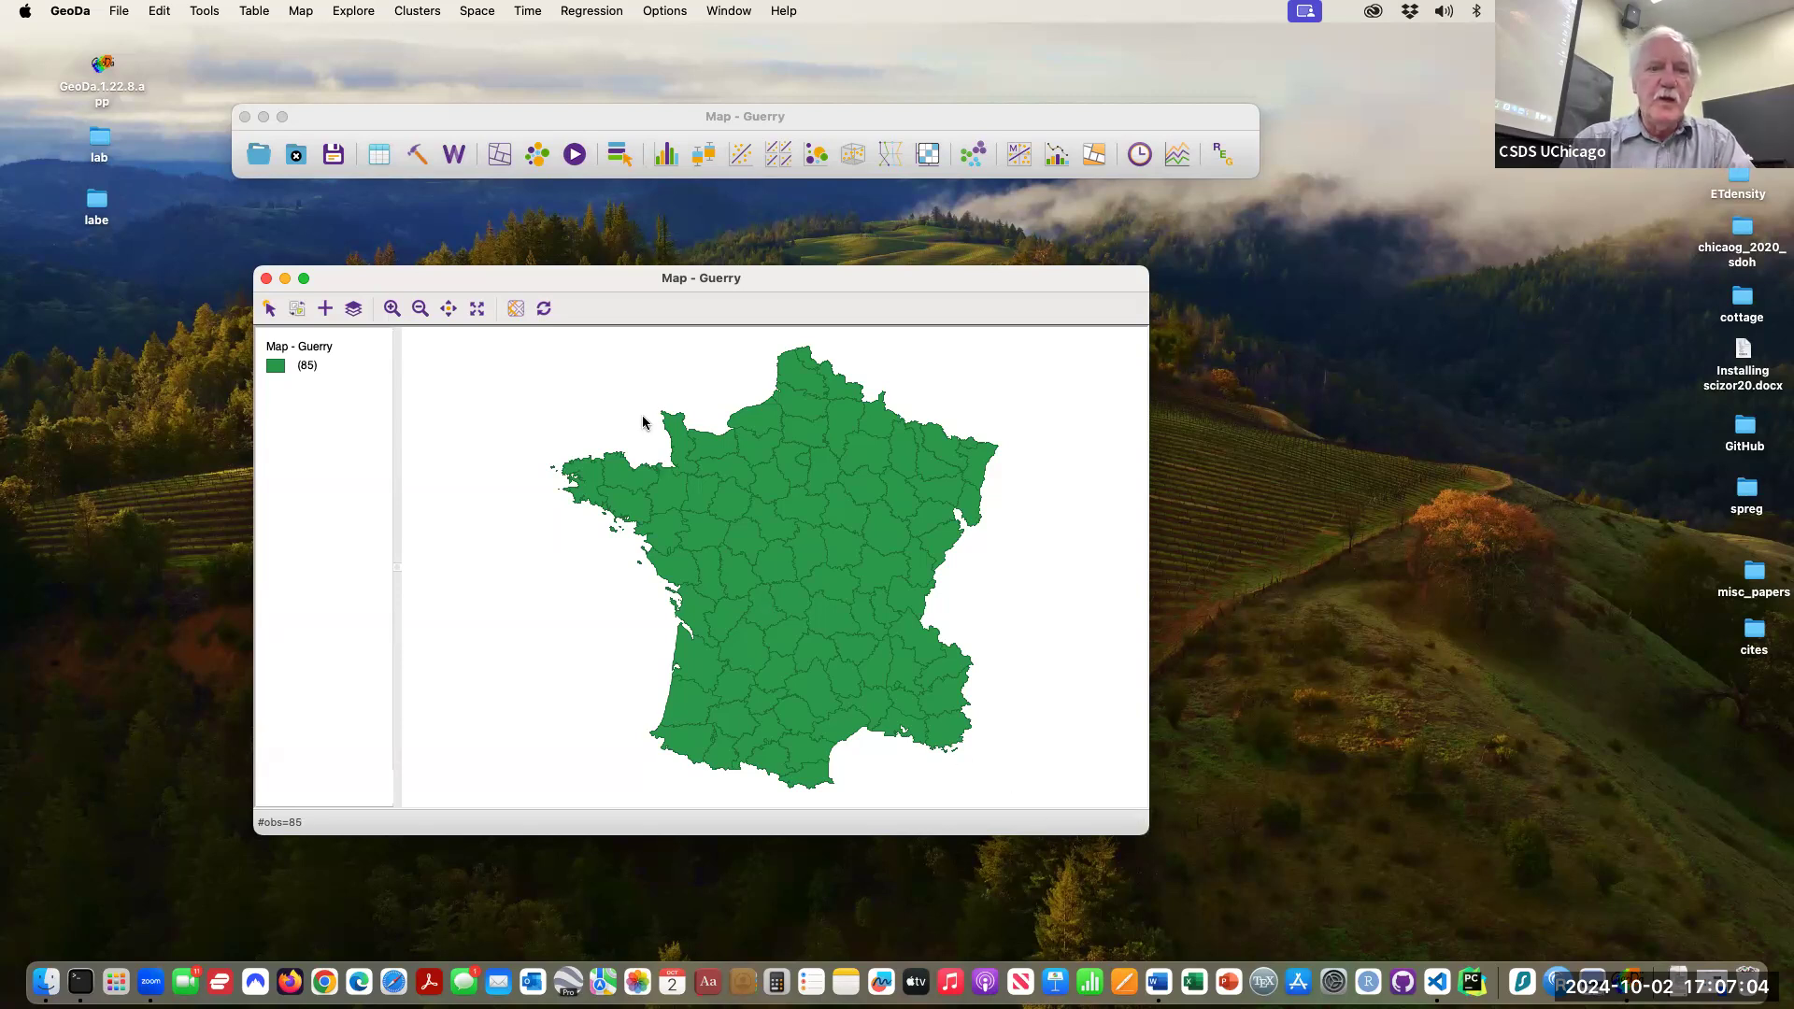
pyautogui.moveTo(700, 277); pyautogui.dragTo(700, 267)
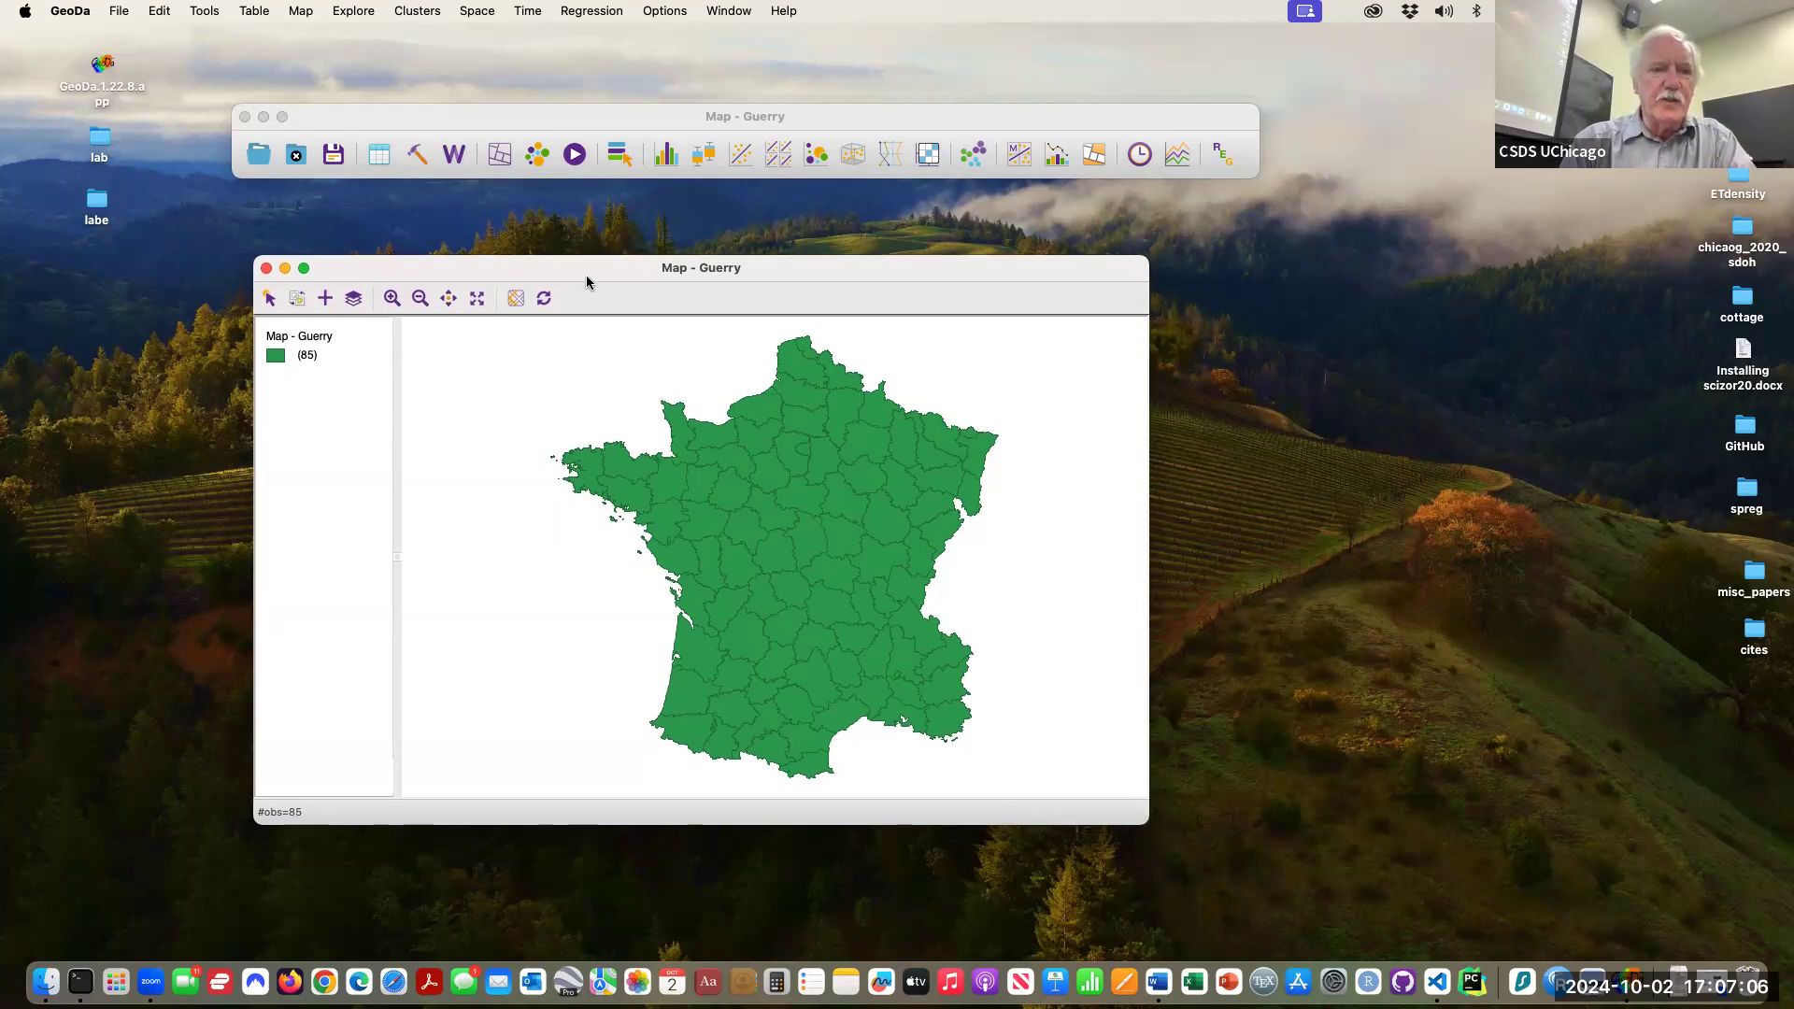
pyautogui.moveTo(318, 379)
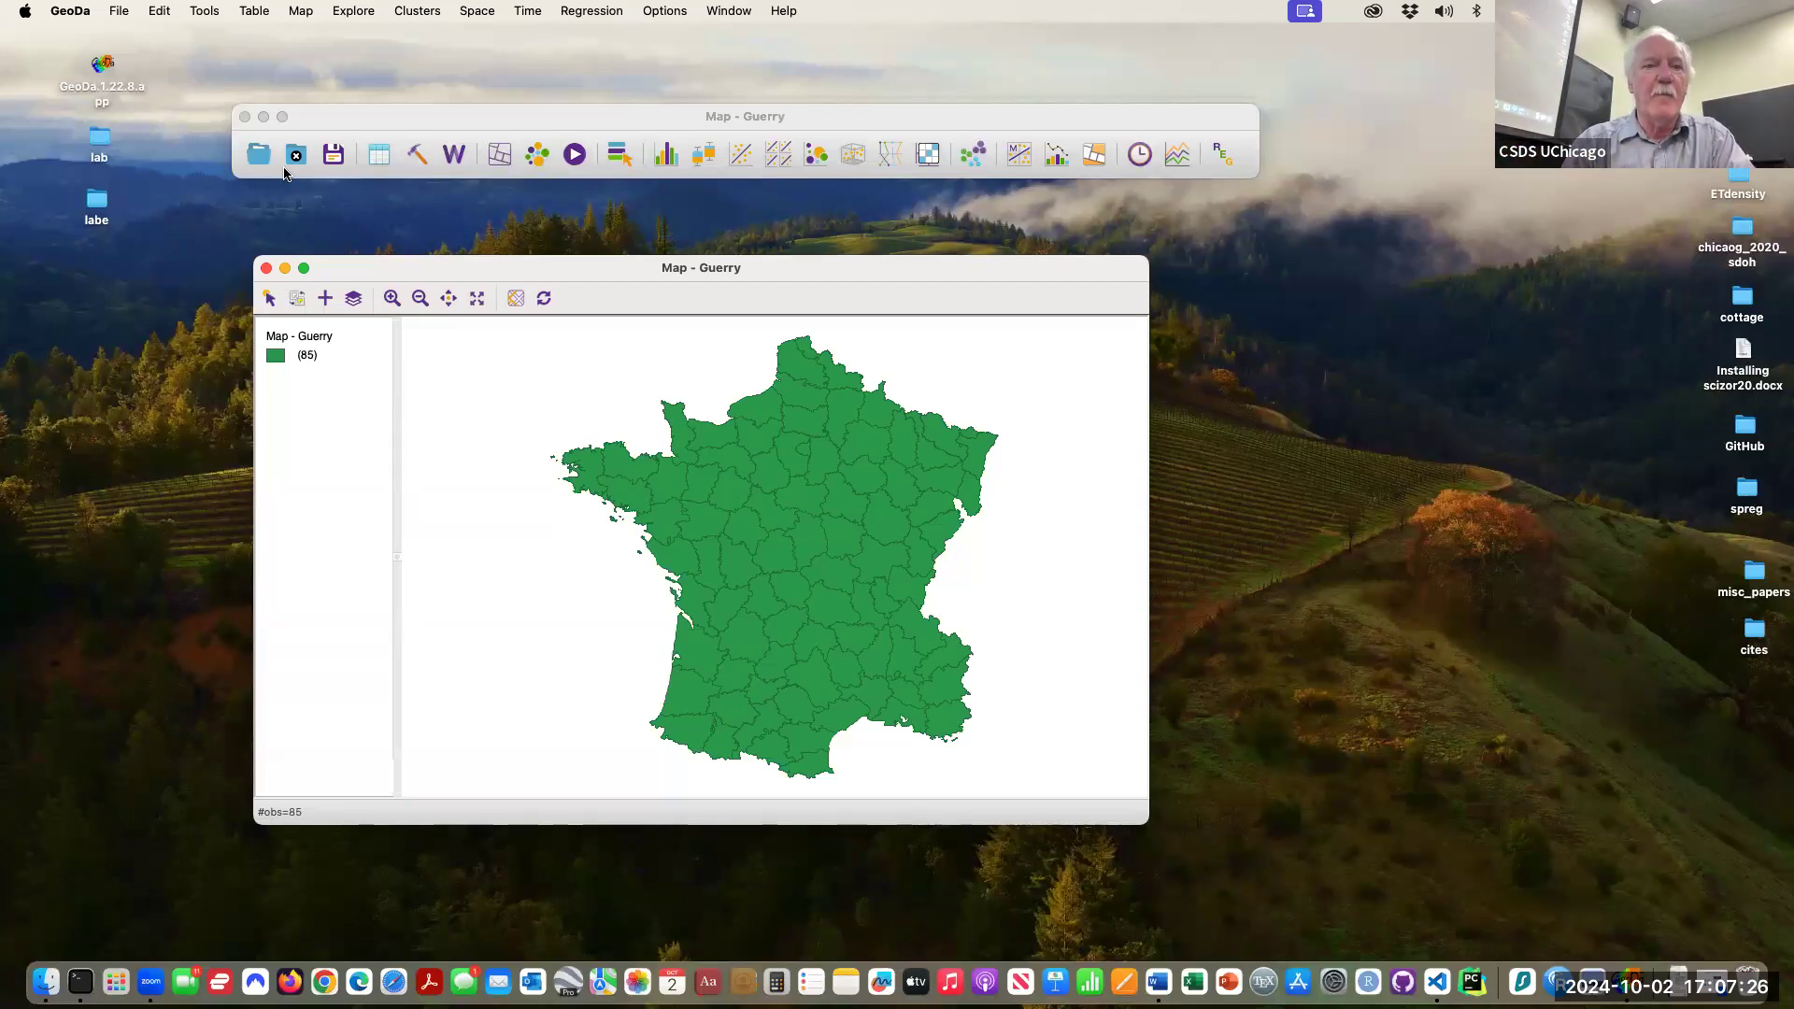
# - Close the Guerry map and scroll the sample list toward US Homicides
pyautogui.click(258, 153)
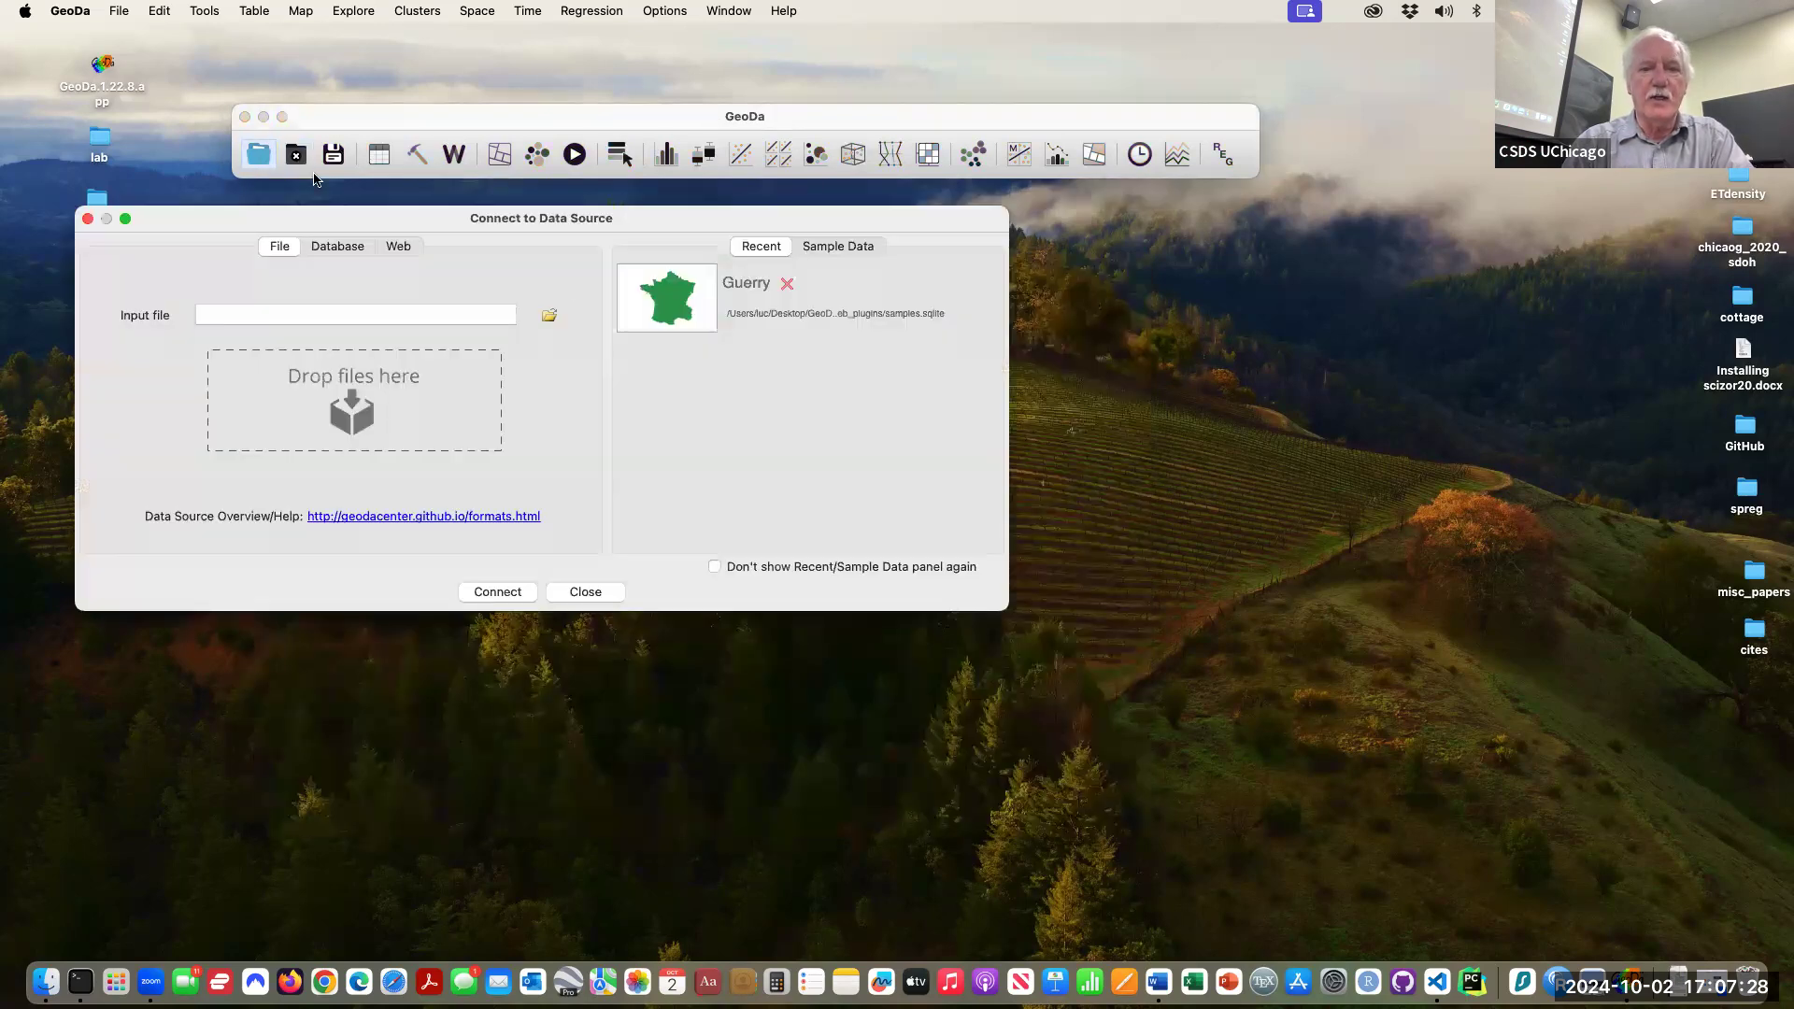
pyautogui.click(837, 246)
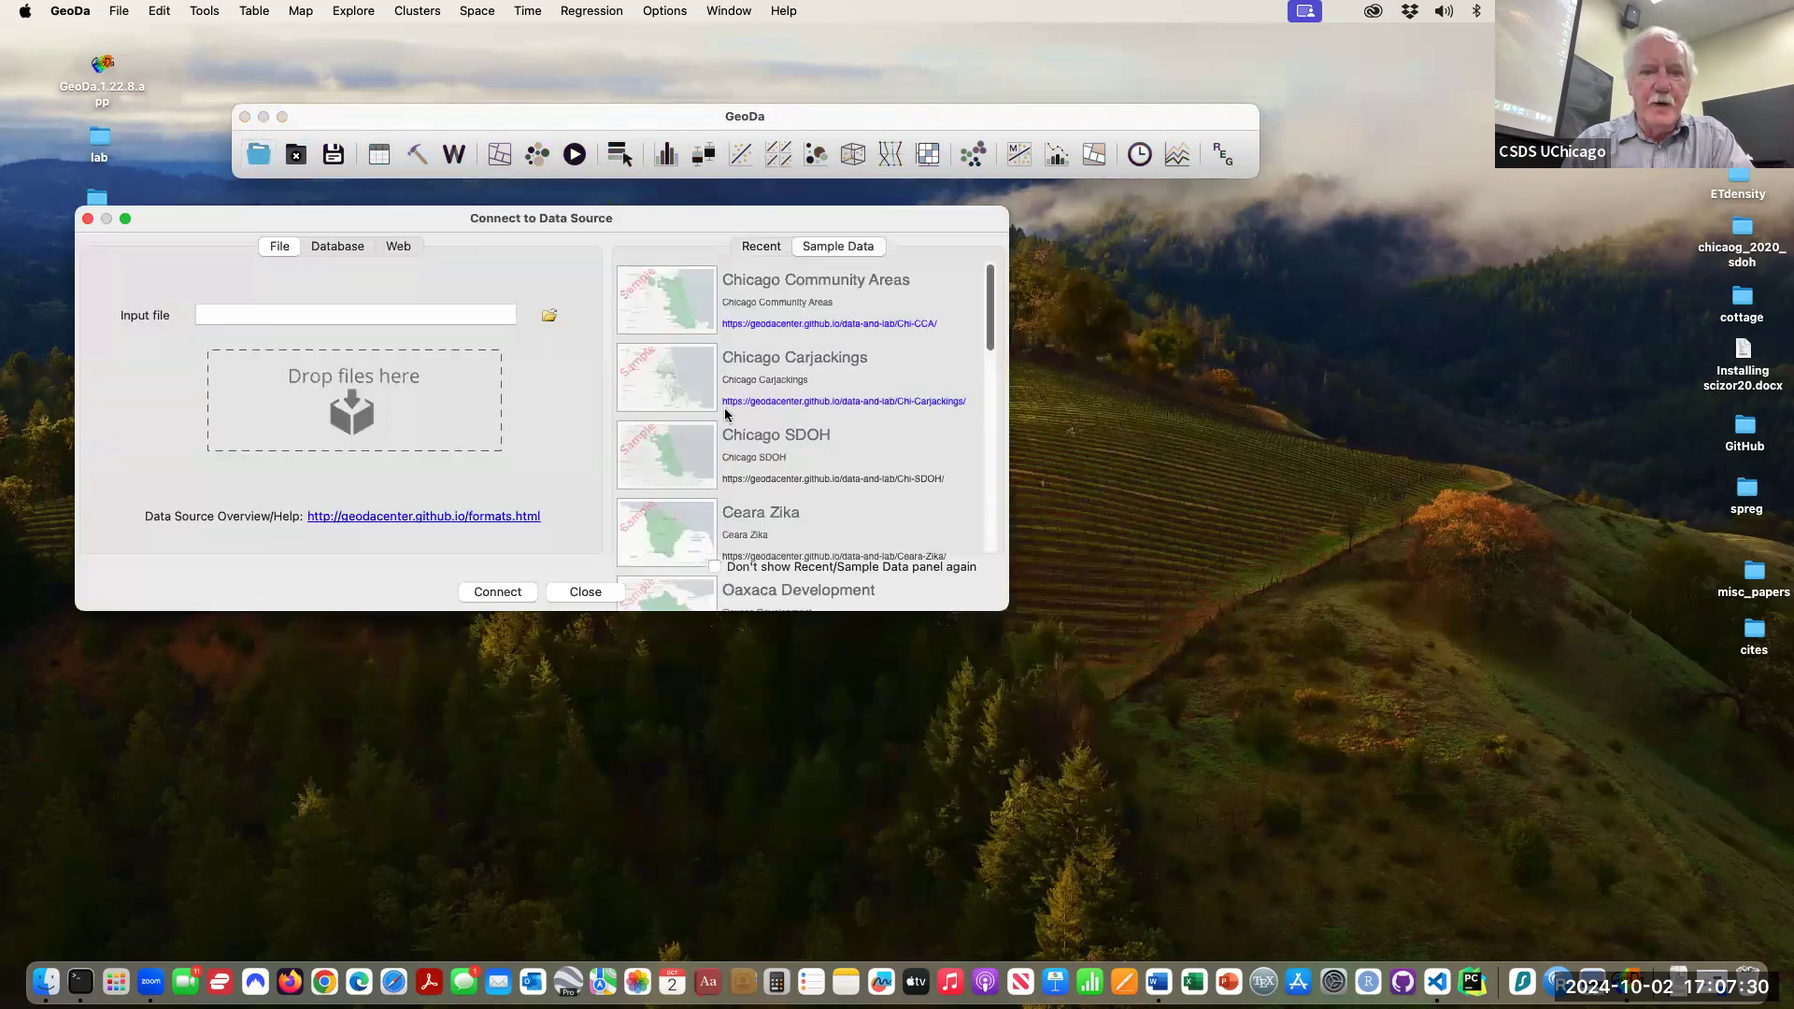
pyautogui.scroll(-3)
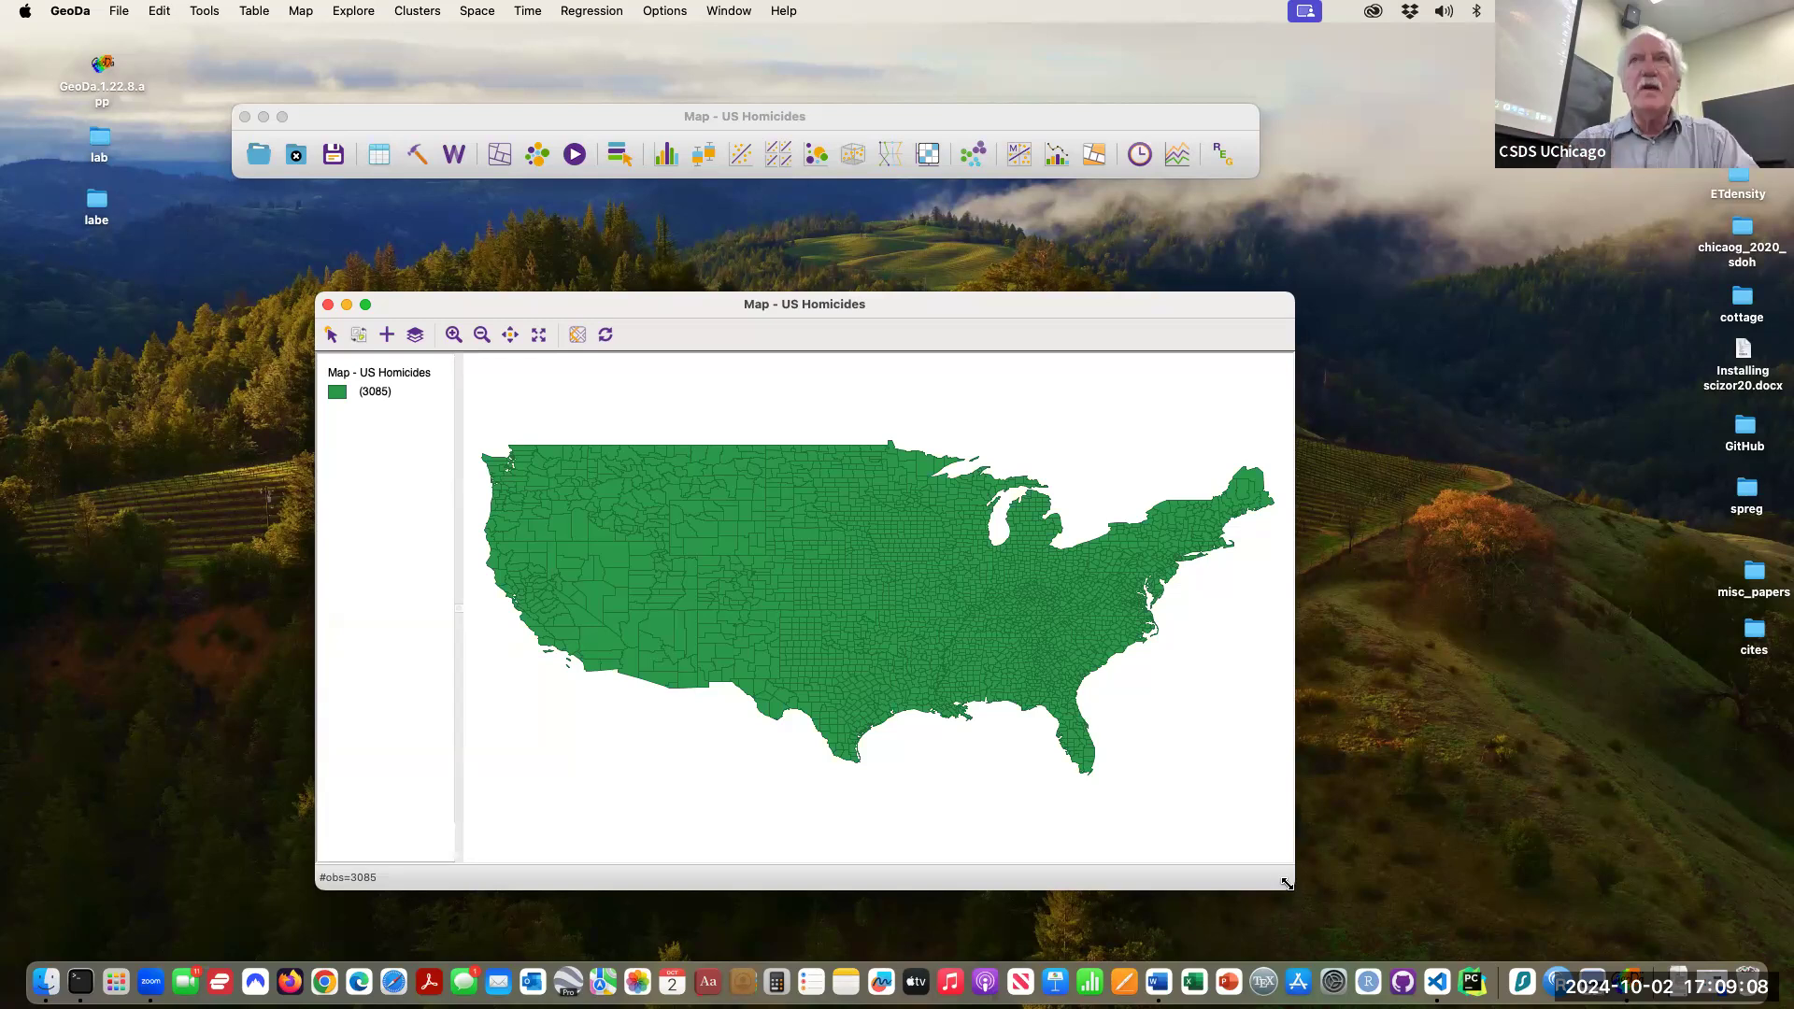
pyautogui.moveTo(338, 200)
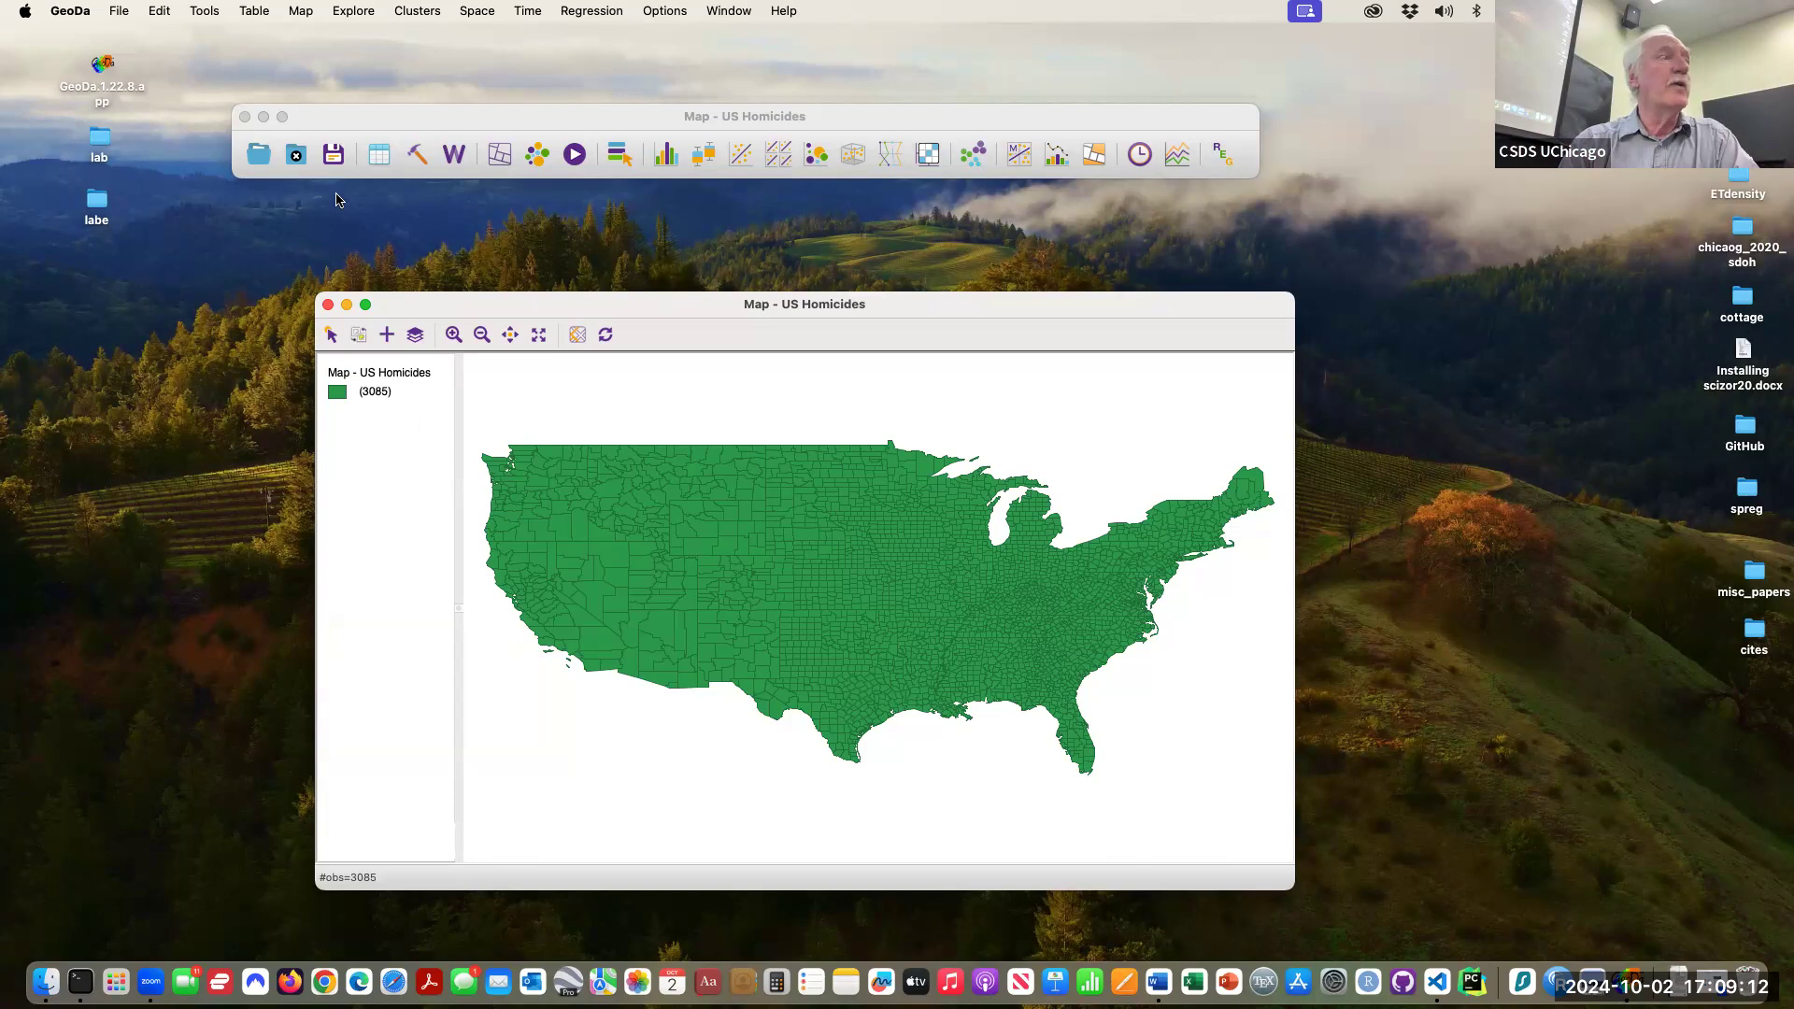
# - Close the US Homicides map and scroll the sample list to Baltimore Home Sales
pyautogui.click(327, 303)
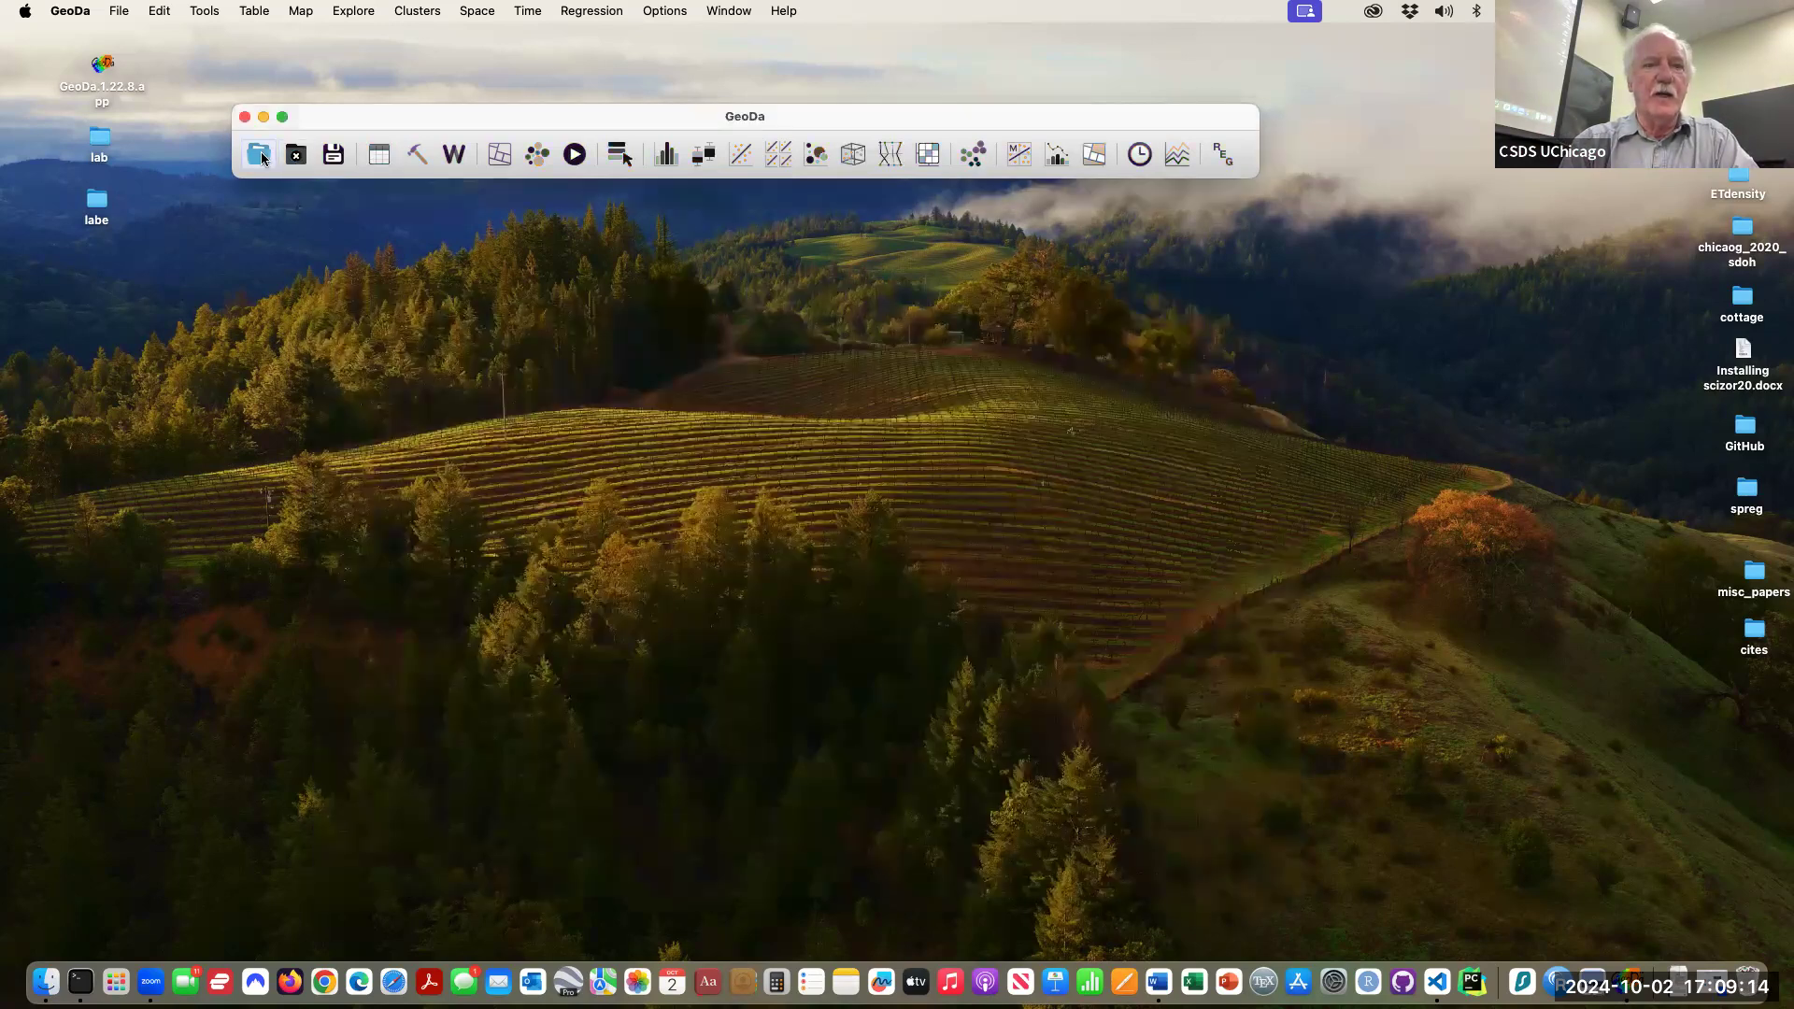
pyautogui.click(258, 155)
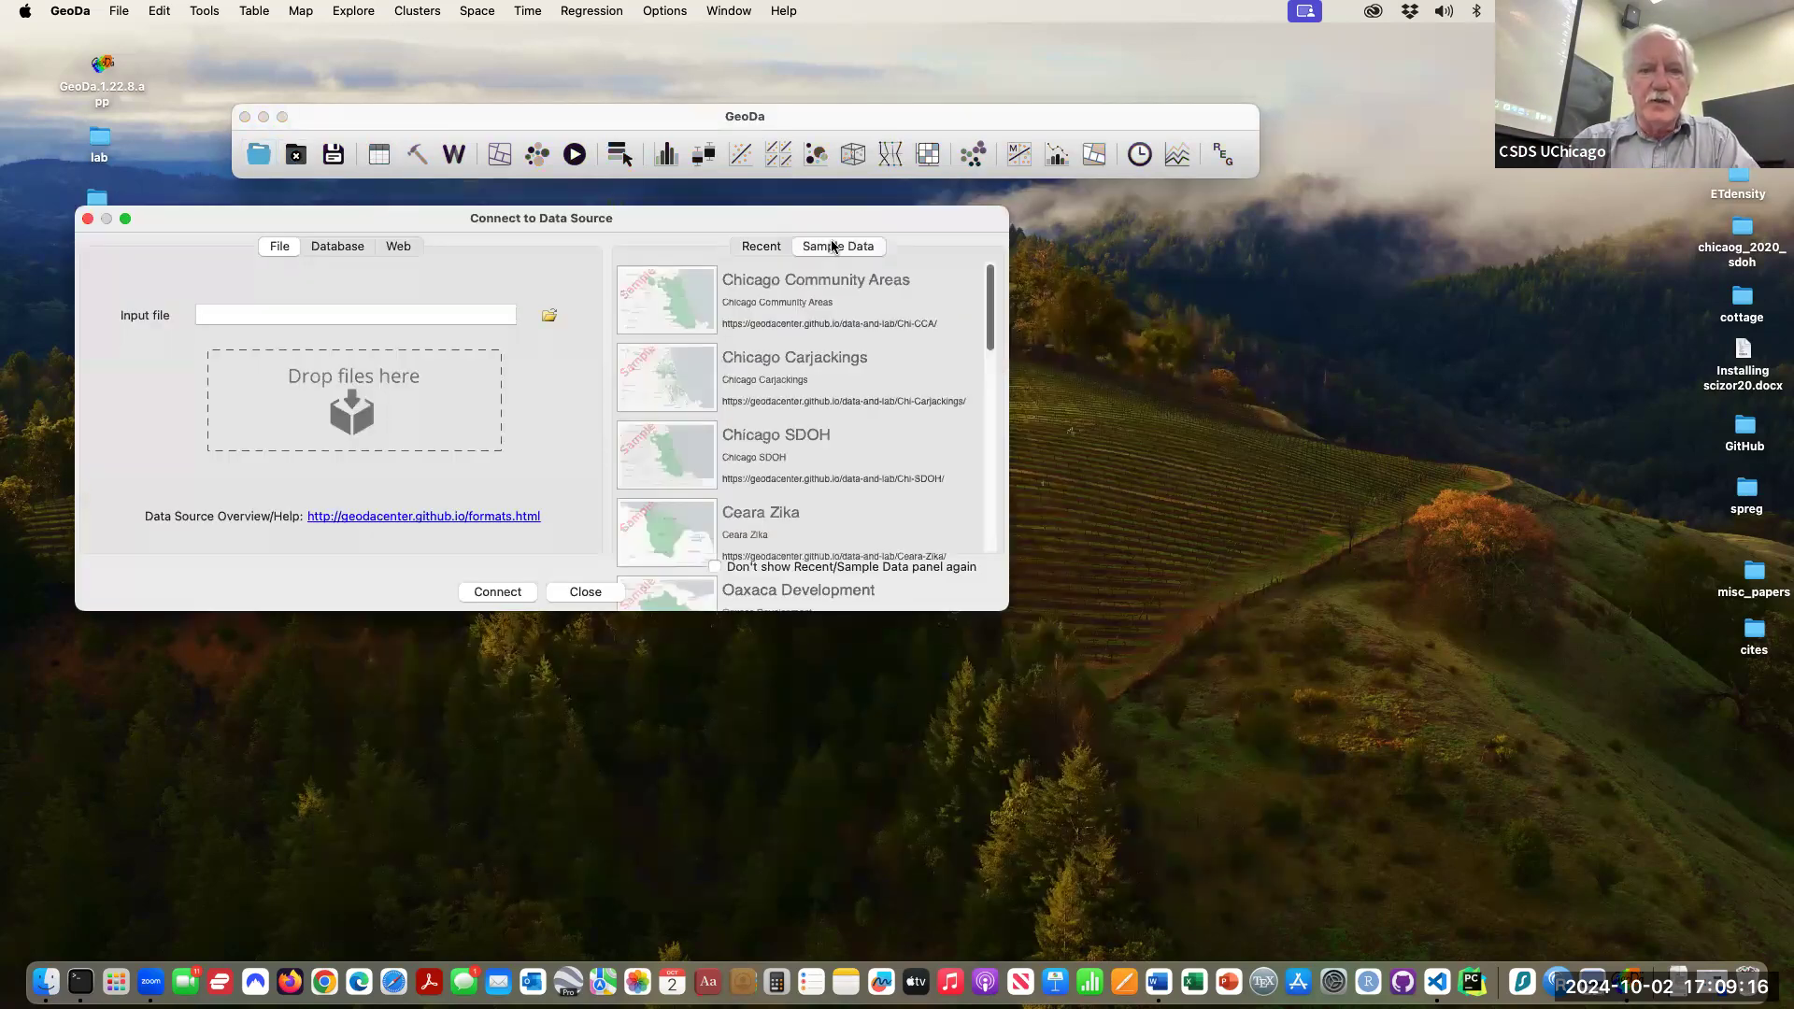
pyautogui.scroll(-3)
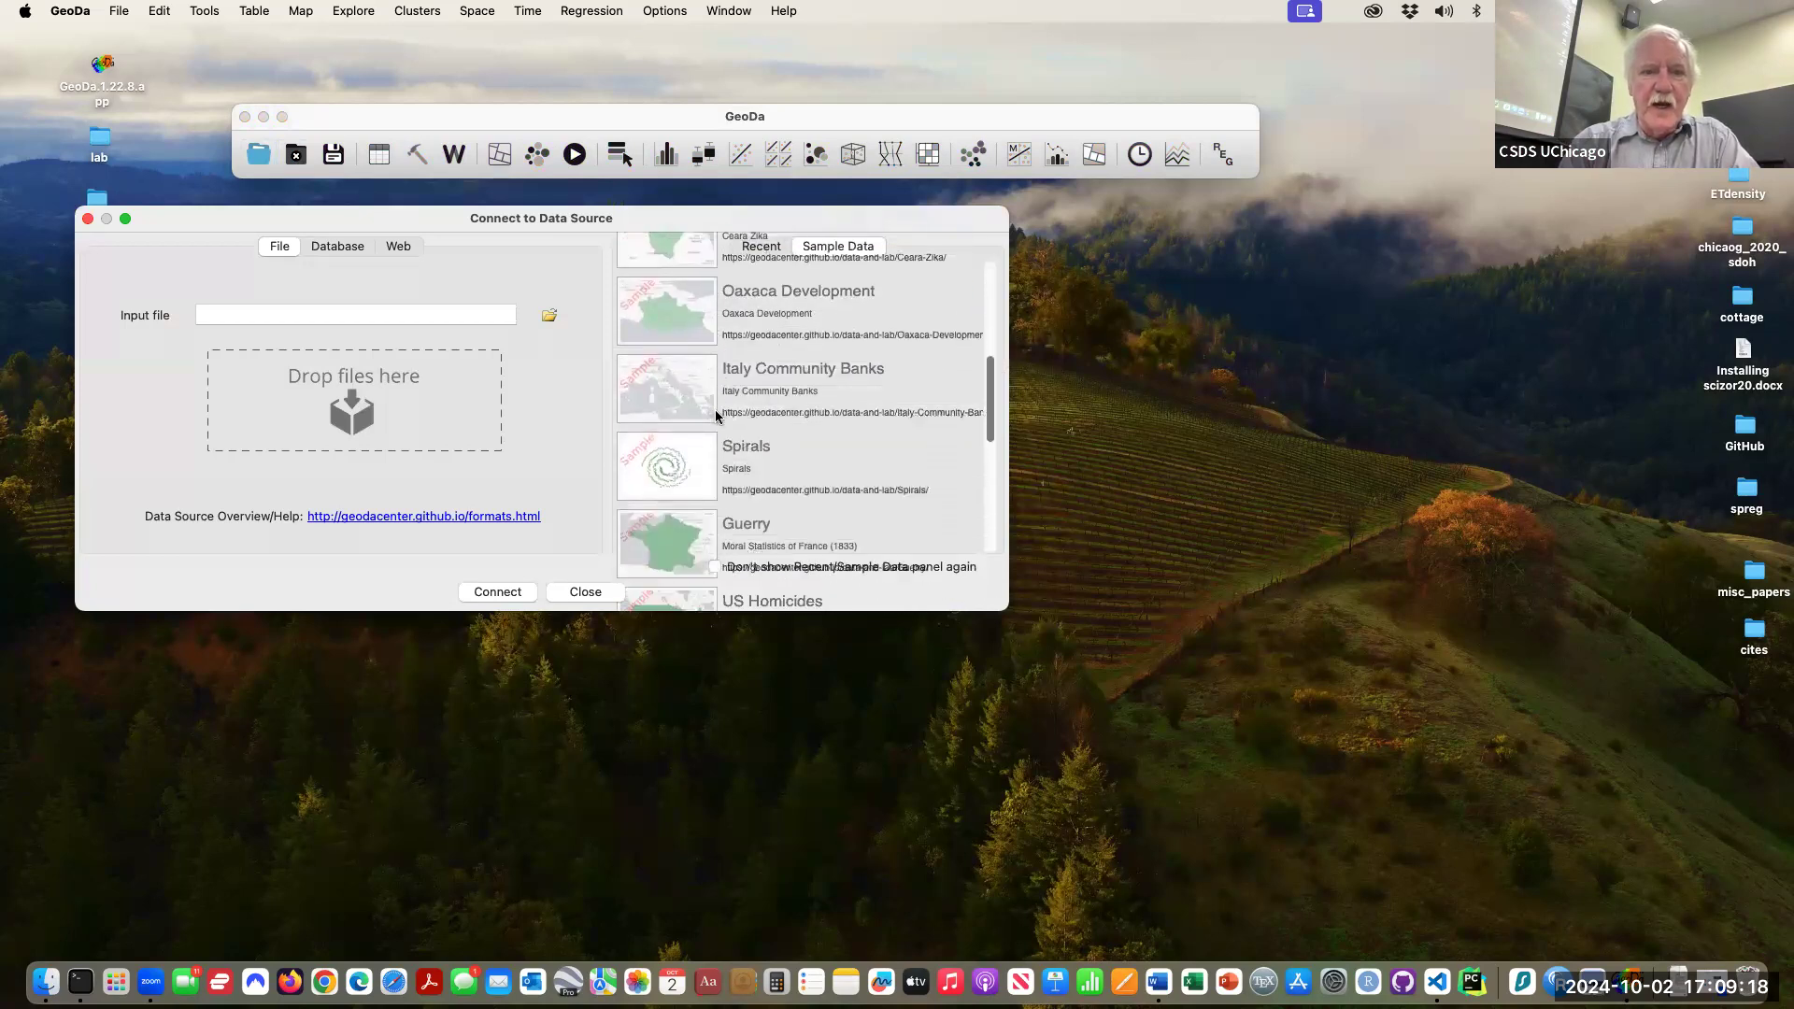
pyautogui.scroll(-3)
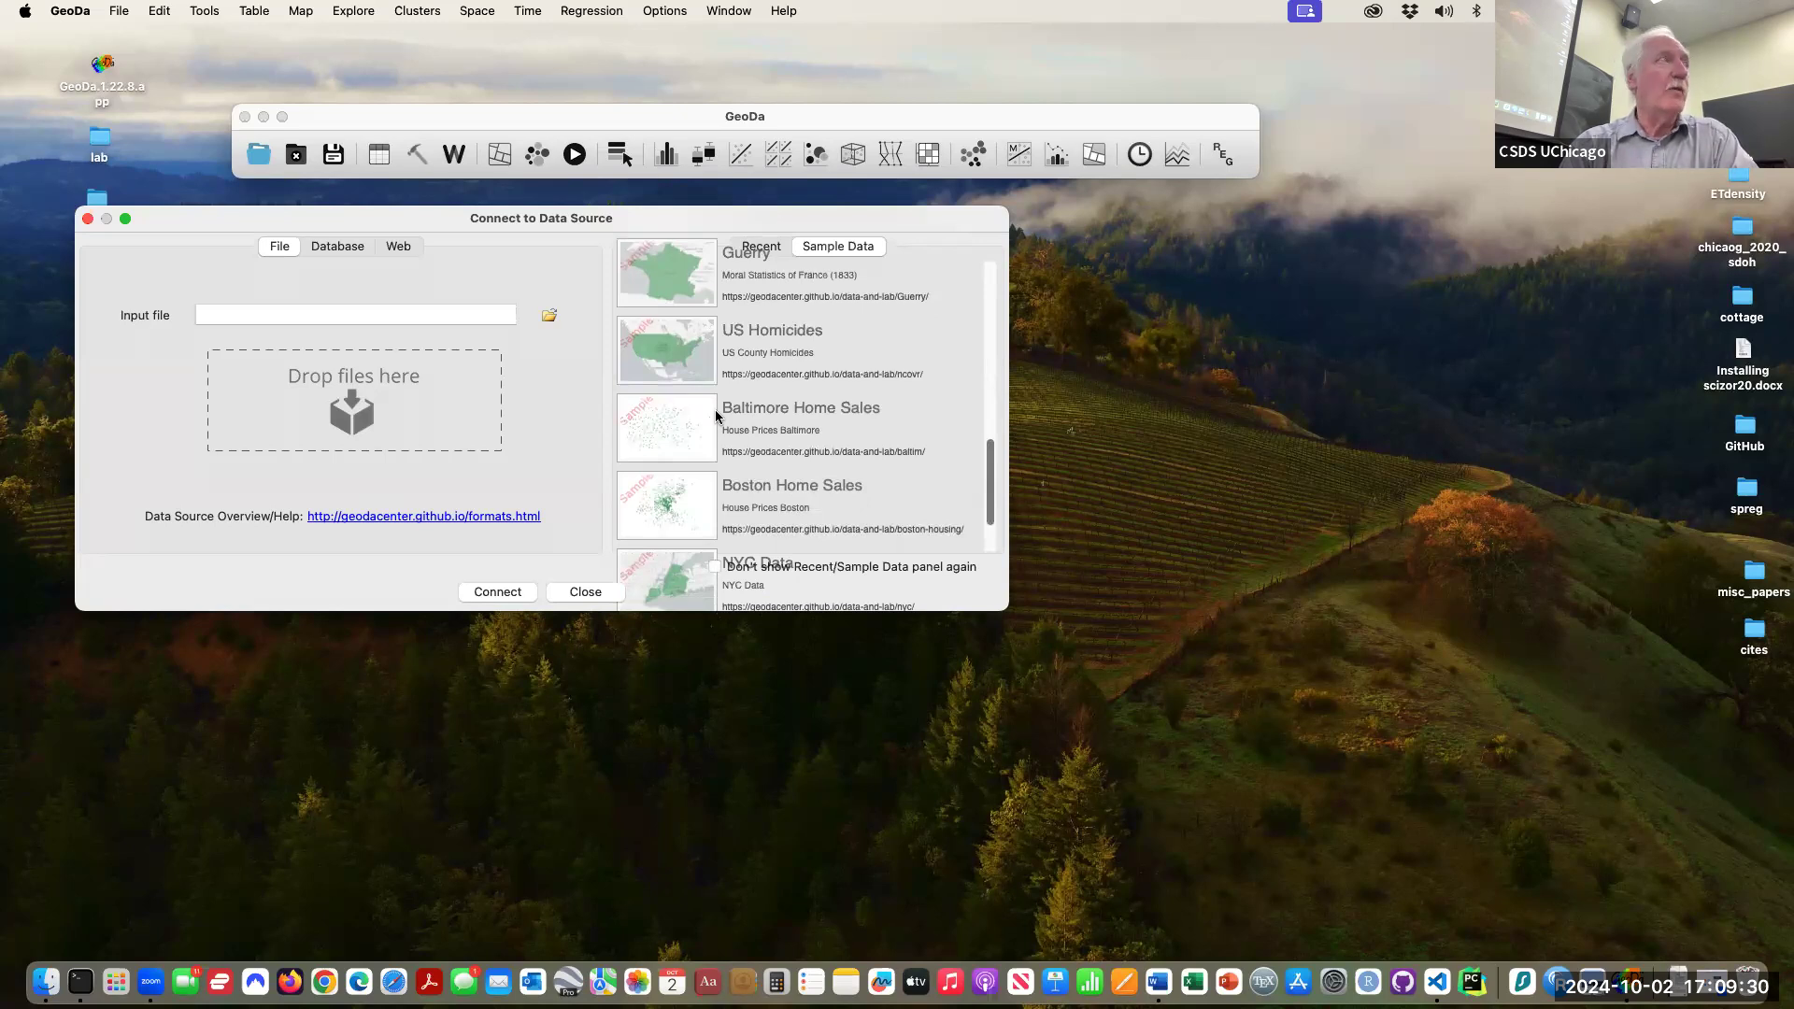
pyautogui.moveTo(667, 435)
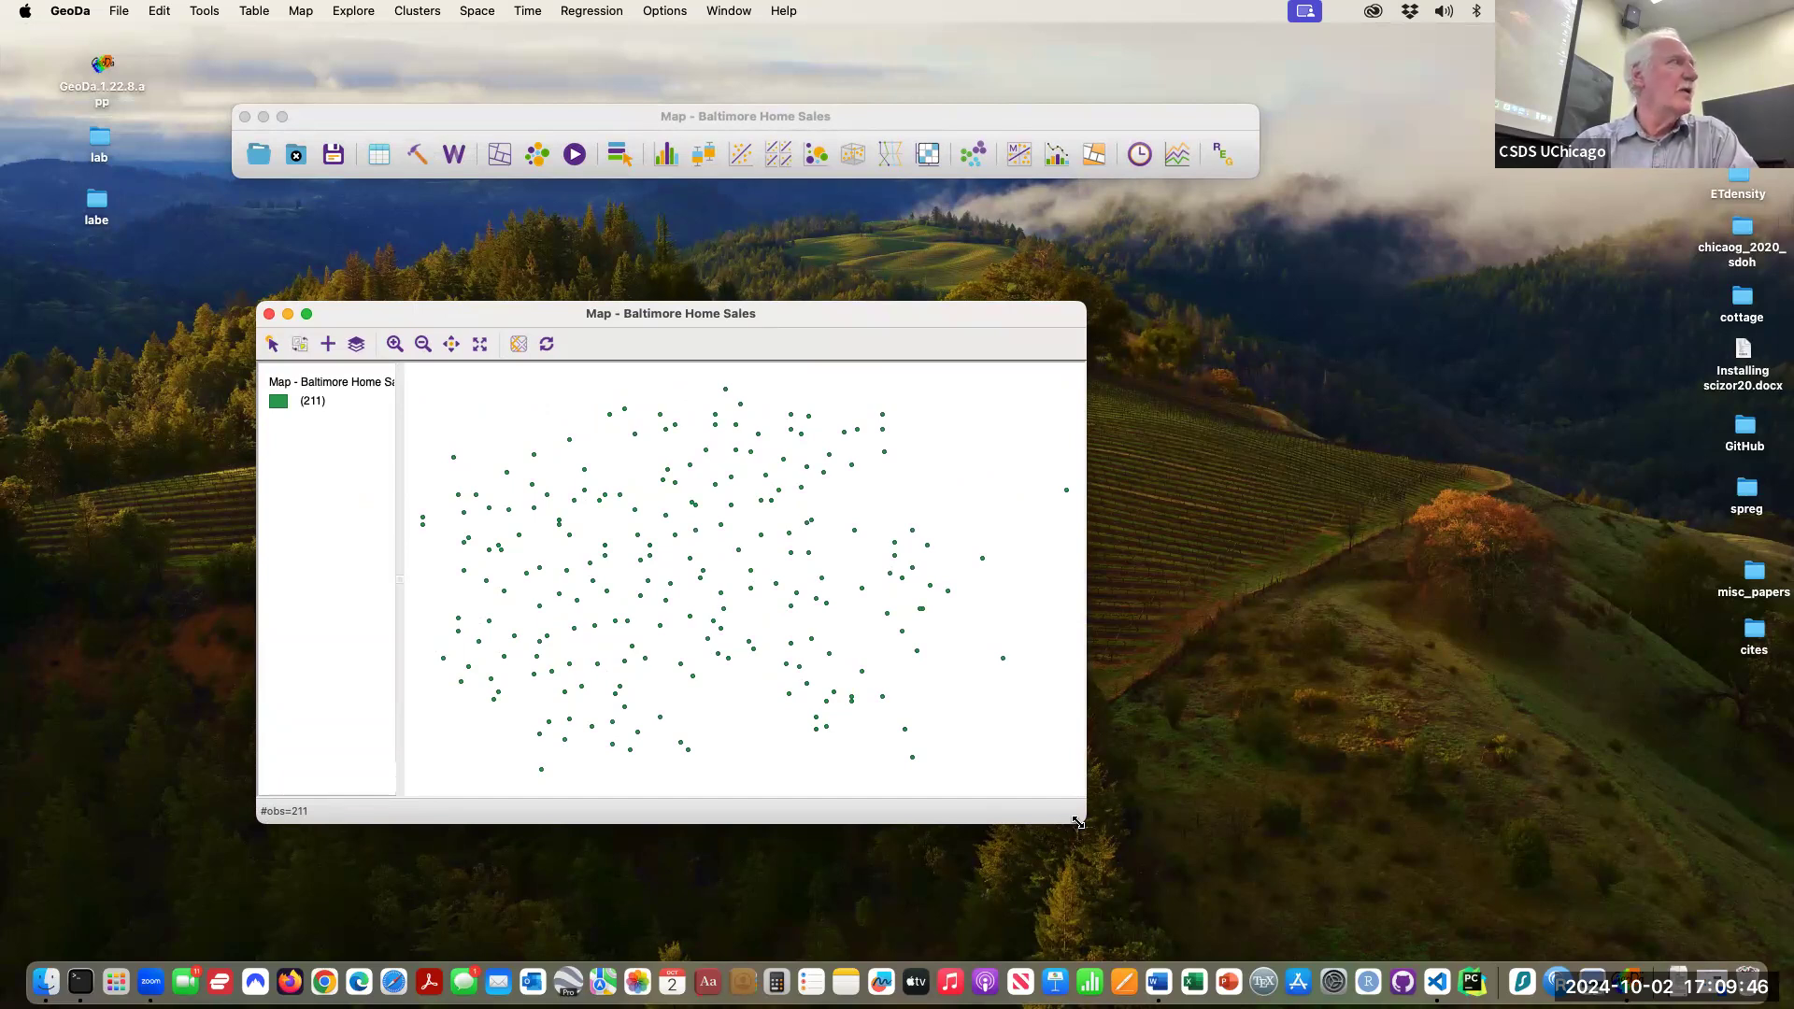
pyautogui.moveTo(334, 193)
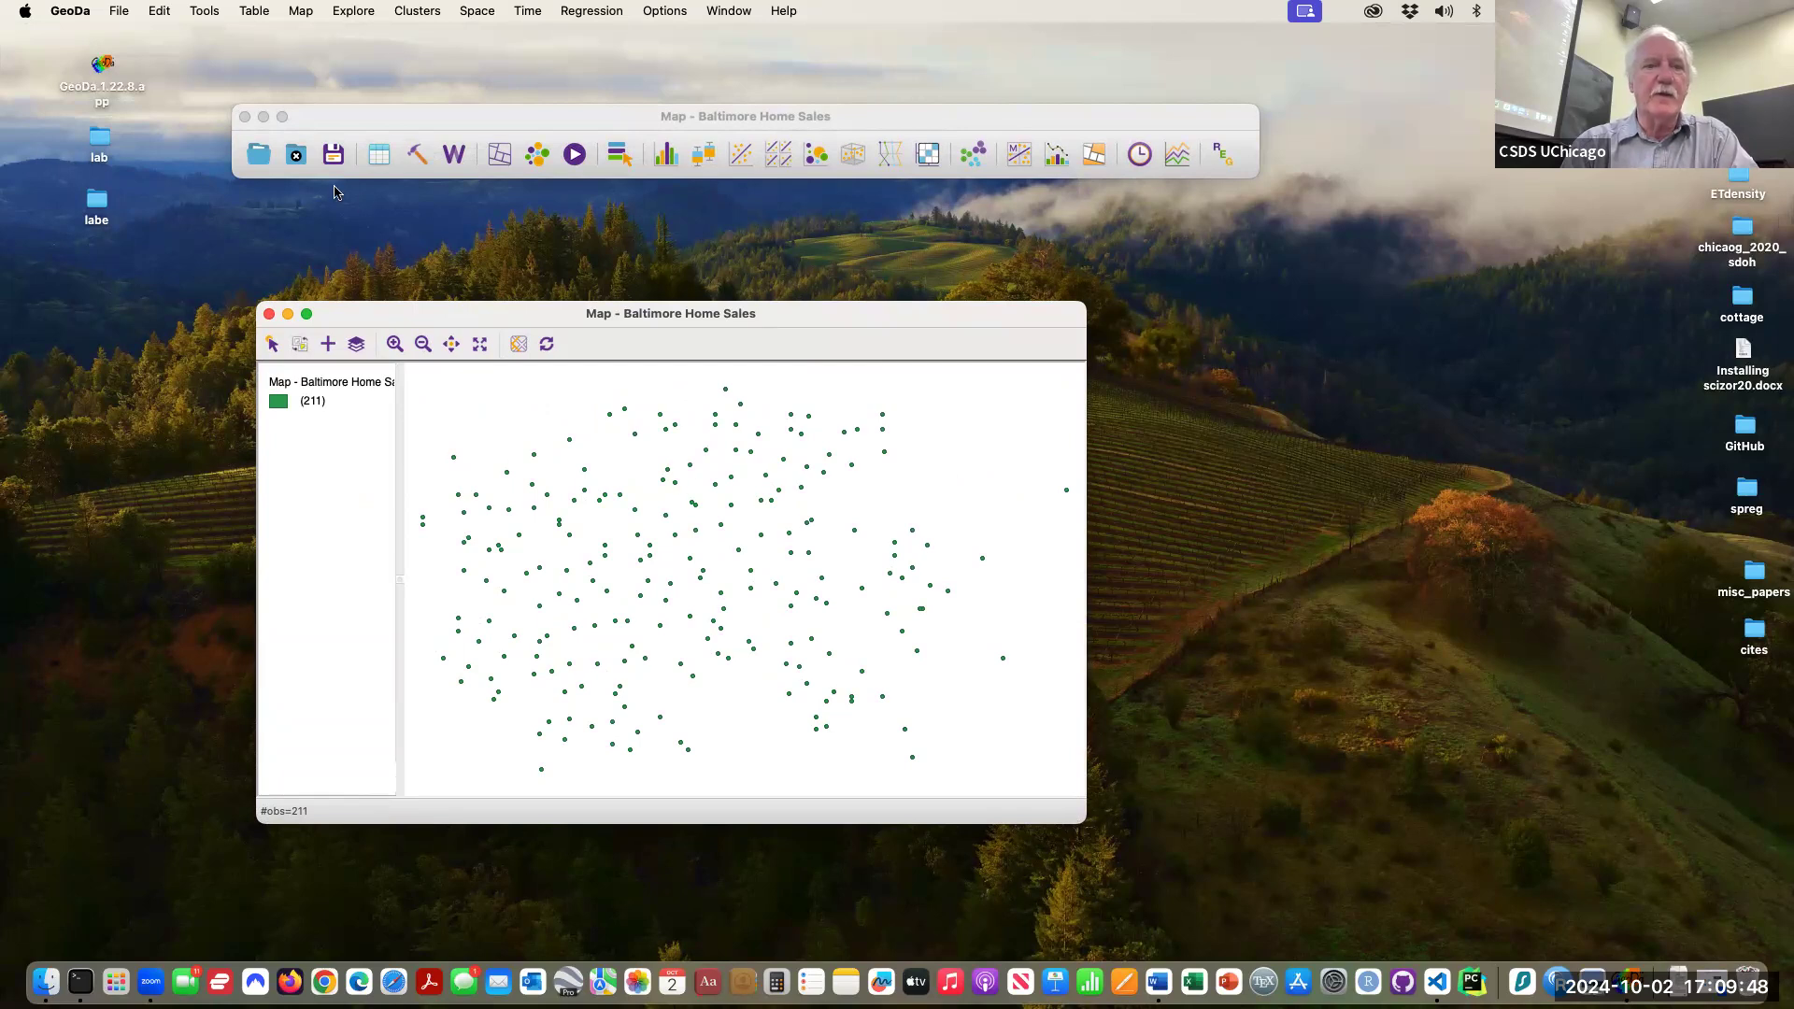
# - Close the Baltimore map and load the Boston Home Sales sample as 506 points
pyautogui.click(267, 314)
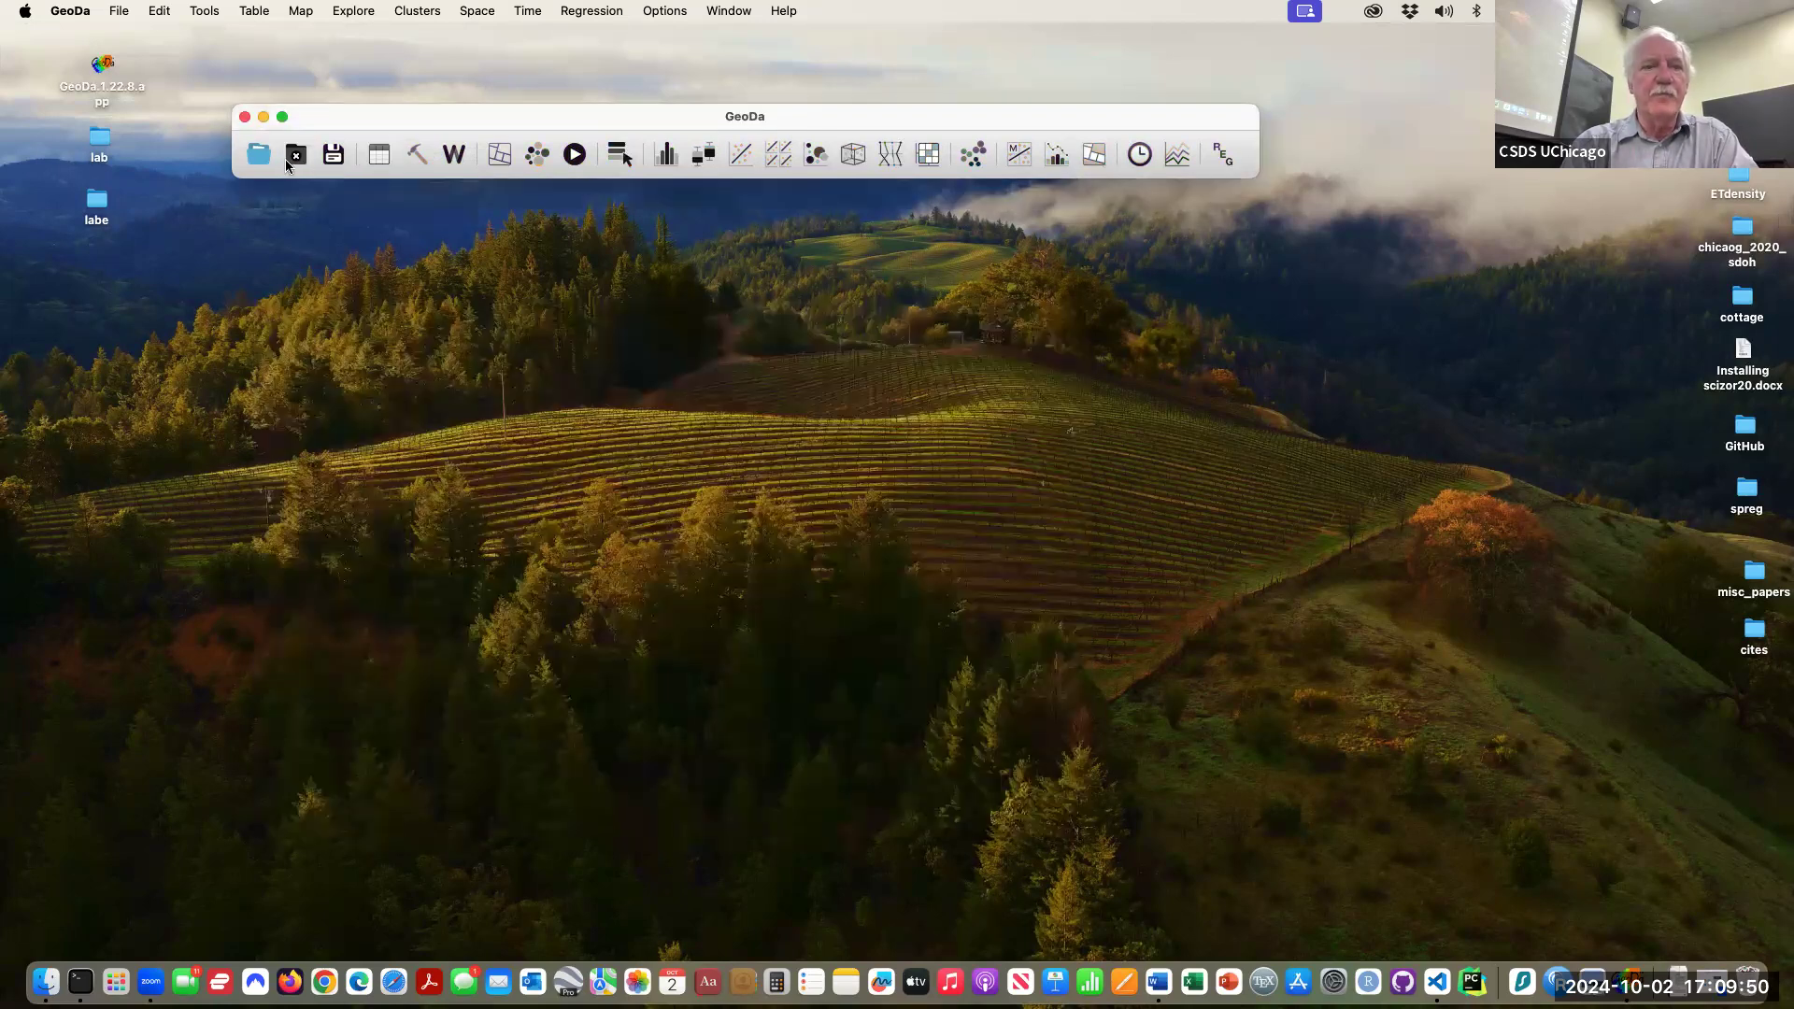
pyautogui.click(258, 154)
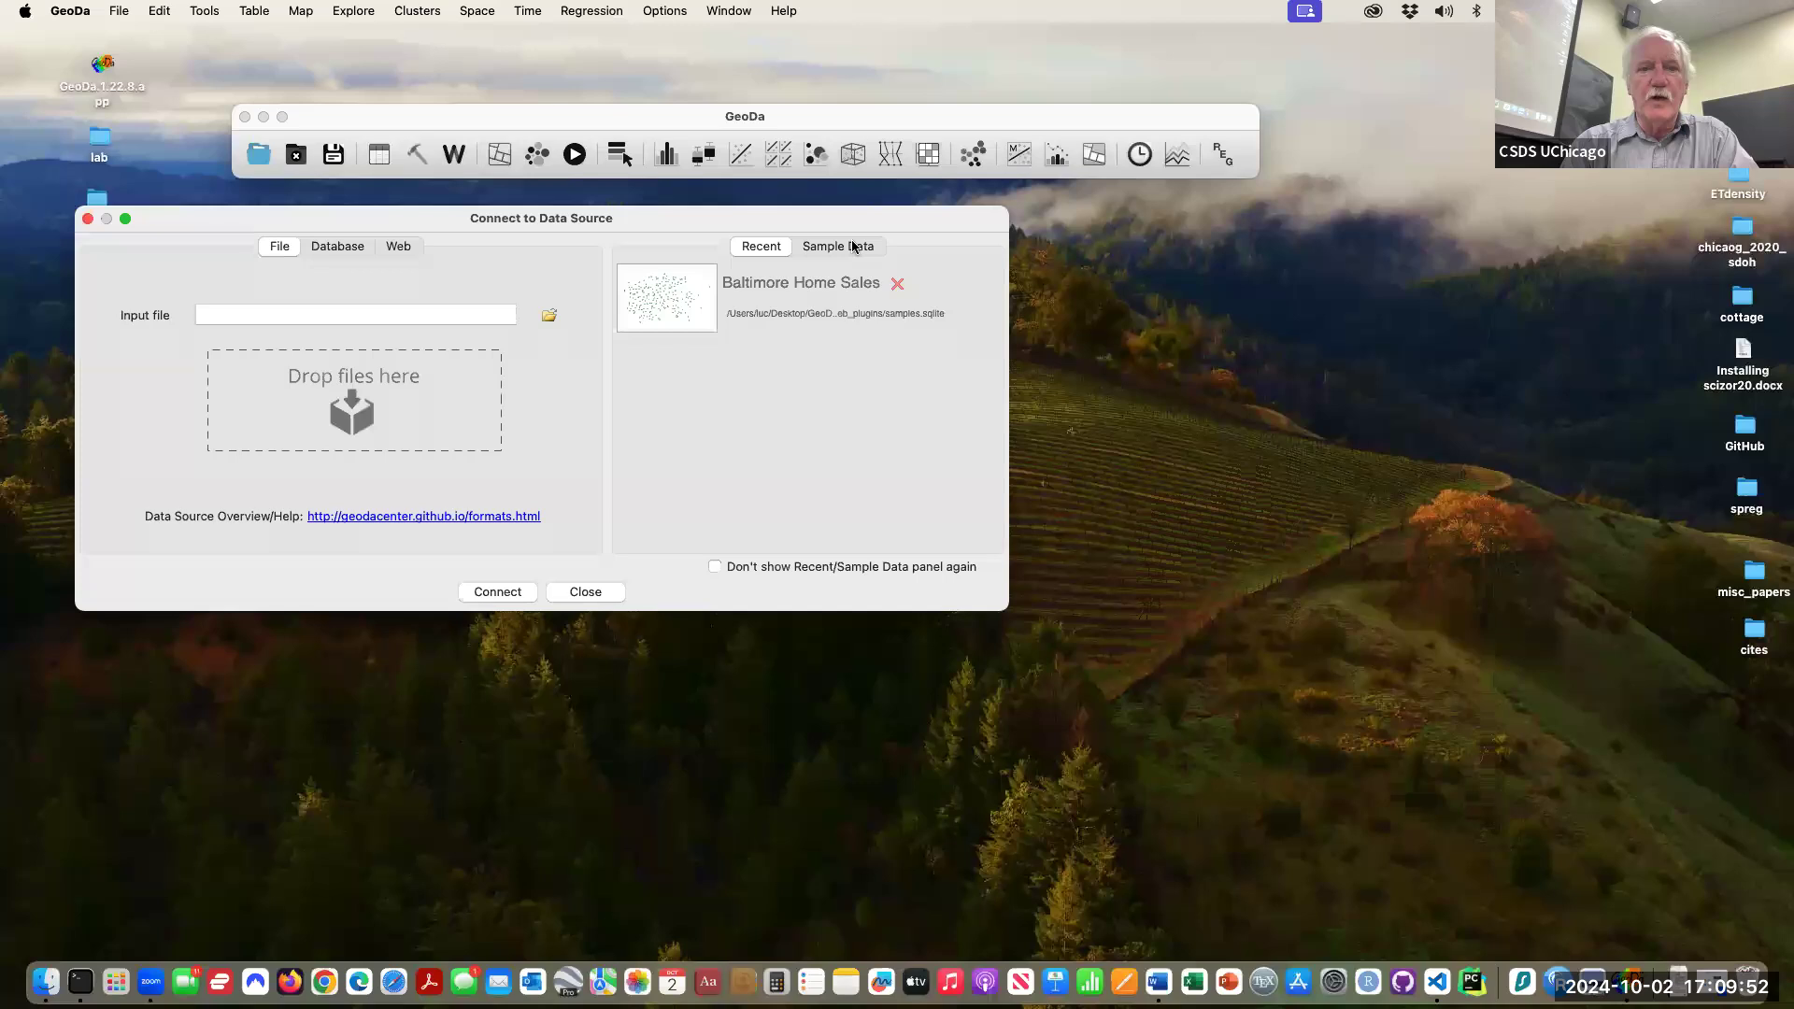
pyautogui.click(837, 247)
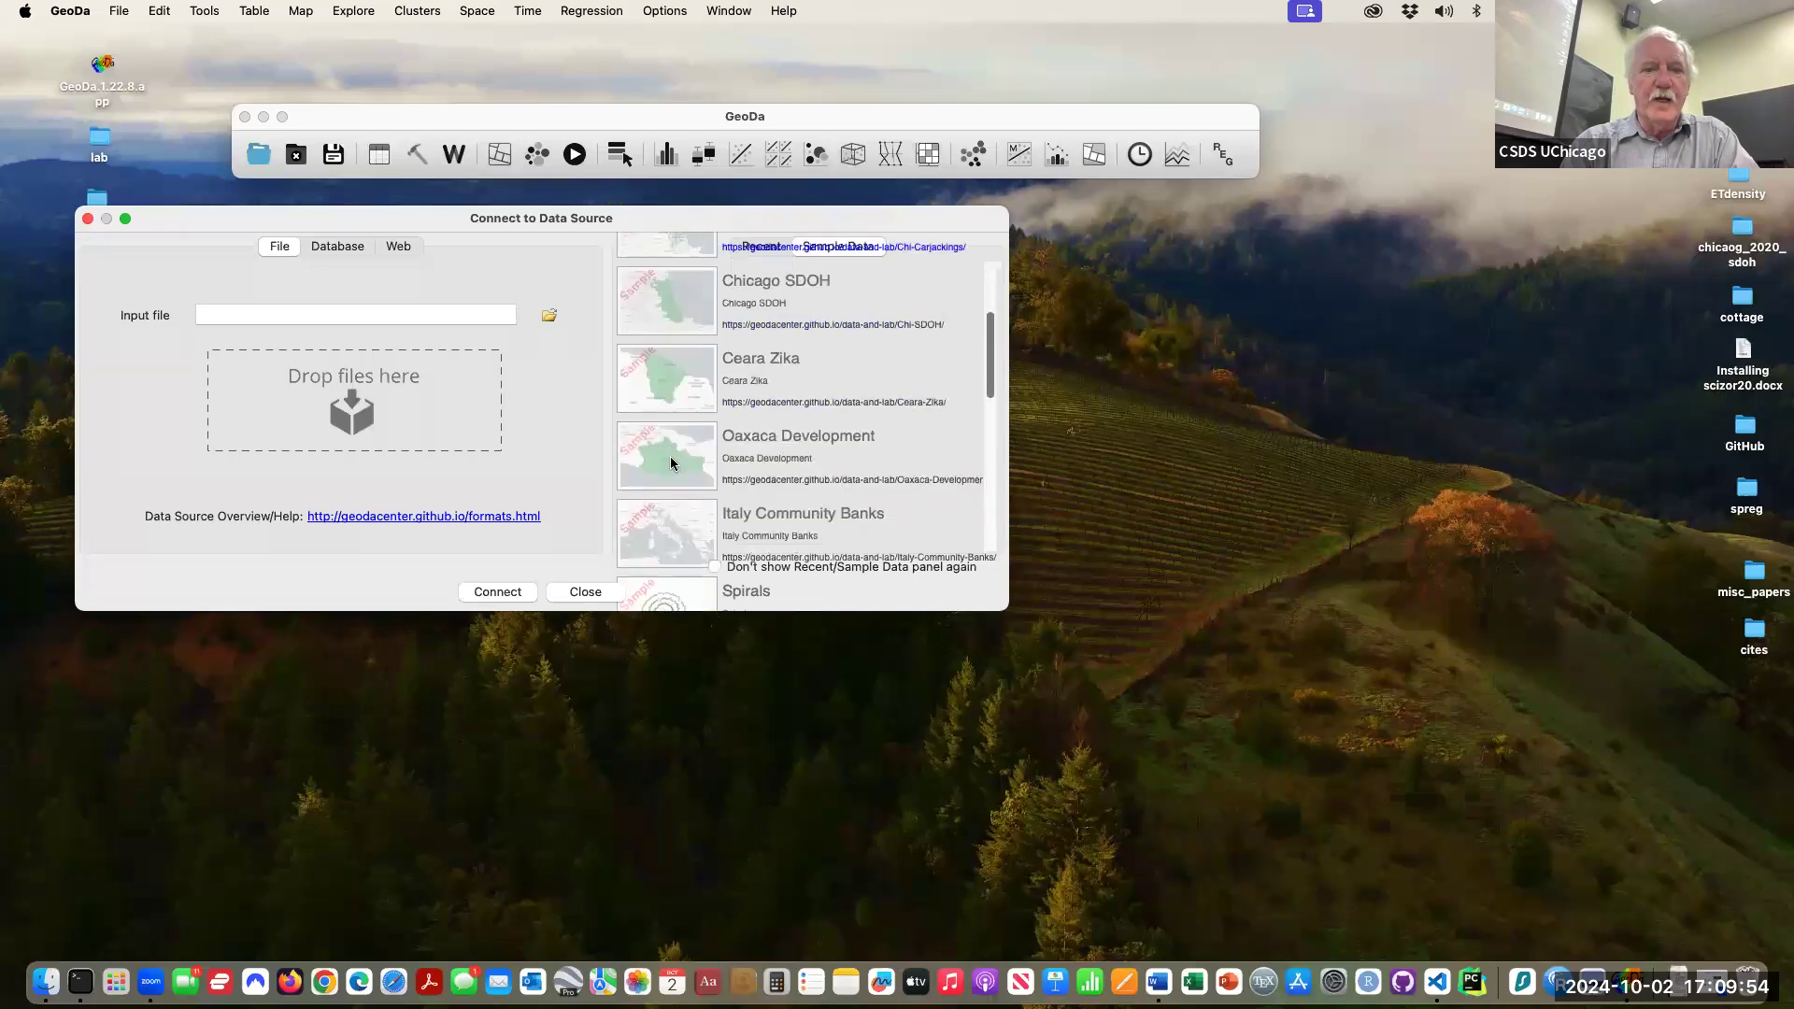
pyautogui.scroll(-3)
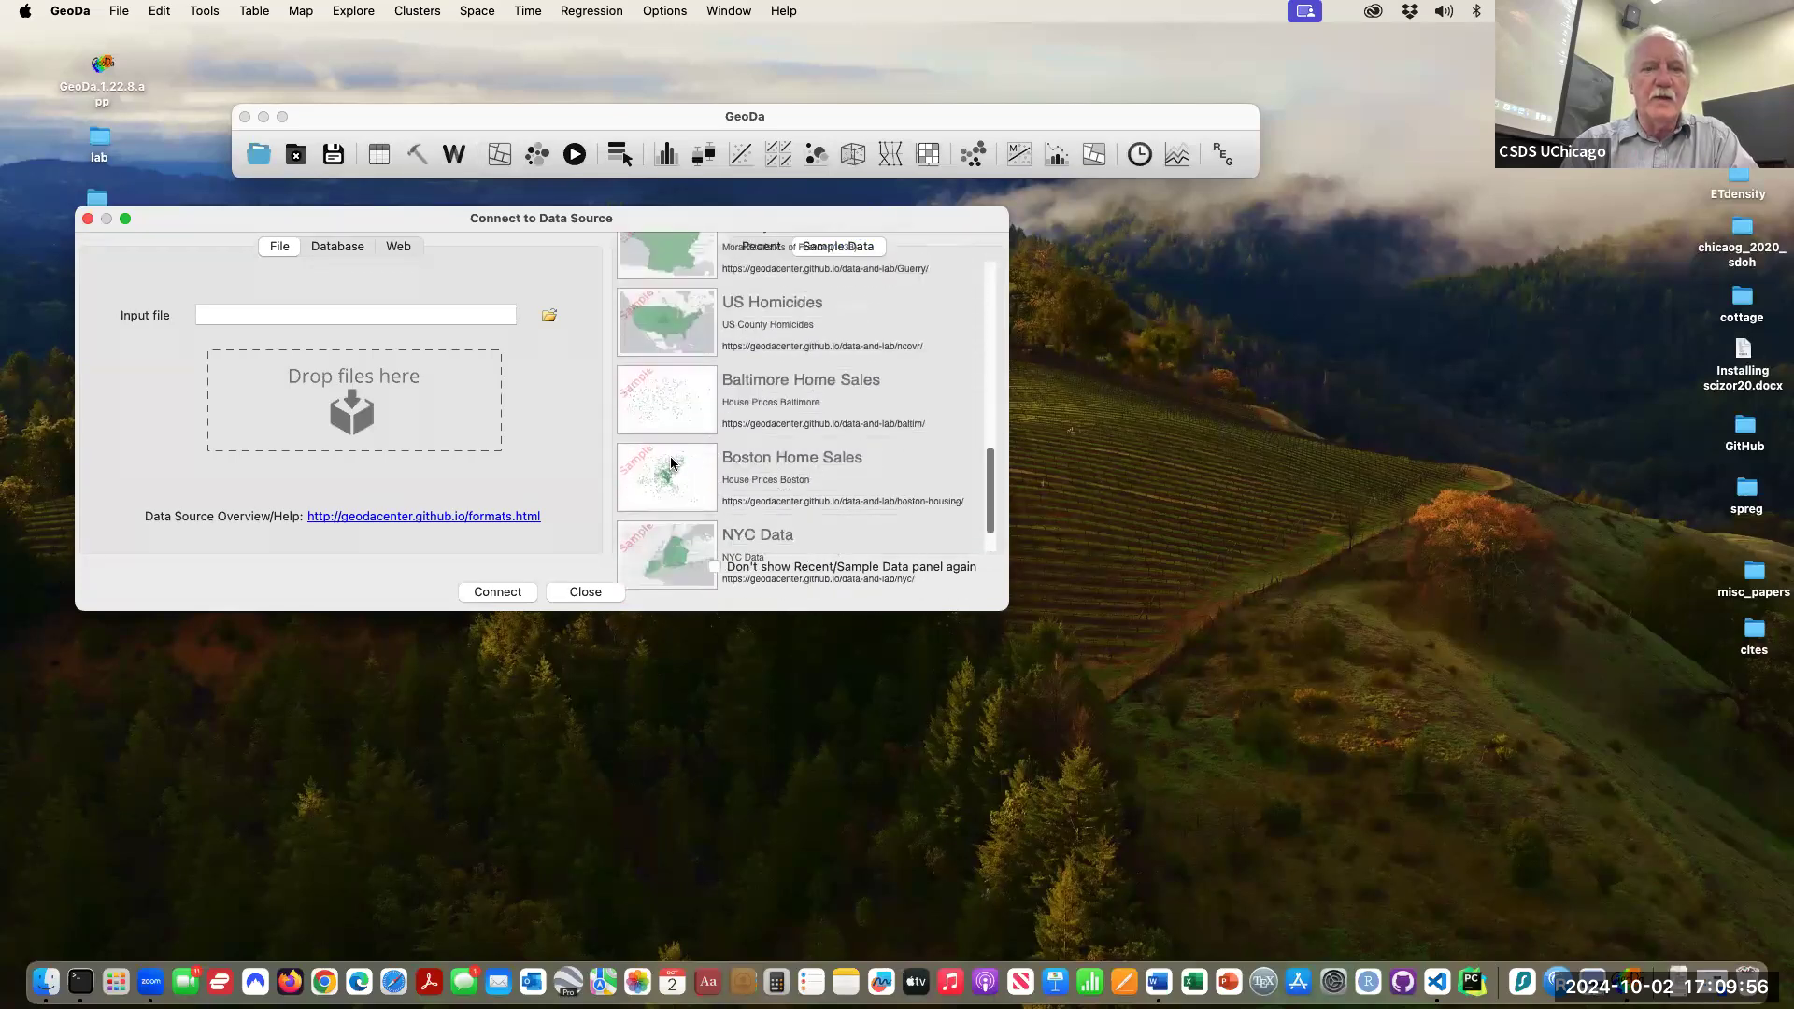
pyautogui.click(585, 592)
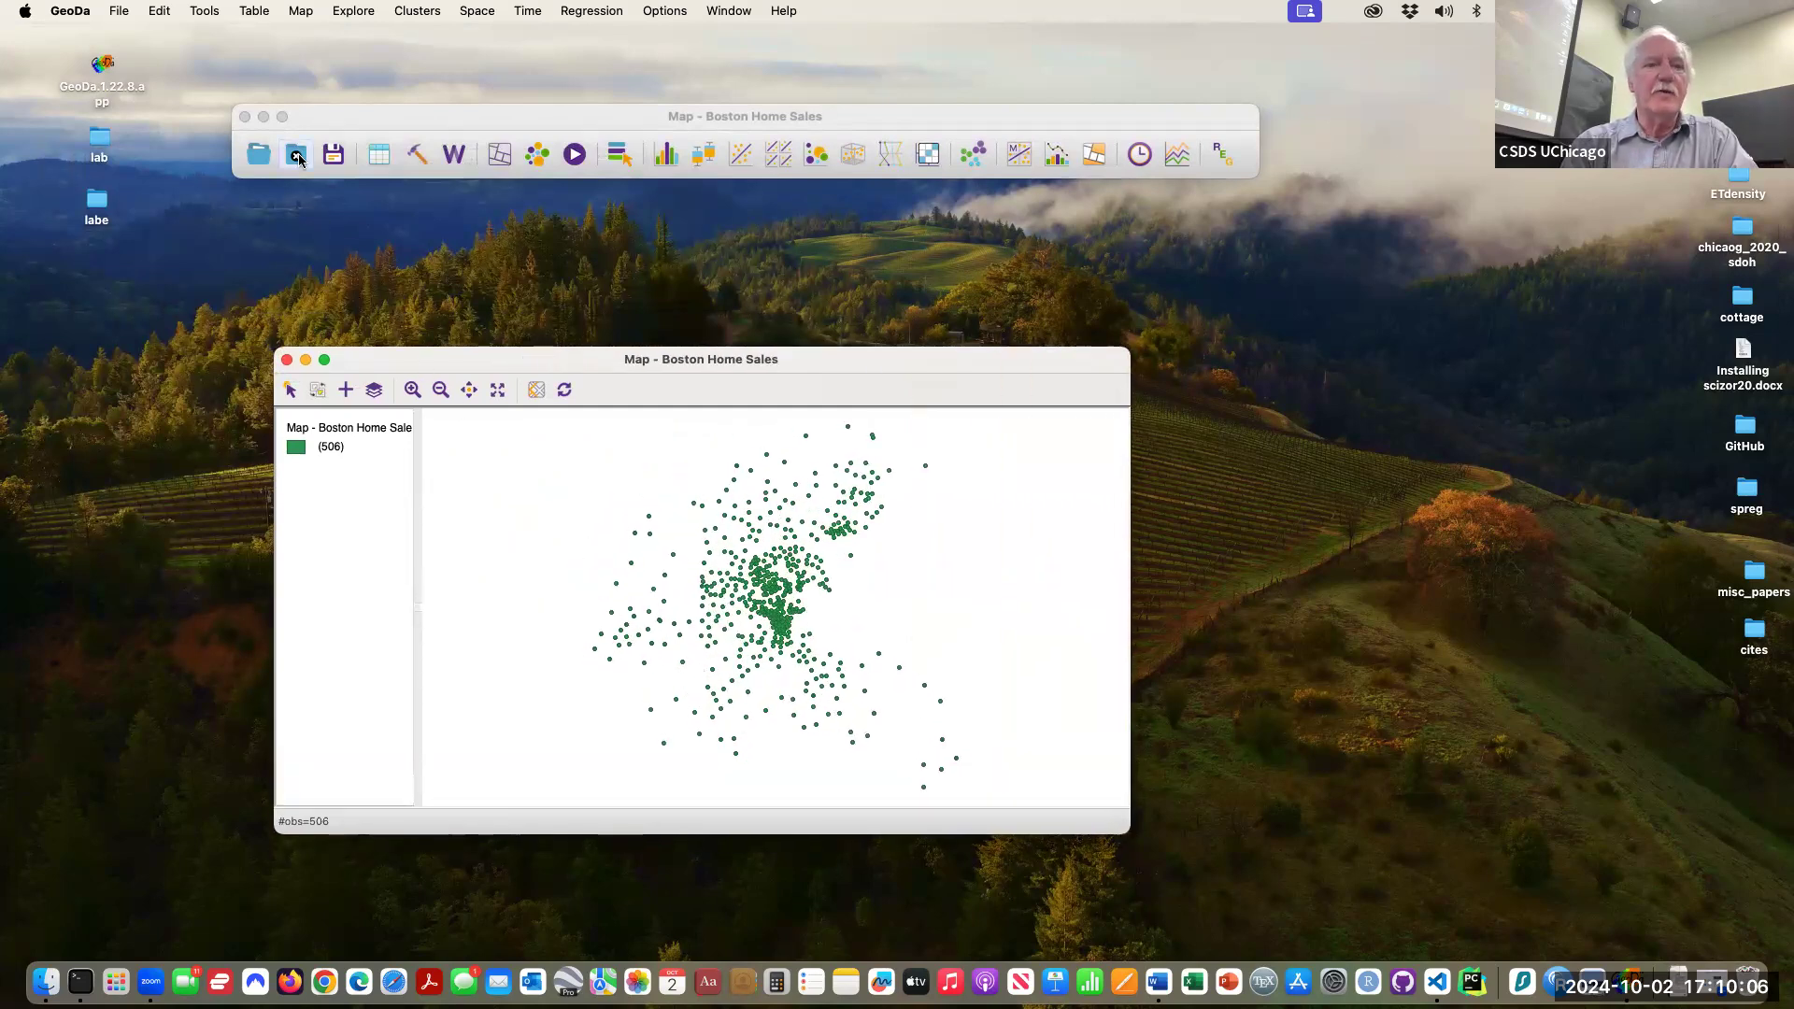
# - Close the Boston Home Sales map before loading NYC Data
pyautogui.click(257, 153)
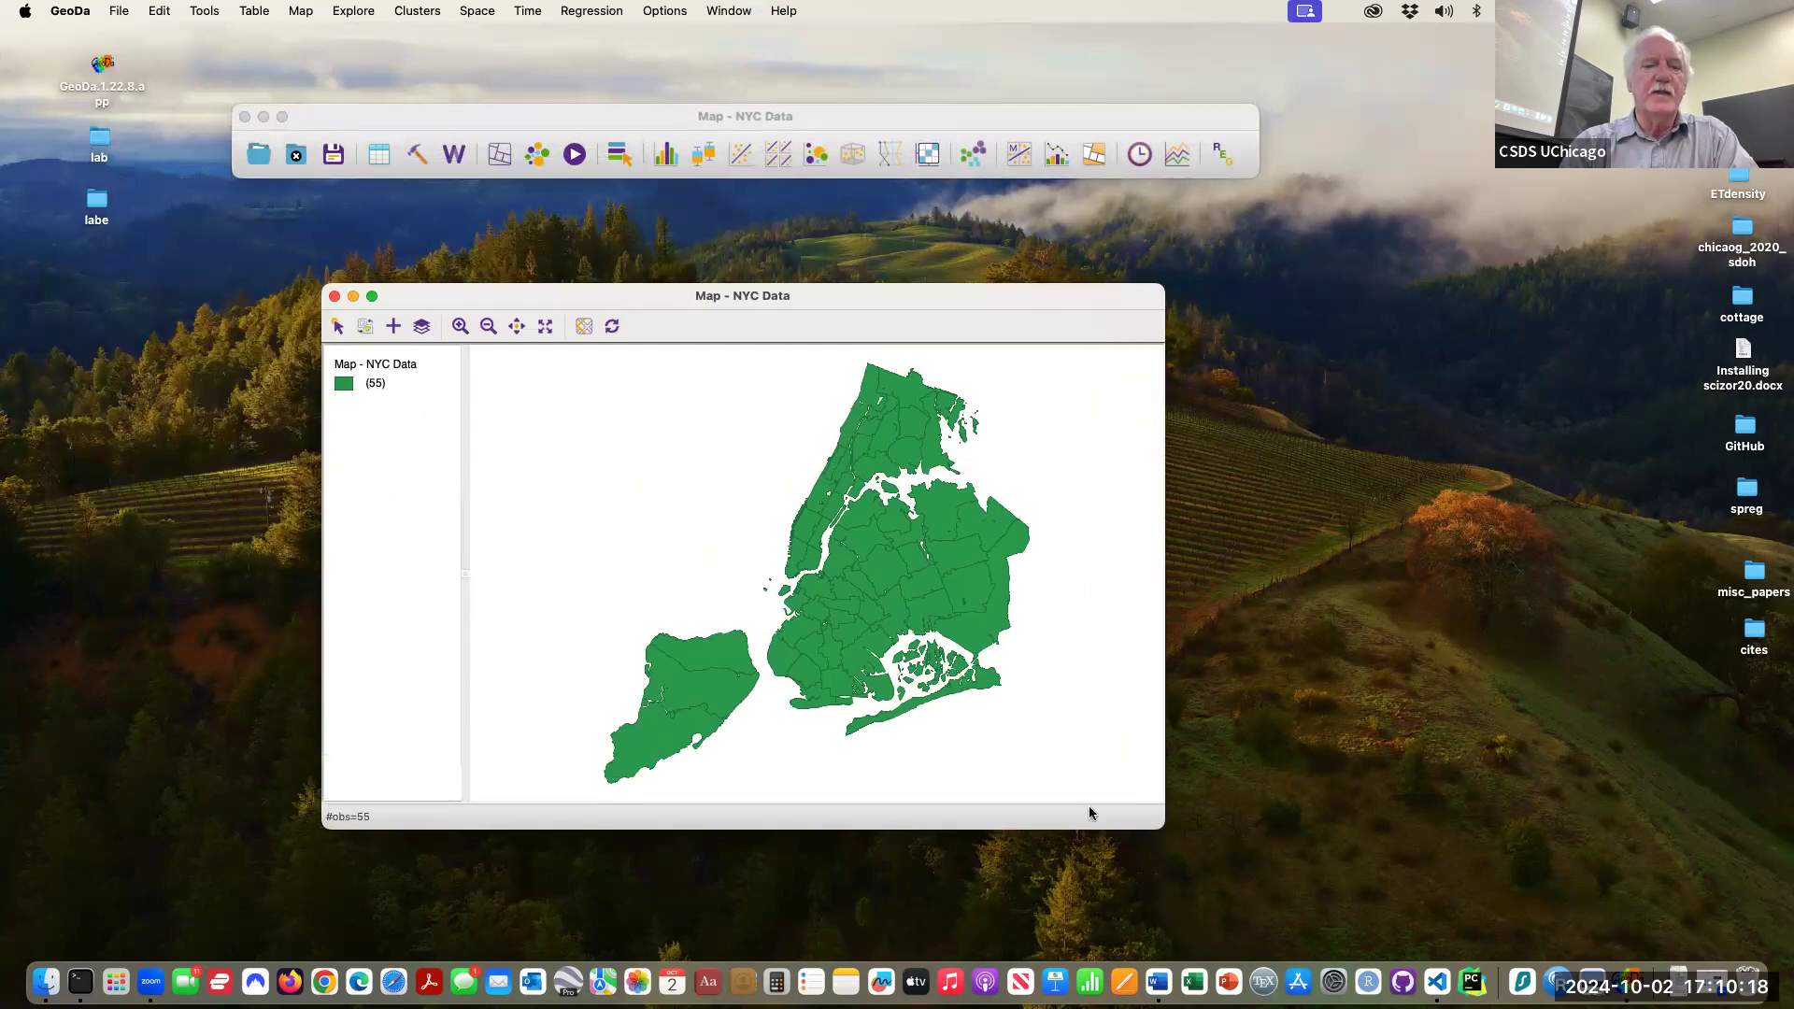
pyautogui.moveTo(1077, 807)
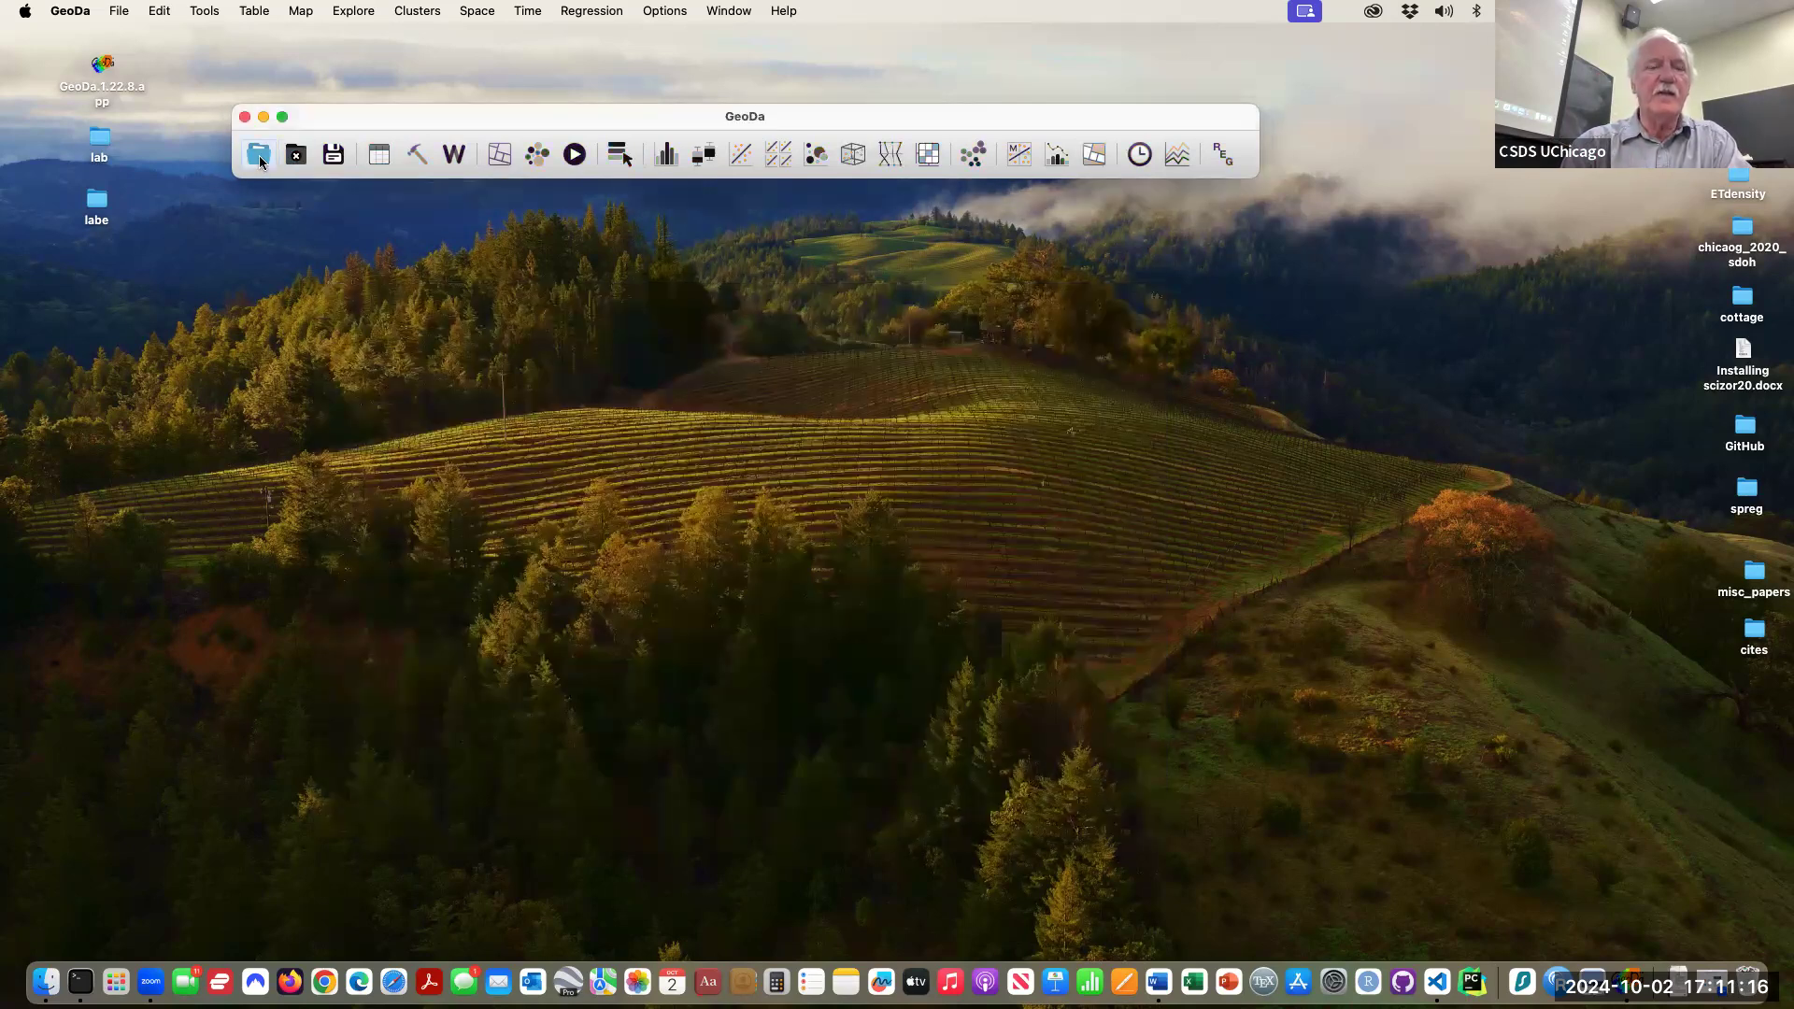
pyautogui.moveTo(258, 155)
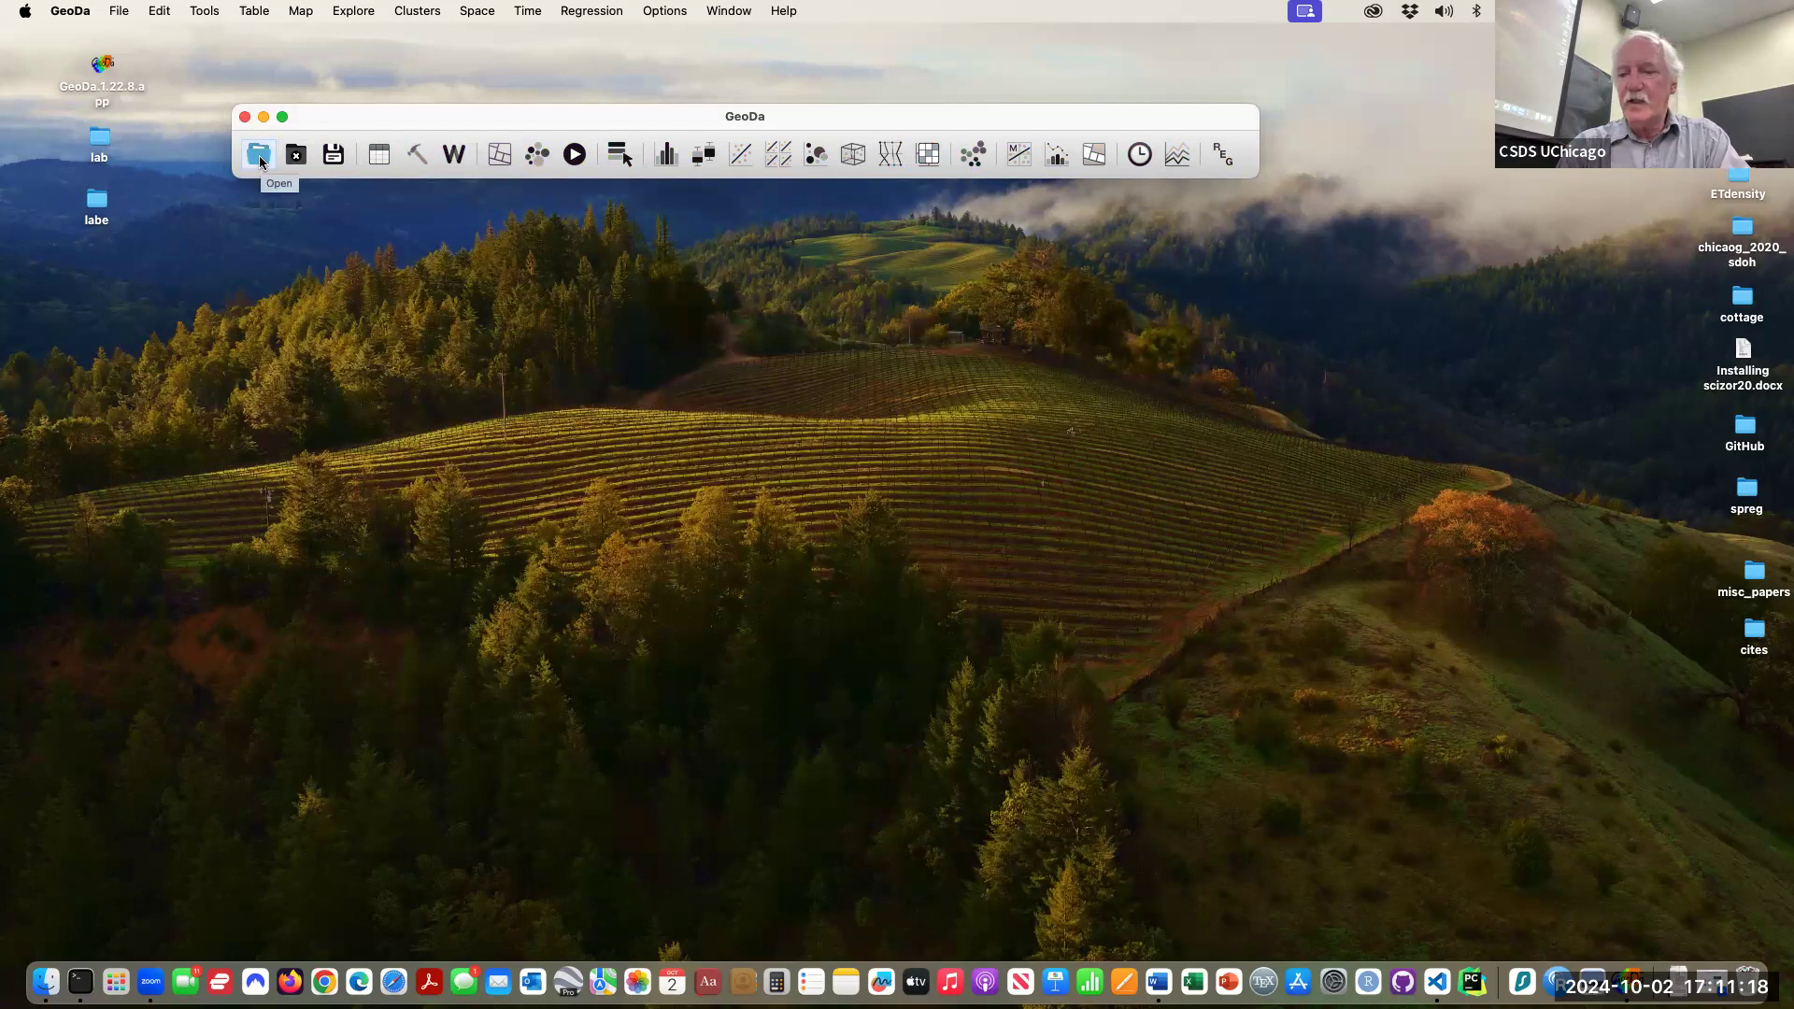